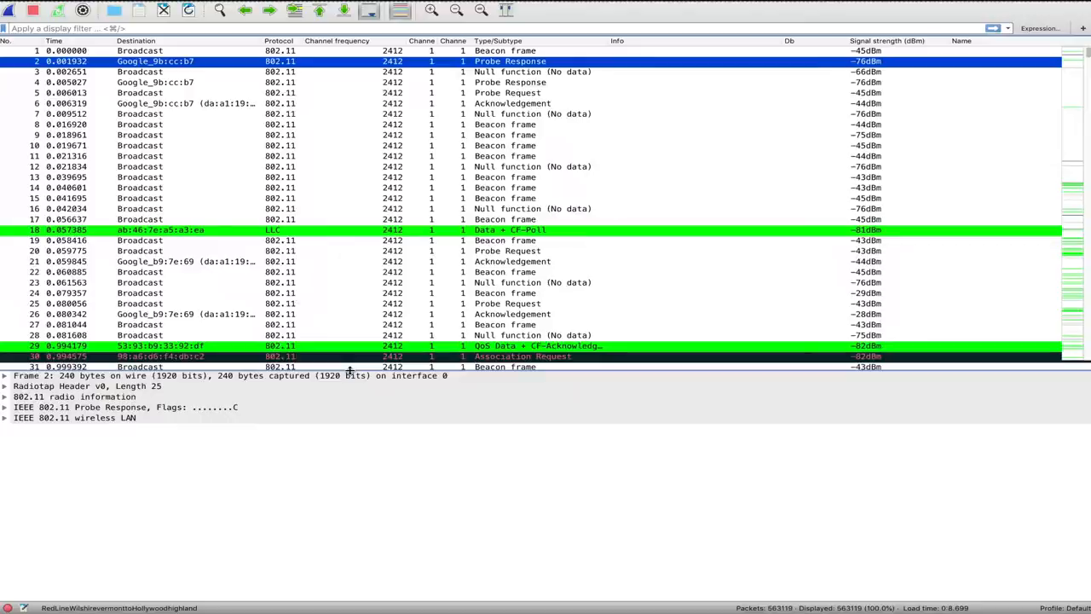
pyautogui.moveTo(427, 203)
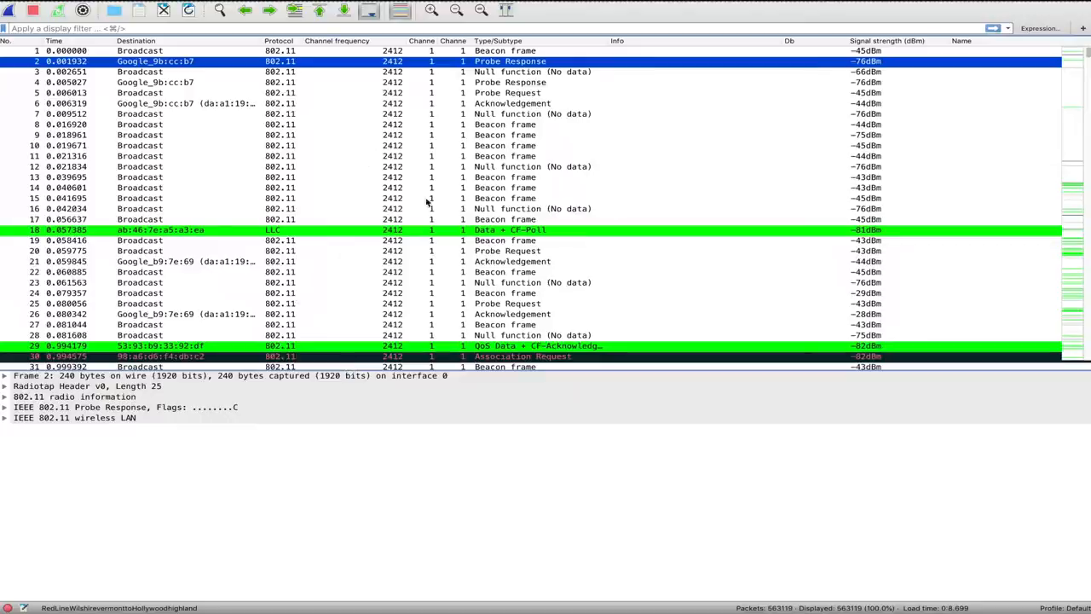
# Scroll the Wireshark packet list down past frame 1000 to a later beacon frame.
pyautogui.scroll(-3)
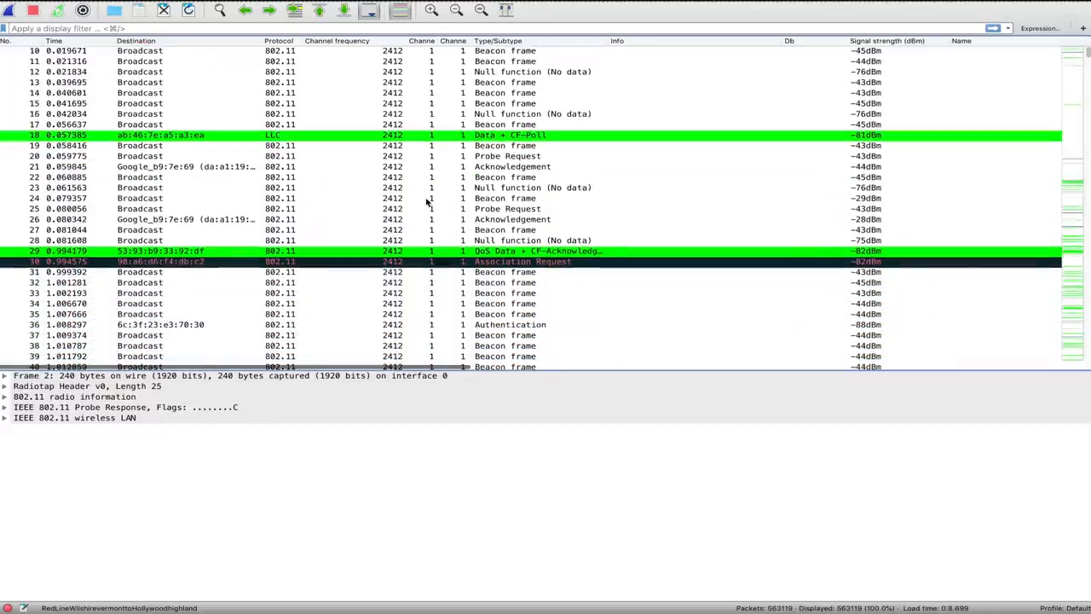
pyautogui.scroll(-3)
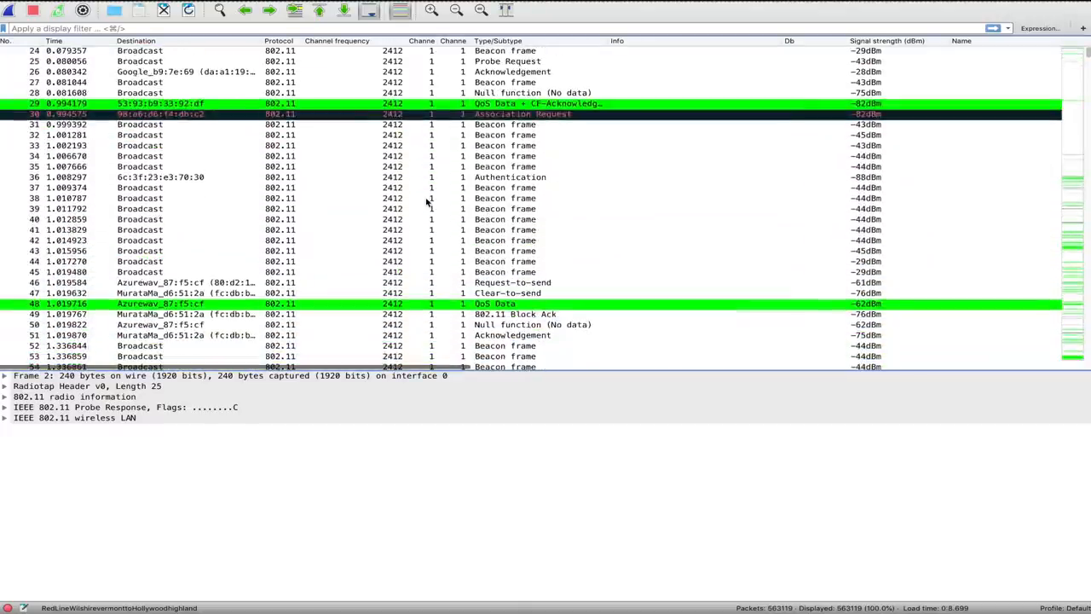
pyautogui.scroll(-3)
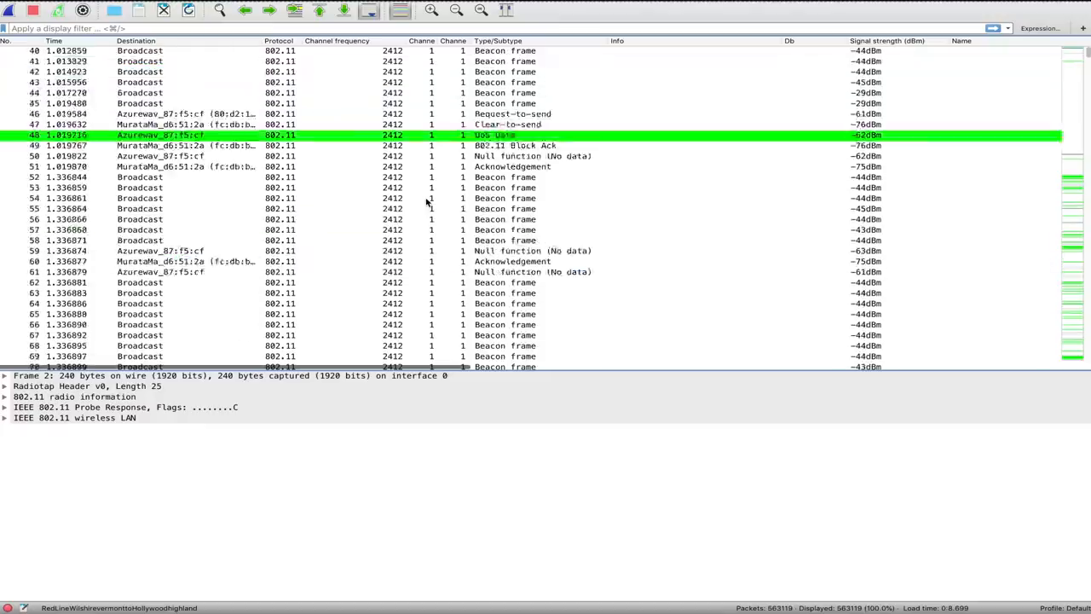
pyautogui.scroll(-3)
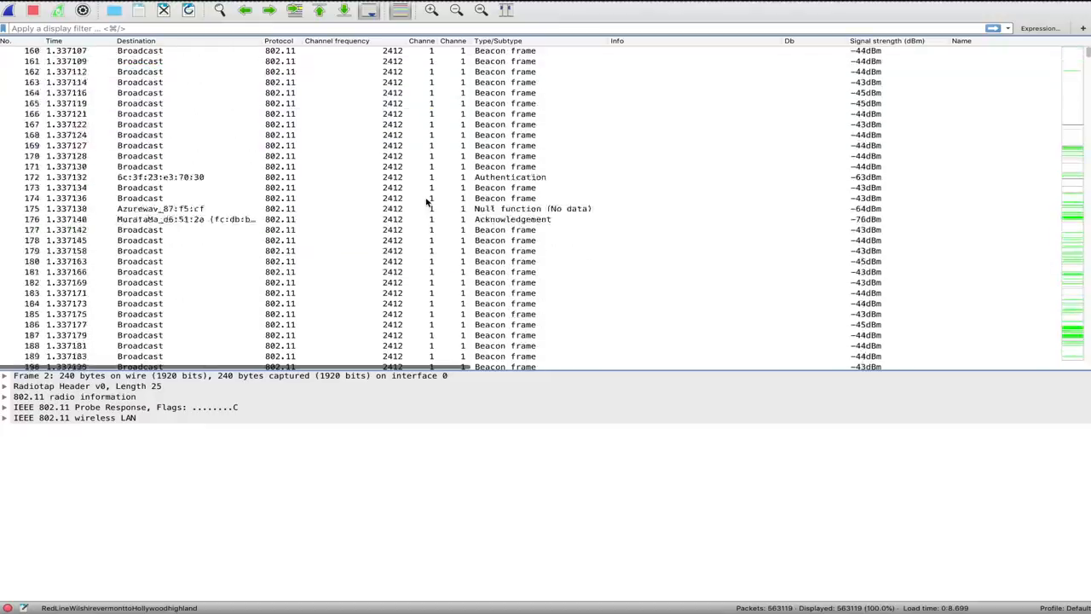
pyautogui.scroll(-3)
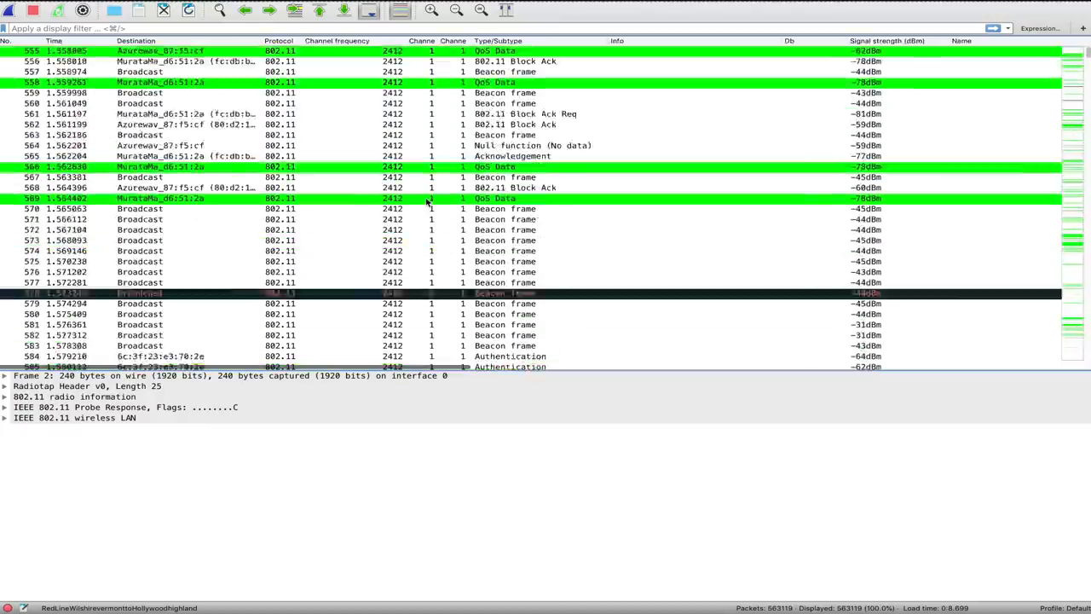
pyautogui.scroll(-3)
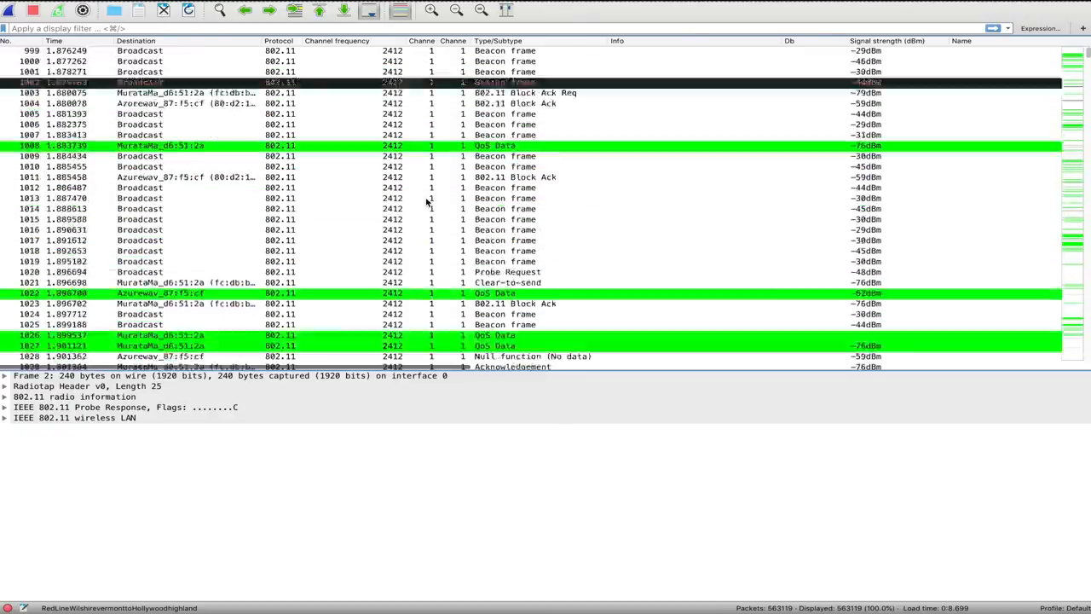
pyautogui.scroll(-3)
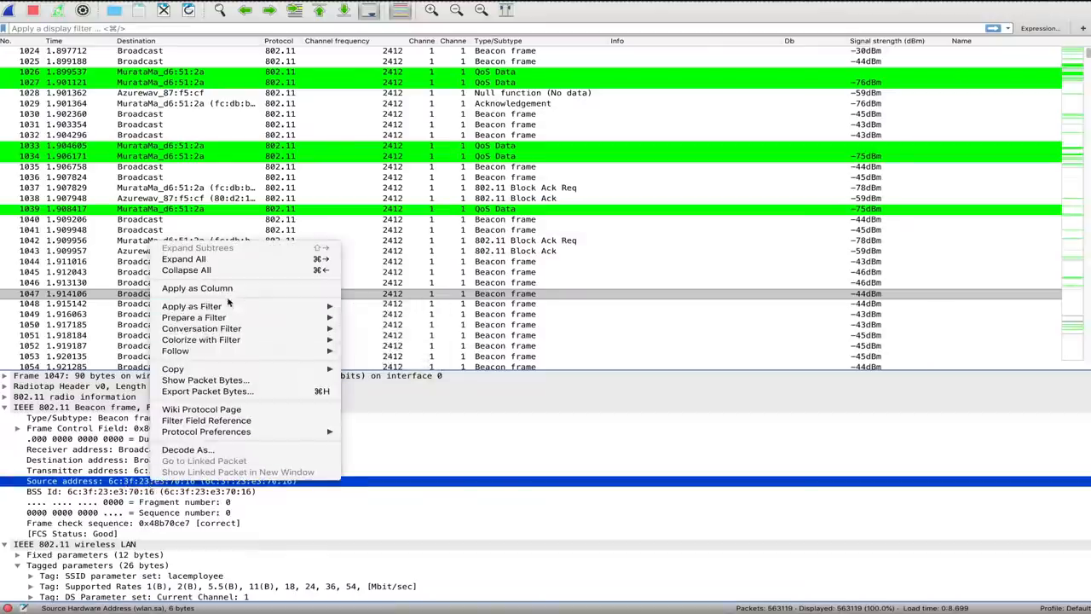
# Apply the beacon frame's source address as a display filter.
pyautogui.click(192, 306)
pyautogui.write('wlan.sa[0:3] == 6c:3f:23')
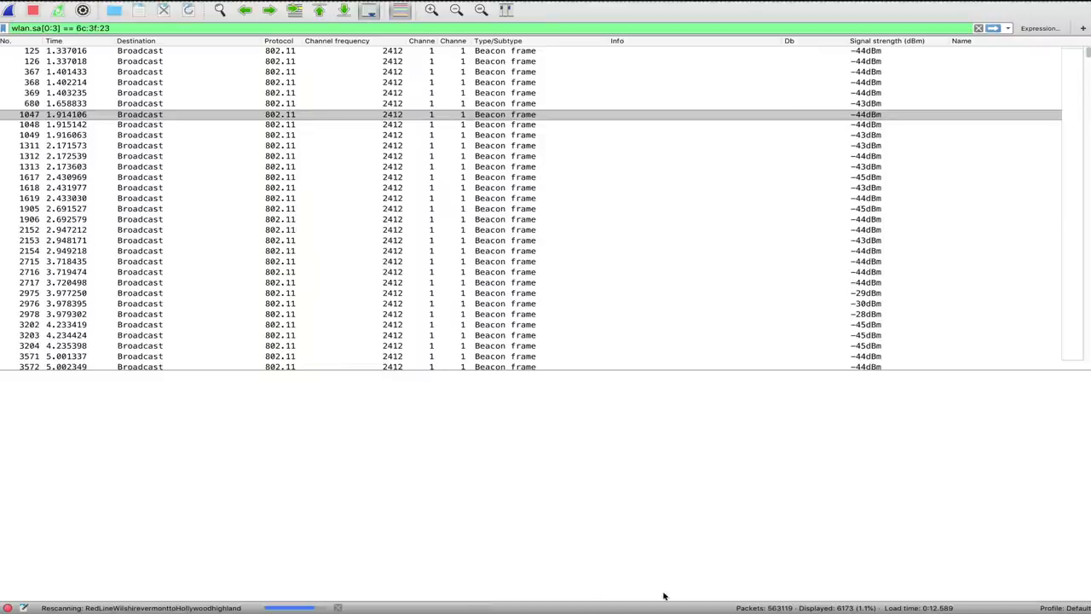
pyautogui.moveTo(431, 294)
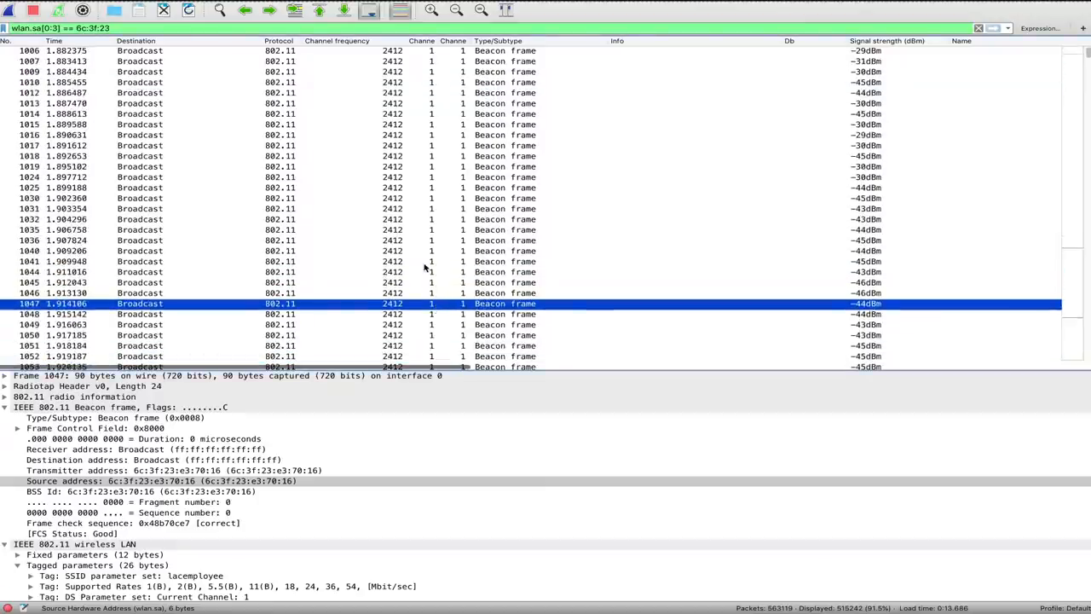
pyautogui.scroll(3)
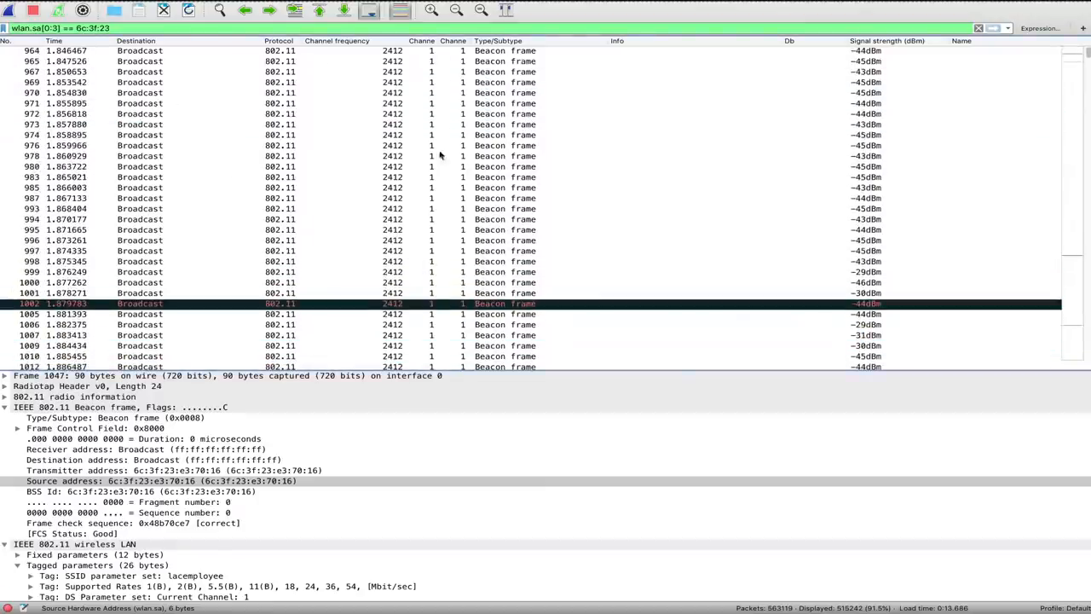
pyautogui.moveTo(240, 177)
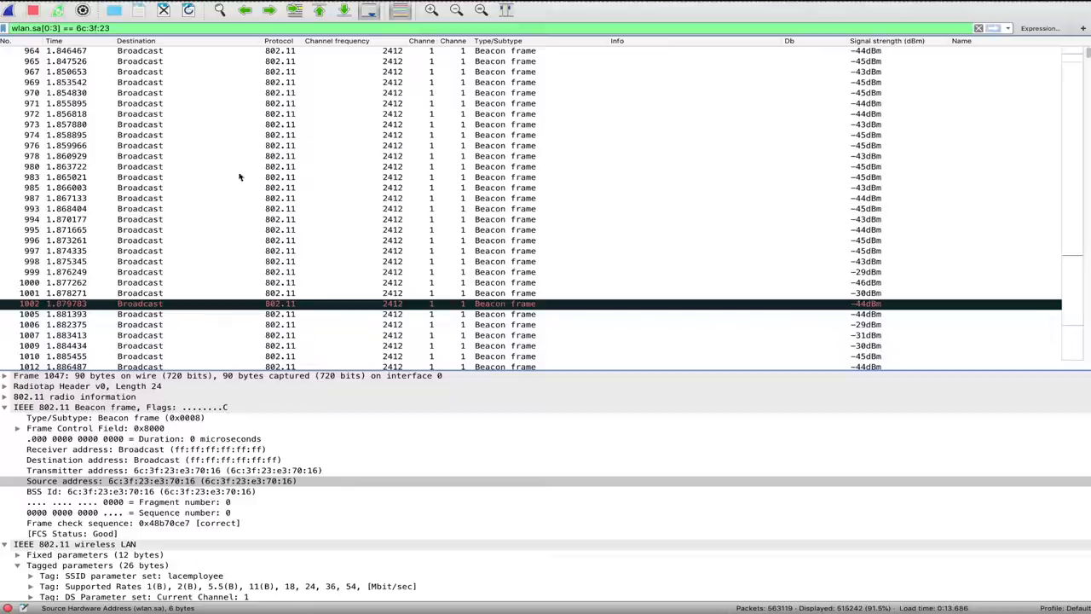
pyautogui.scroll(-3)
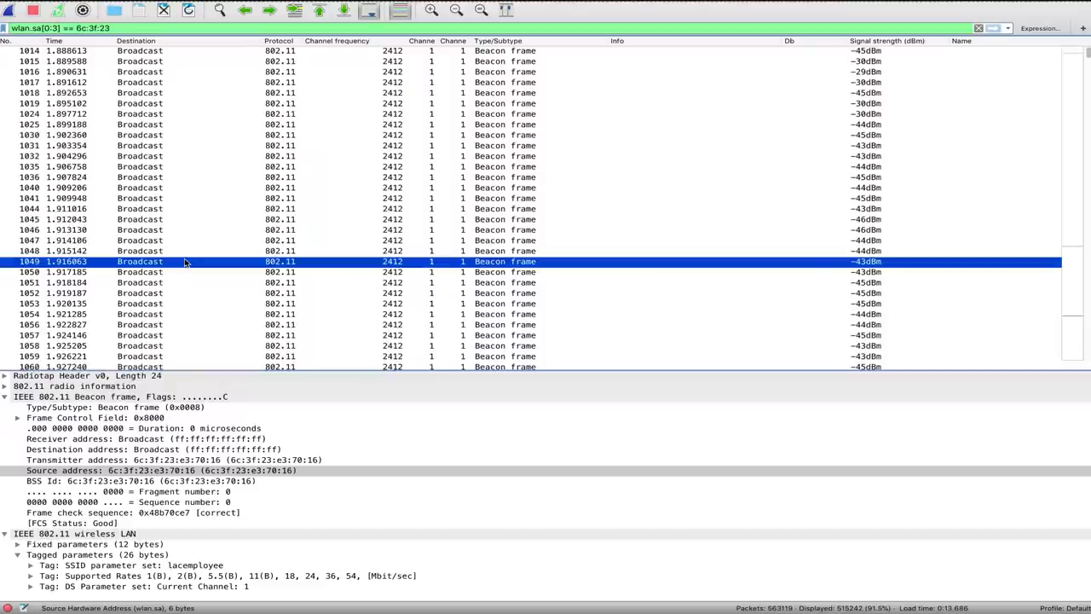
pyautogui.moveTo(183, 256)
pyautogui.write('d')
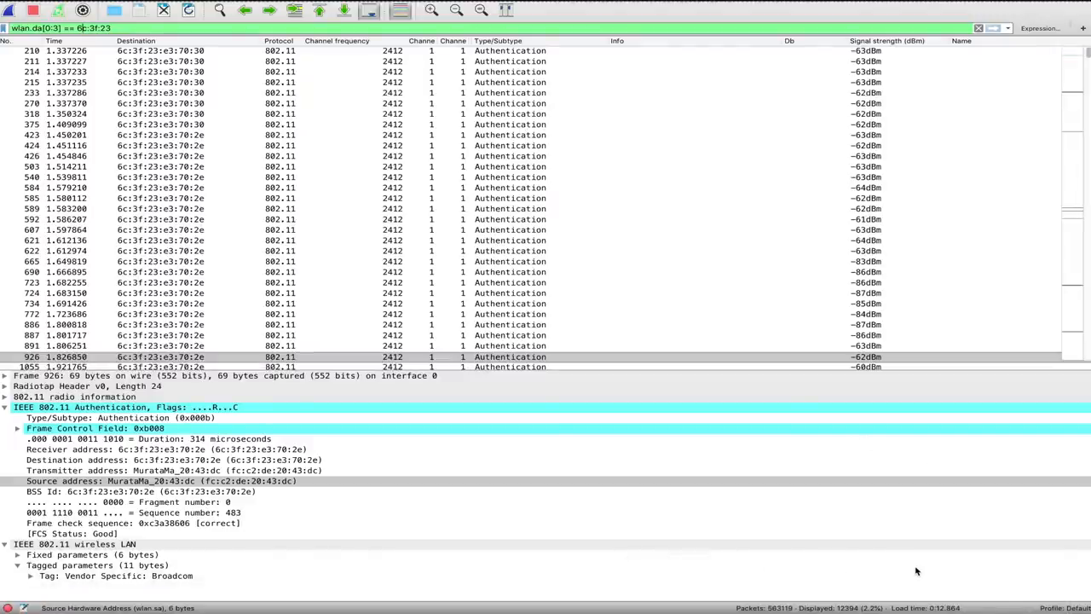
pyautogui.moveTo(689, 561)
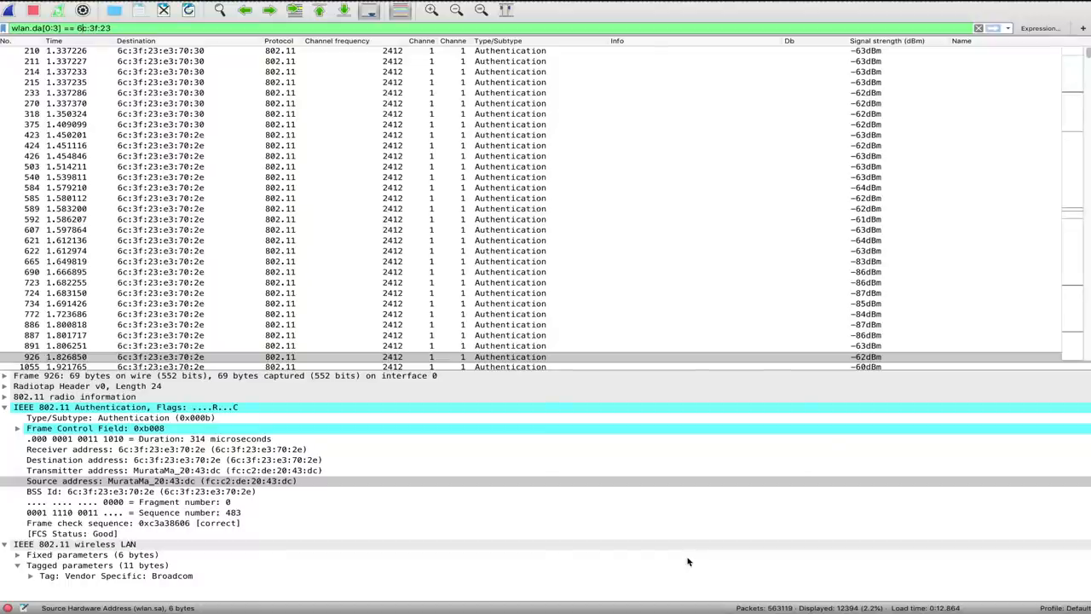
pyautogui.moveTo(736, 265)
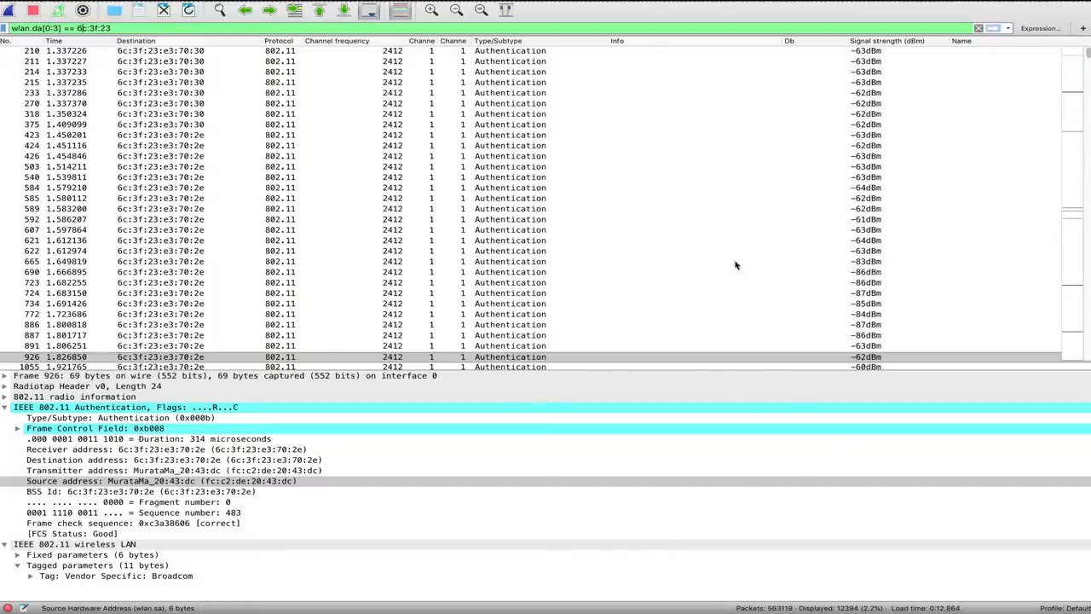
# Begin exporting the filtered authentication packets from Wireshark's File menu.
pyautogui.click(96, 6)
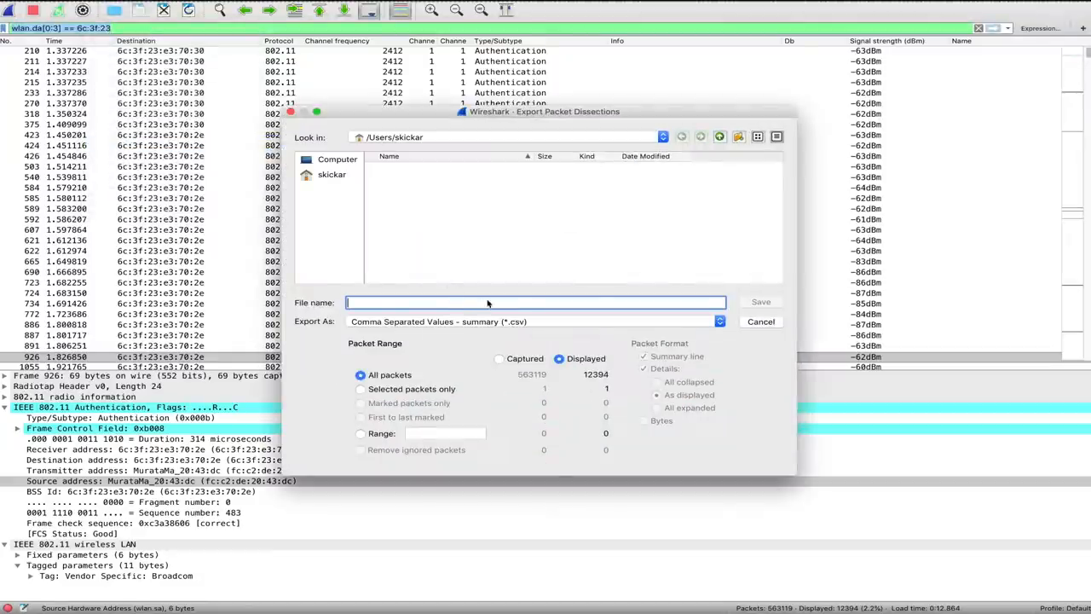
# Save the CSV export to the Desktop under the name 'NullByteSample'.
pyautogui.click(331, 174)
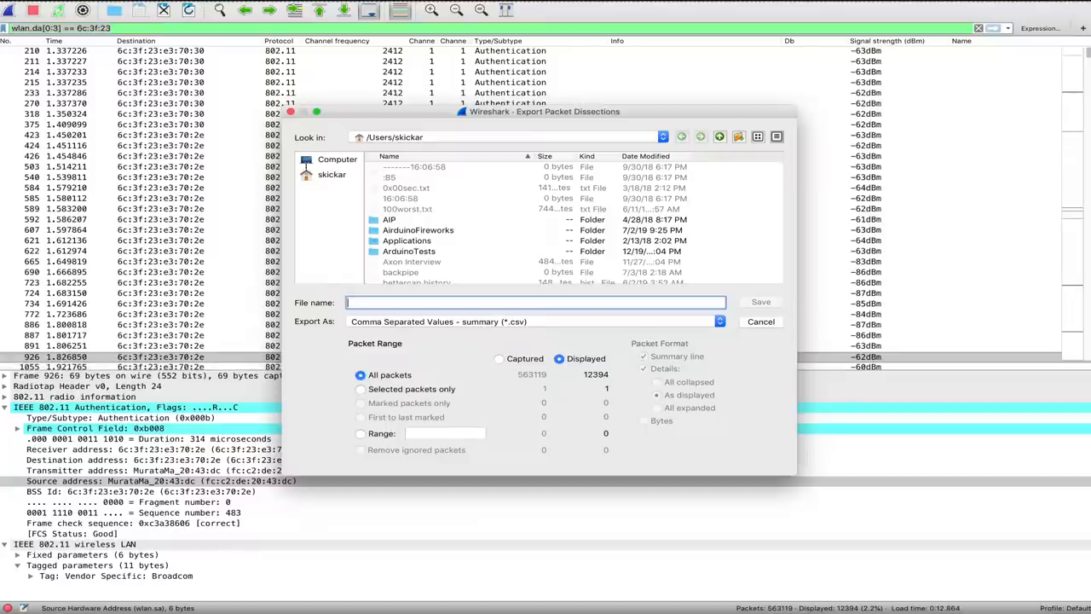
pyautogui.click(331, 174)
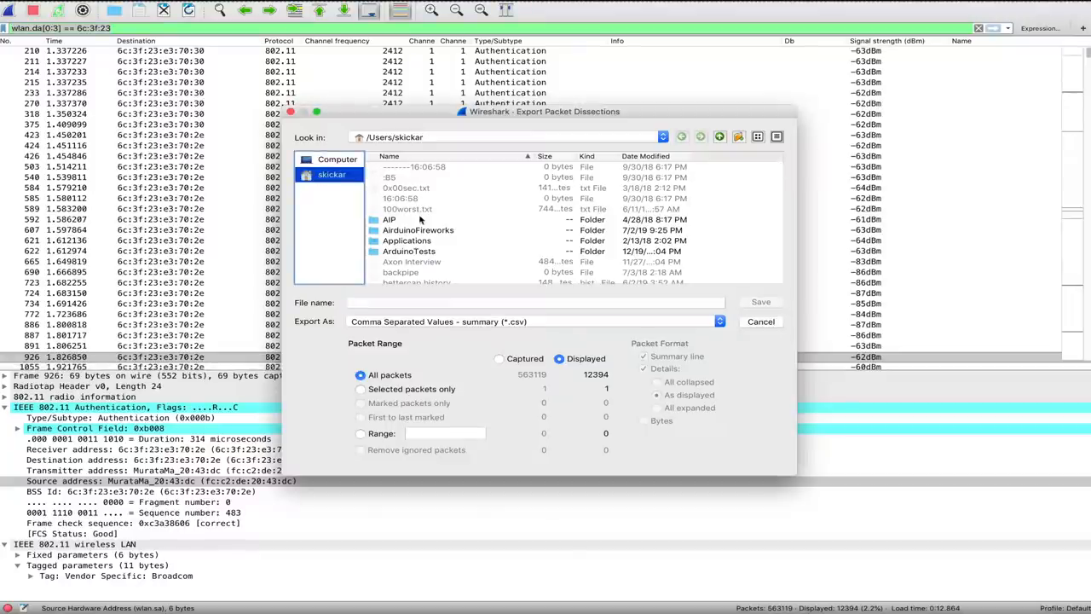
pyautogui.scroll(-3)
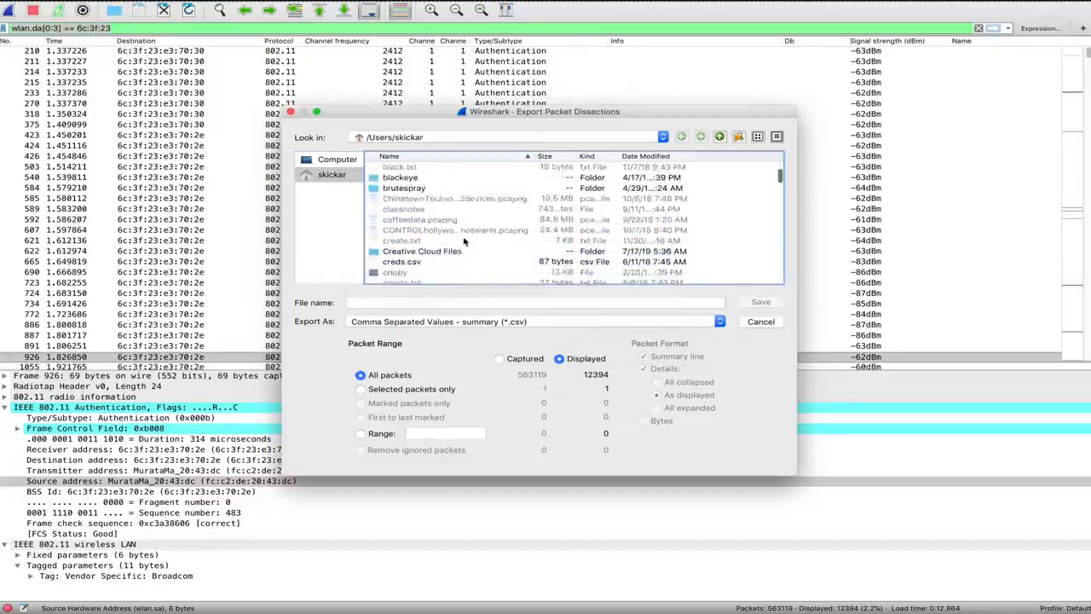
pyautogui.scroll(-3)
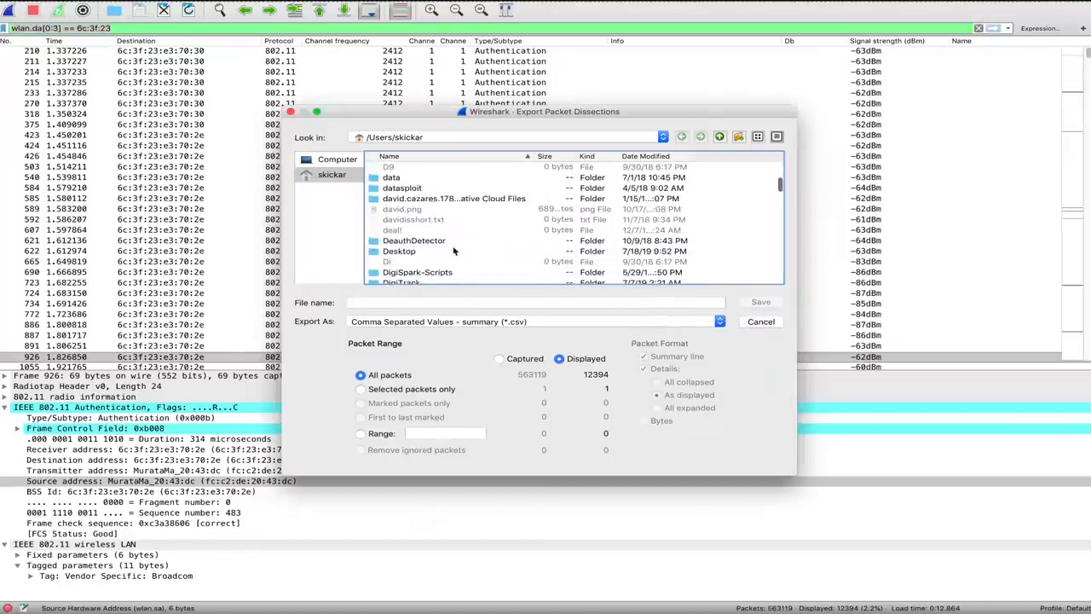
pyautogui.doubleClick(399, 251)
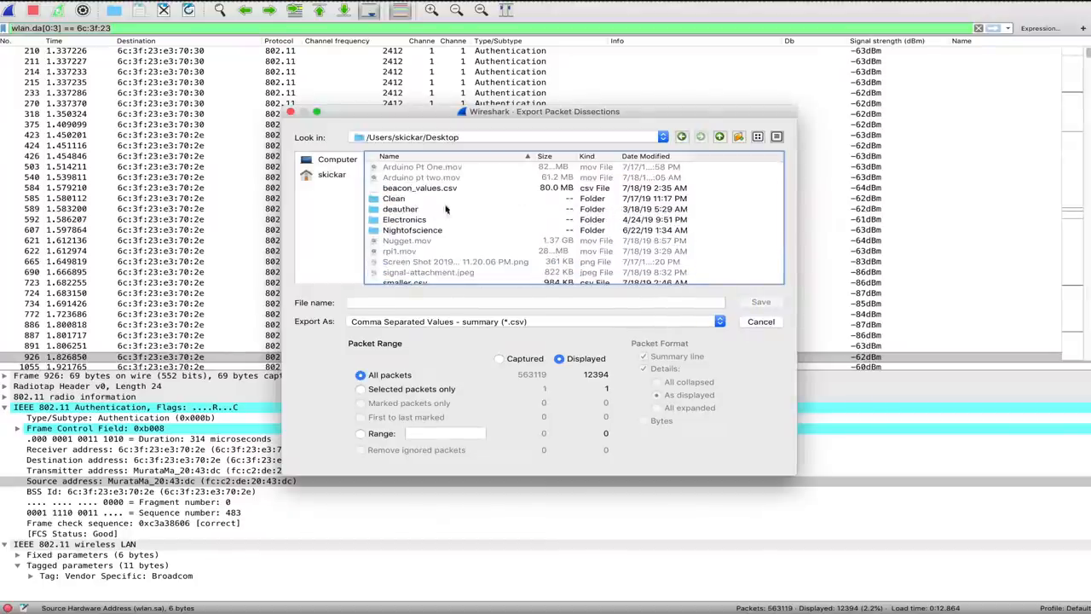
pyautogui.click(535, 302)
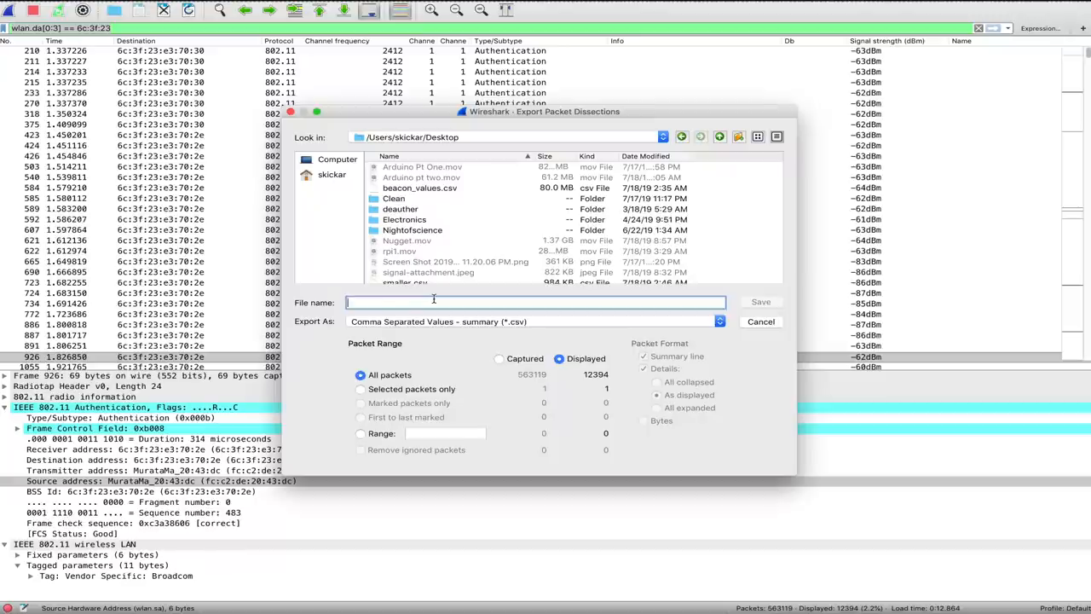
pyautogui.write('NullByteSa')
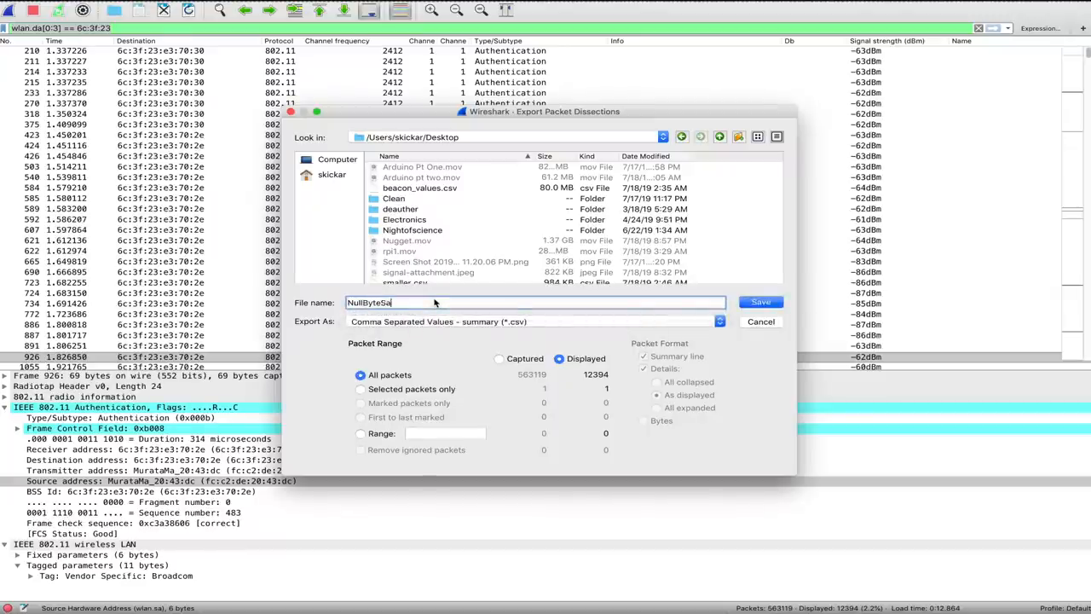
pyautogui.write('mple')
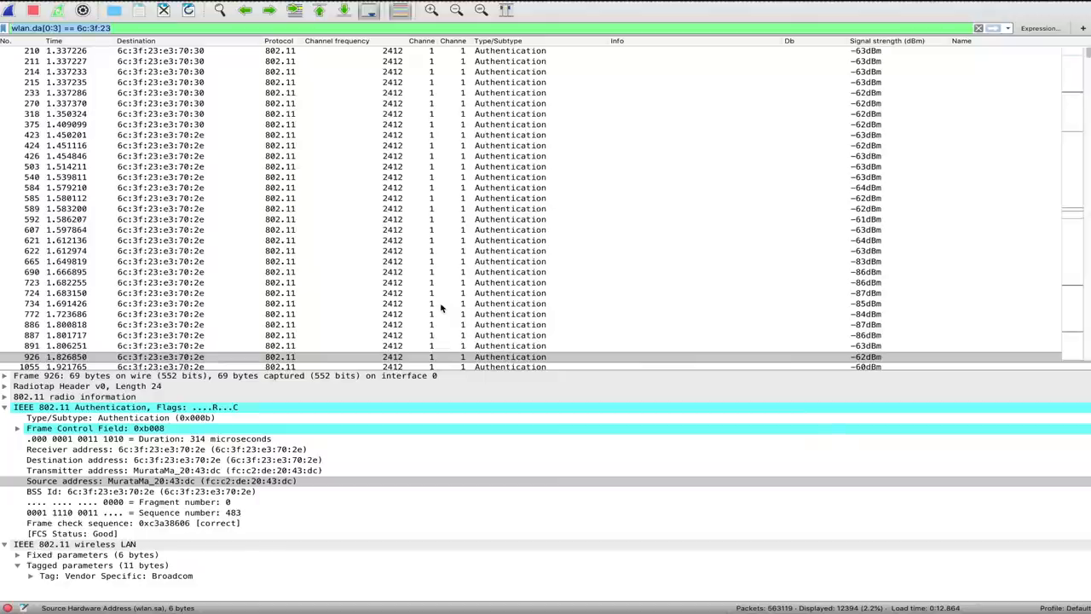
pyautogui.moveTo(739, 294)
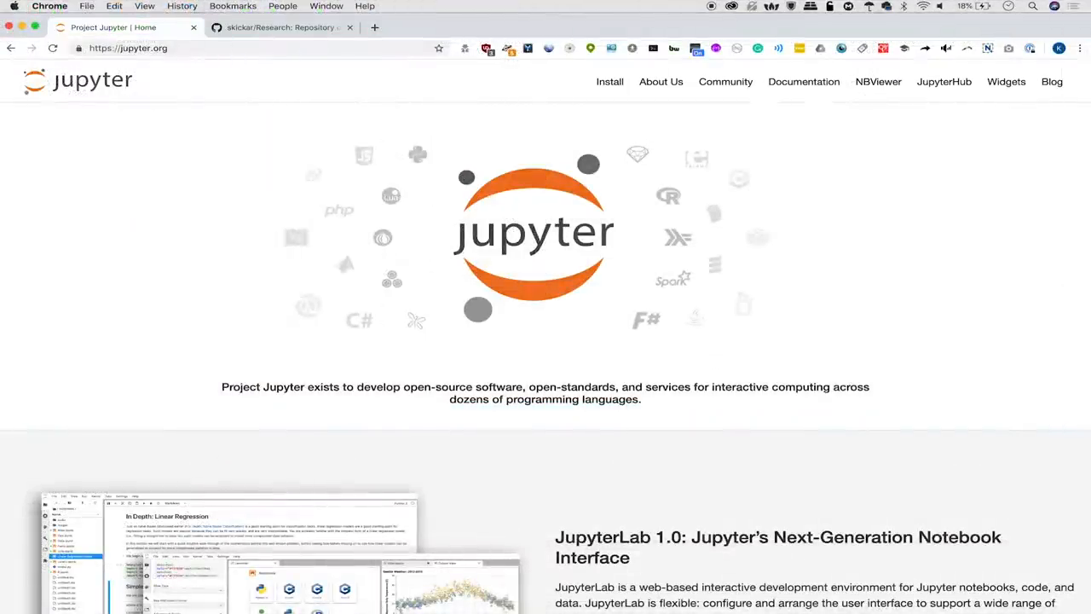
pyautogui.moveTo(263, 137)
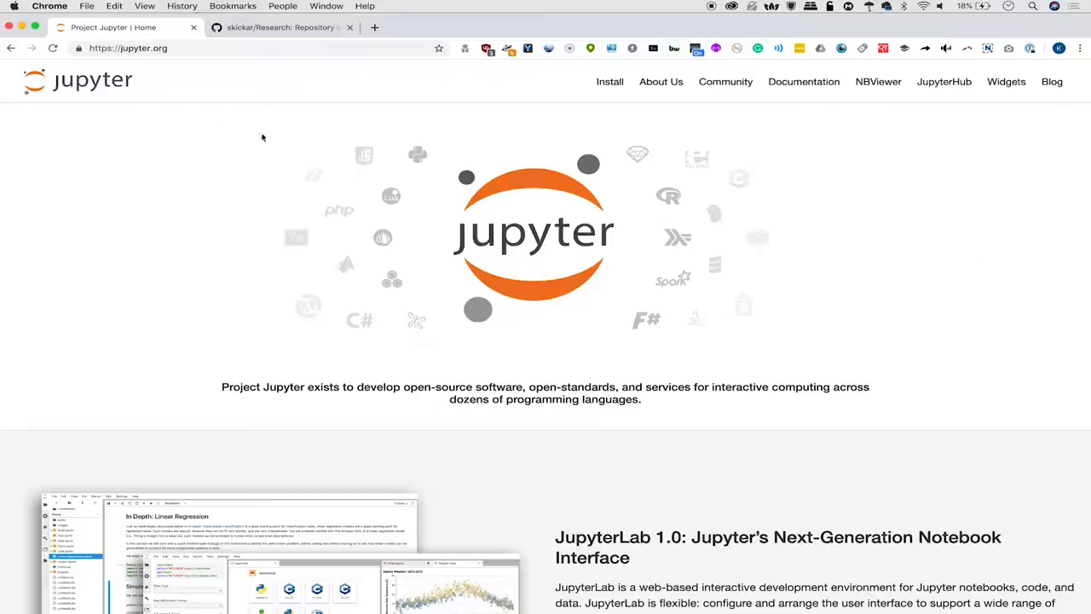
pyautogui.moveTo(225, 227)
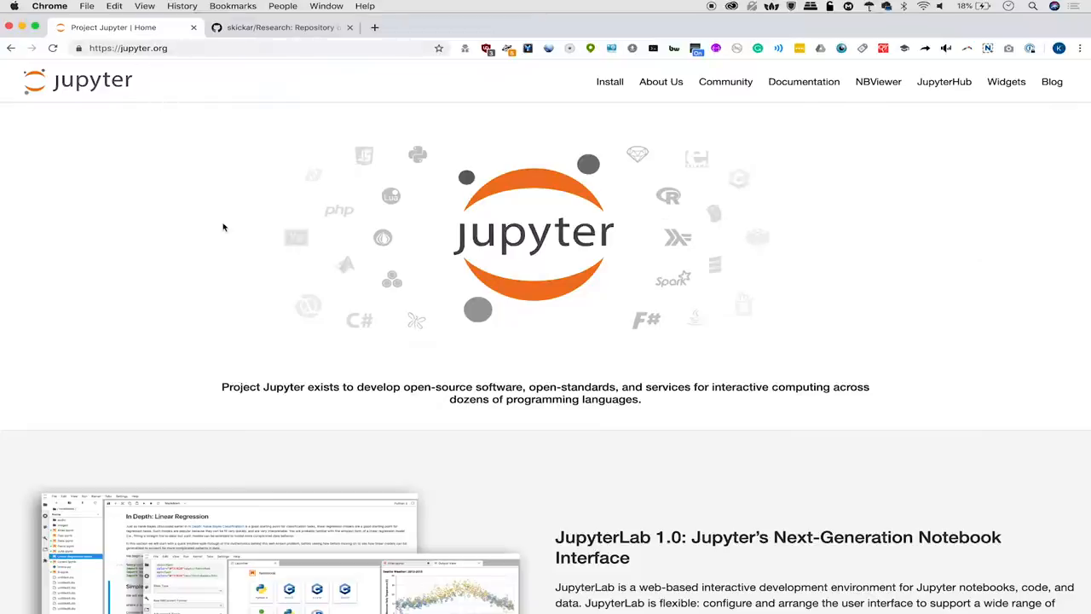
pyautogui.moveTo(221, 261)
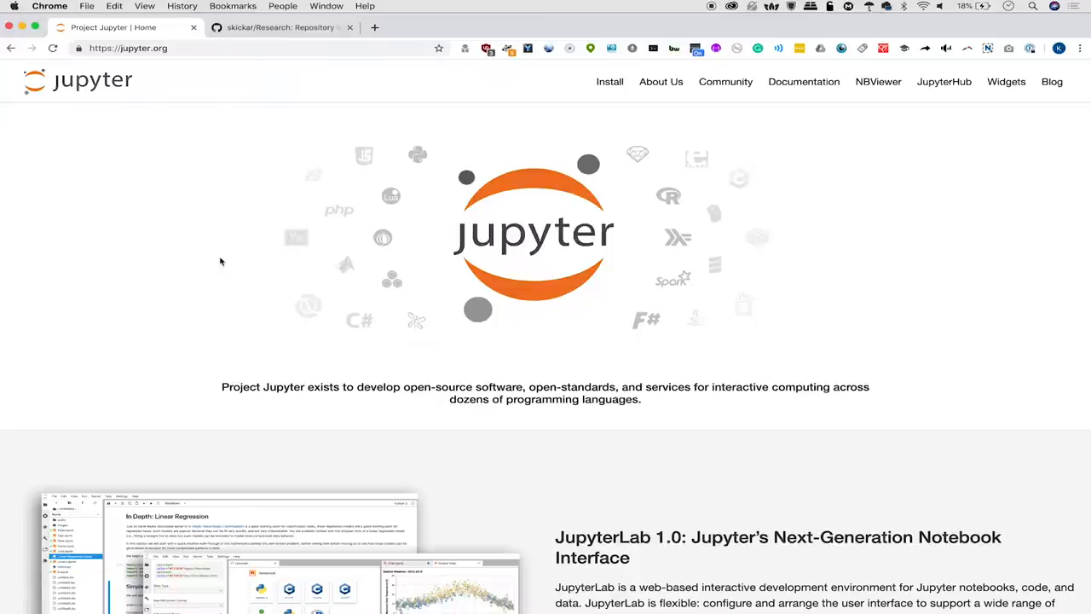
pyautogui.moveTo(258, 363)
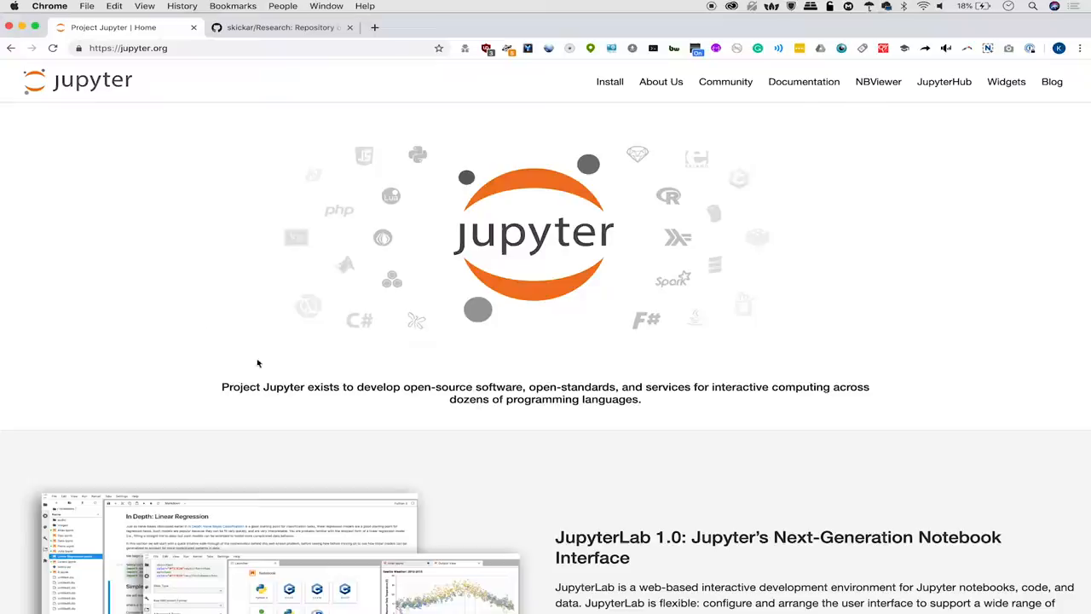
# Go to jupyter.org's Install page and scroll to the conda and pip commands.
pyautogui.scroll(-3)
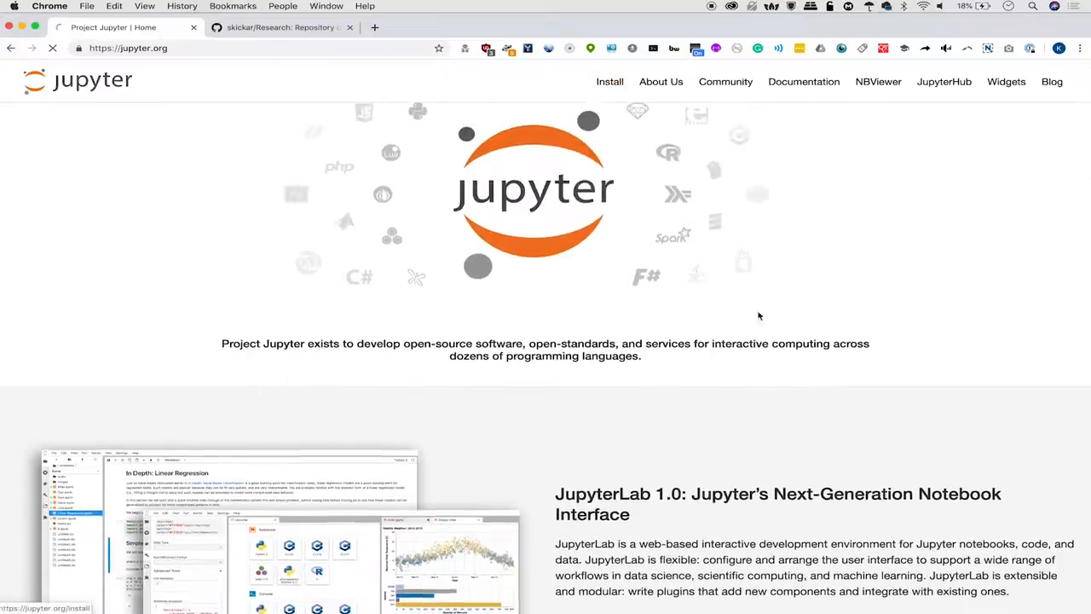
pyautogui.click(609, 81)
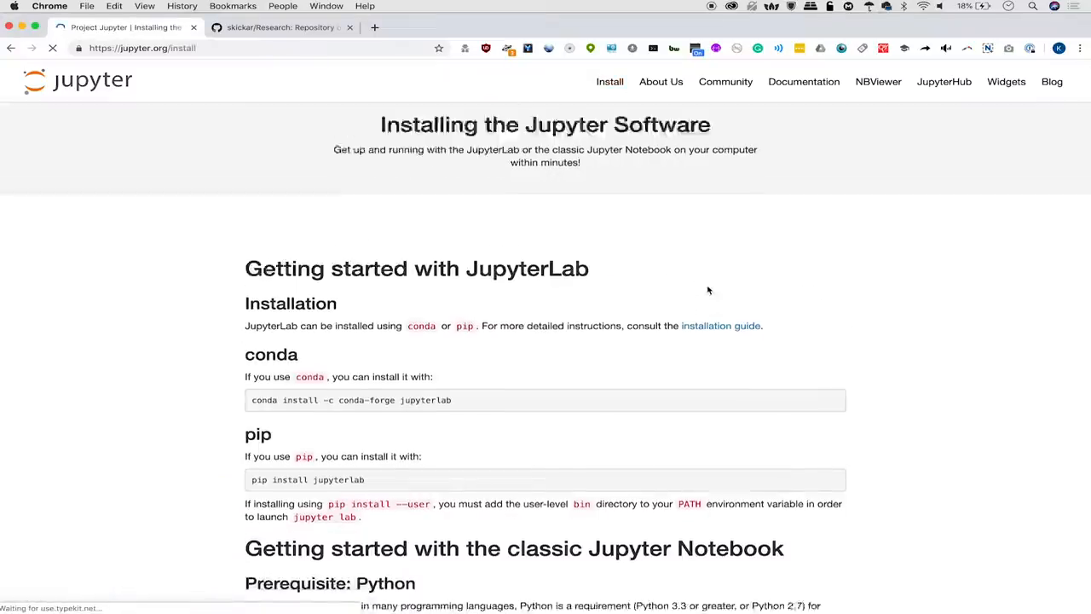
pyautogui.scroll(-3)
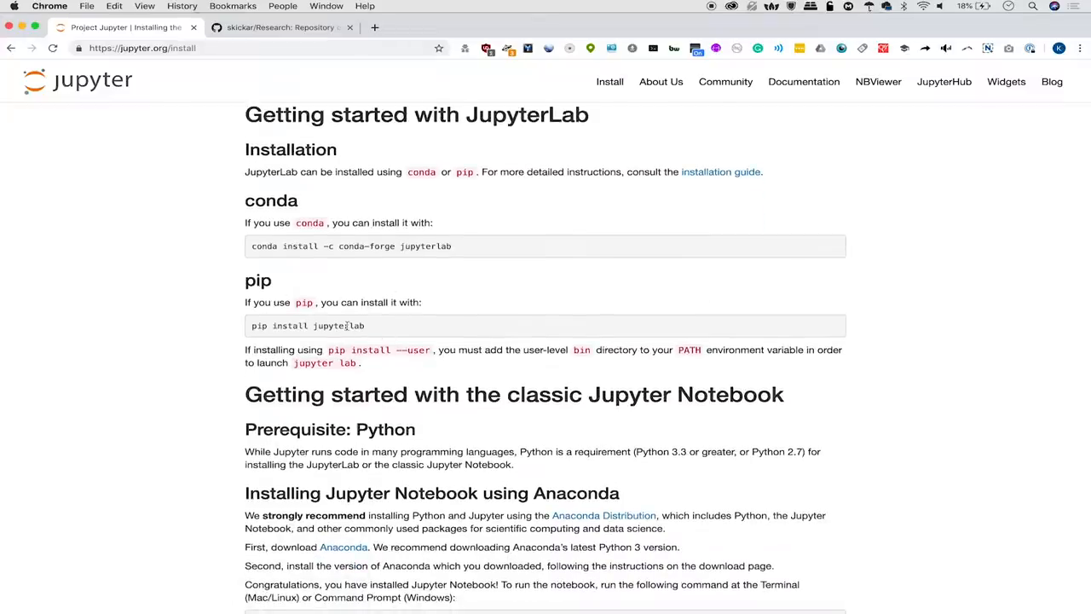
pyautogui.moveTo(419, 325)
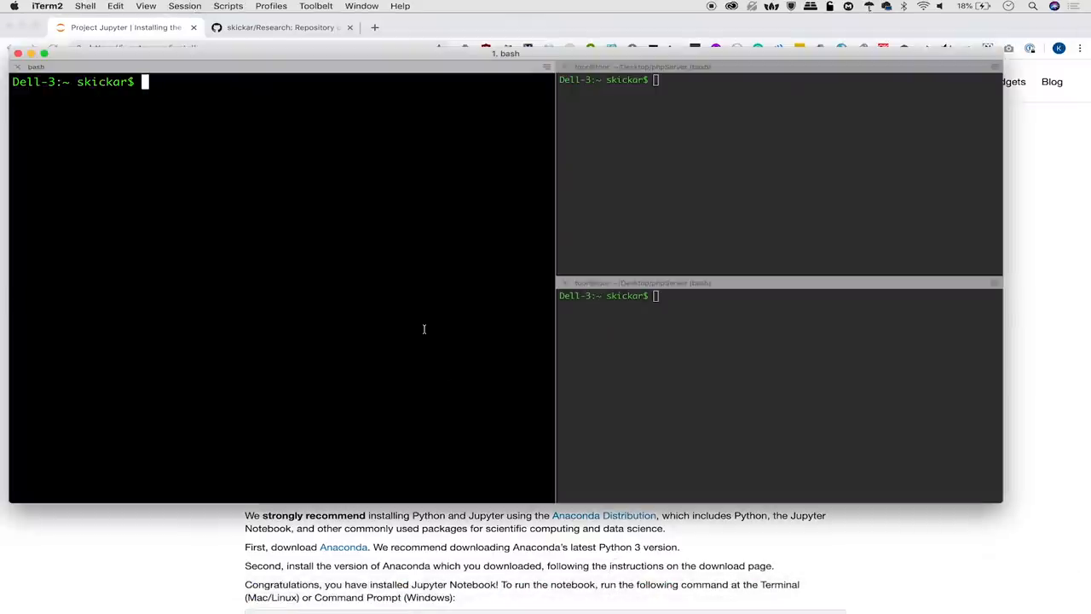
pyautogui.moveTo(376, 315)
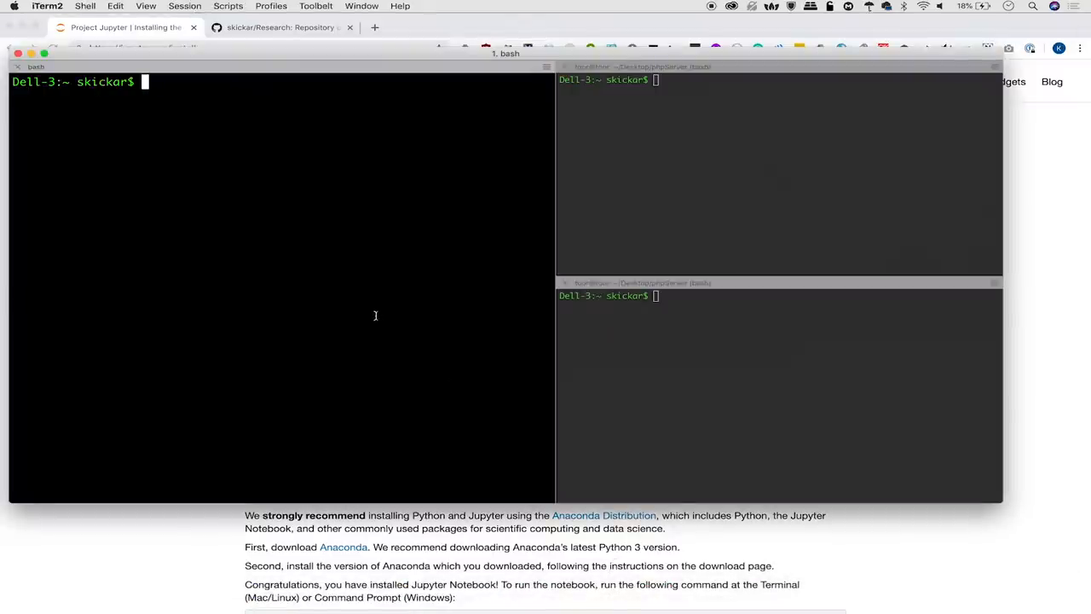
# Run 'jupyter notebook' in the left iTerm2 pane to launch the server.
pyautogui.write('ju')
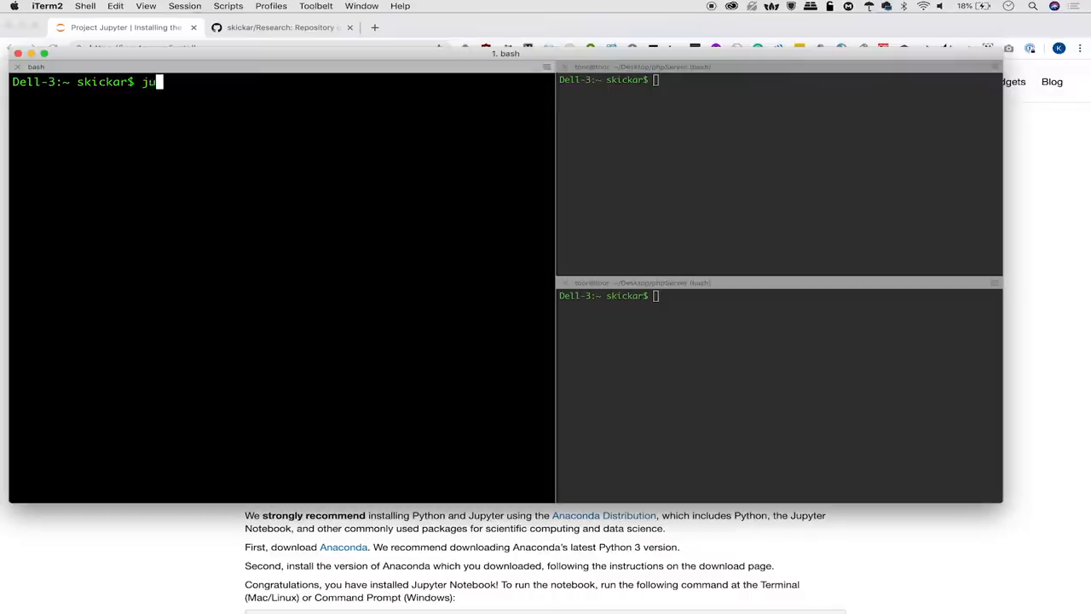
pyautogui.write('p')
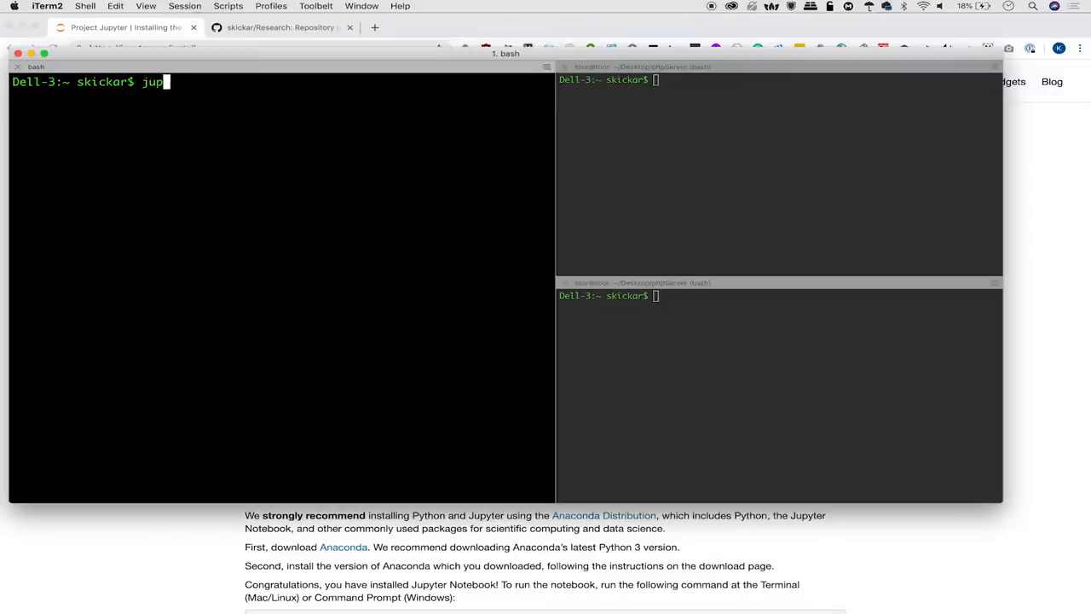
pyautogui.write('yter notebook')
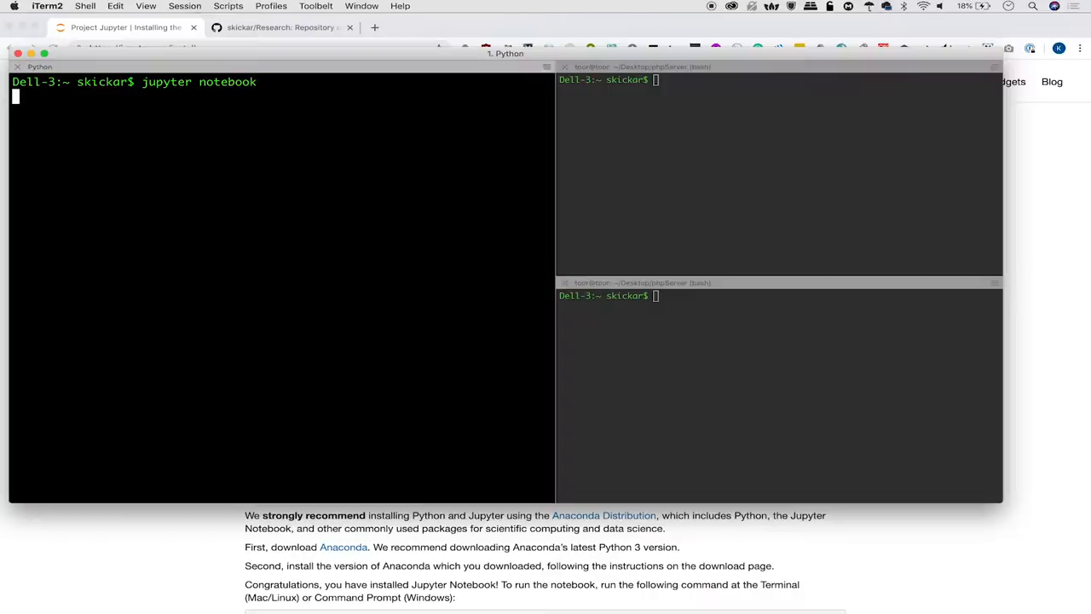
pyautogui.click(125, 27)
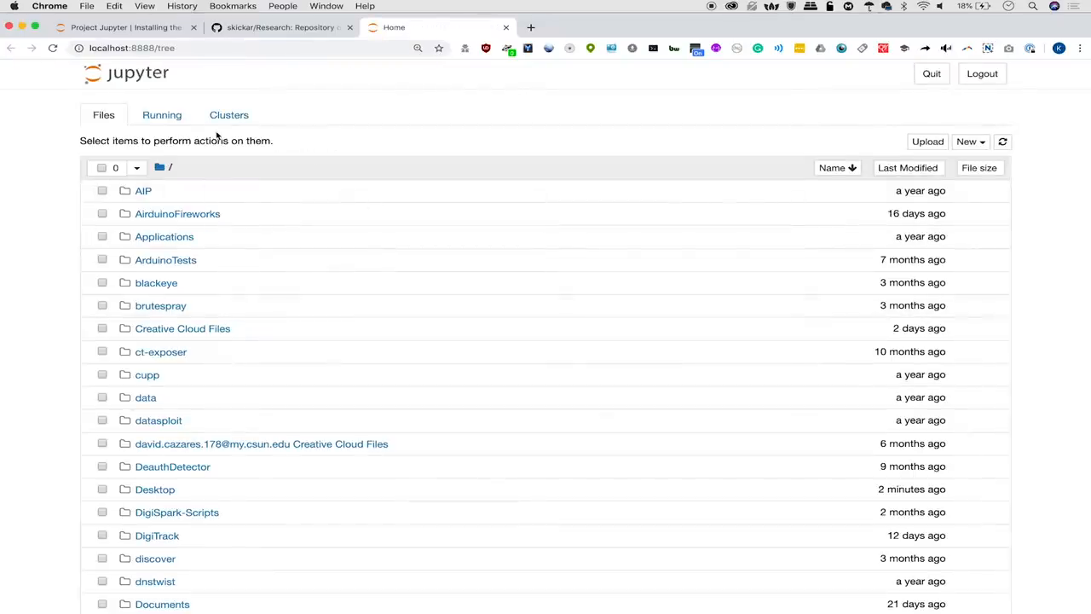
# Pick Python 3 from the Jupyter home page's New menu to create an Untitled notebook.
pyautogui.scroll(-3)
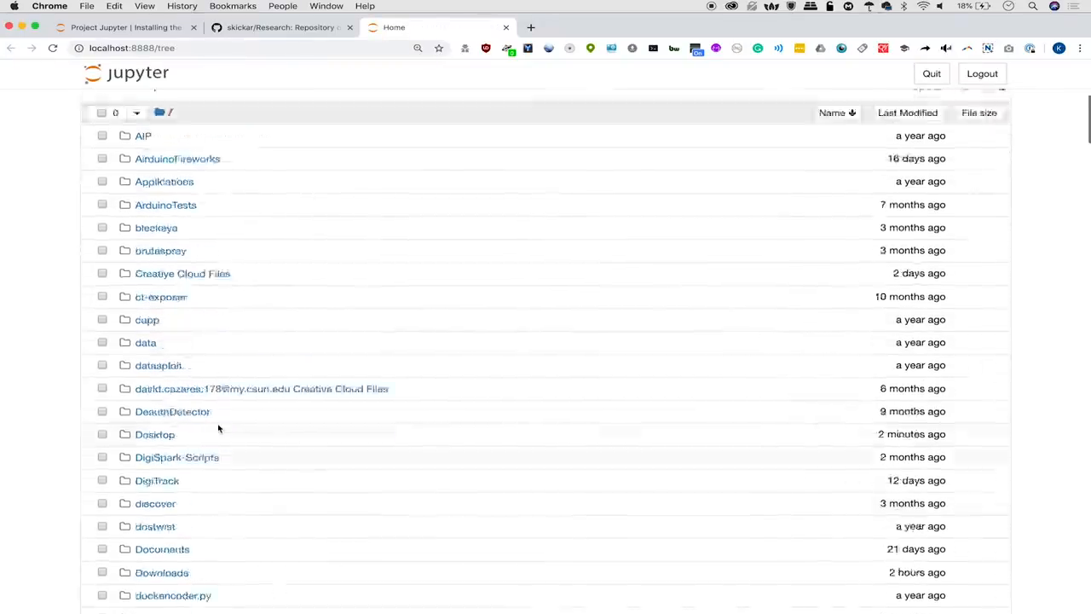
pyautogui.scroll(3)
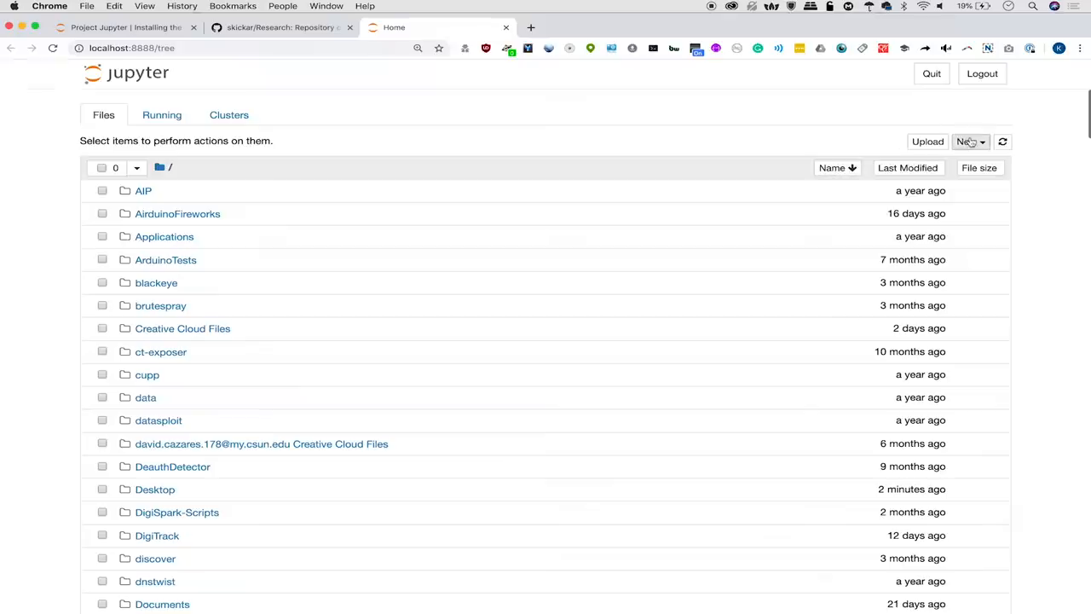
pyautogui.click(970, 142)
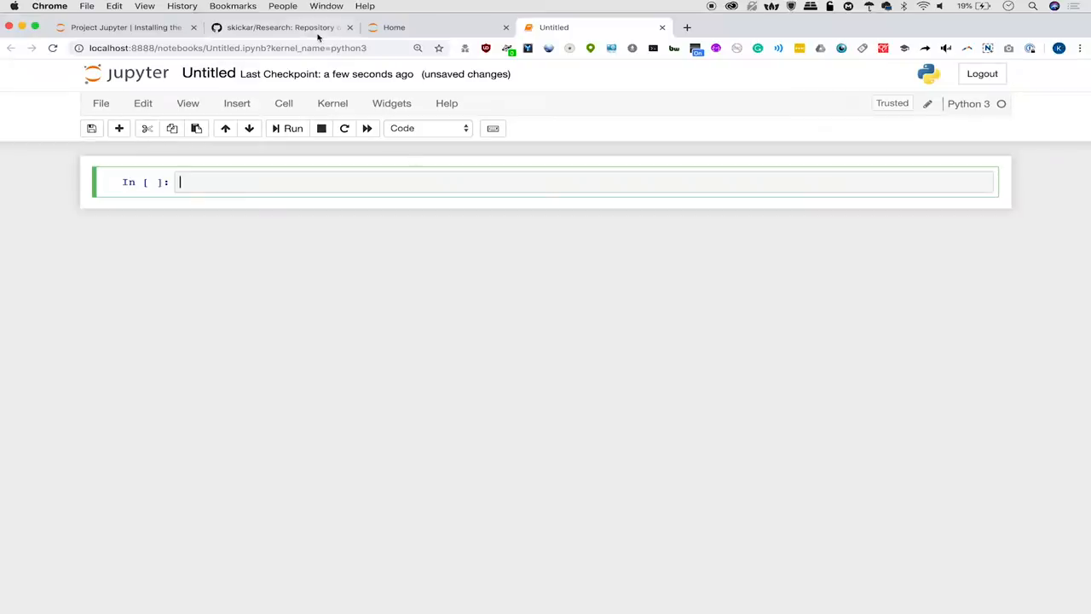
pyautogui.click(281, 26)
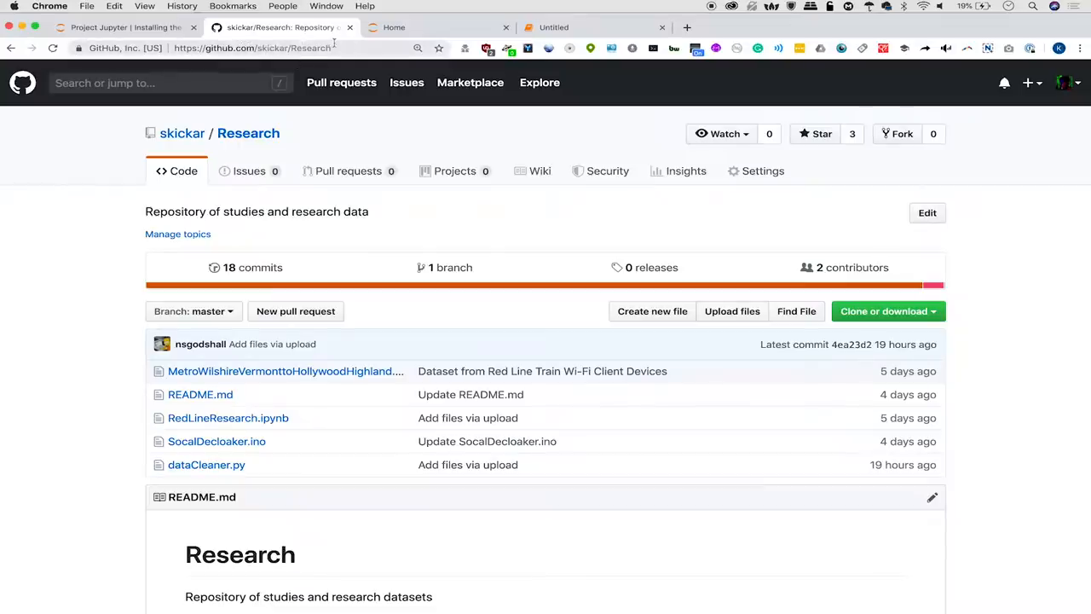
# Browse the Research README, then view RedLineResearch.ipynb's pandas import code.
pyautogui.scroll(-3)
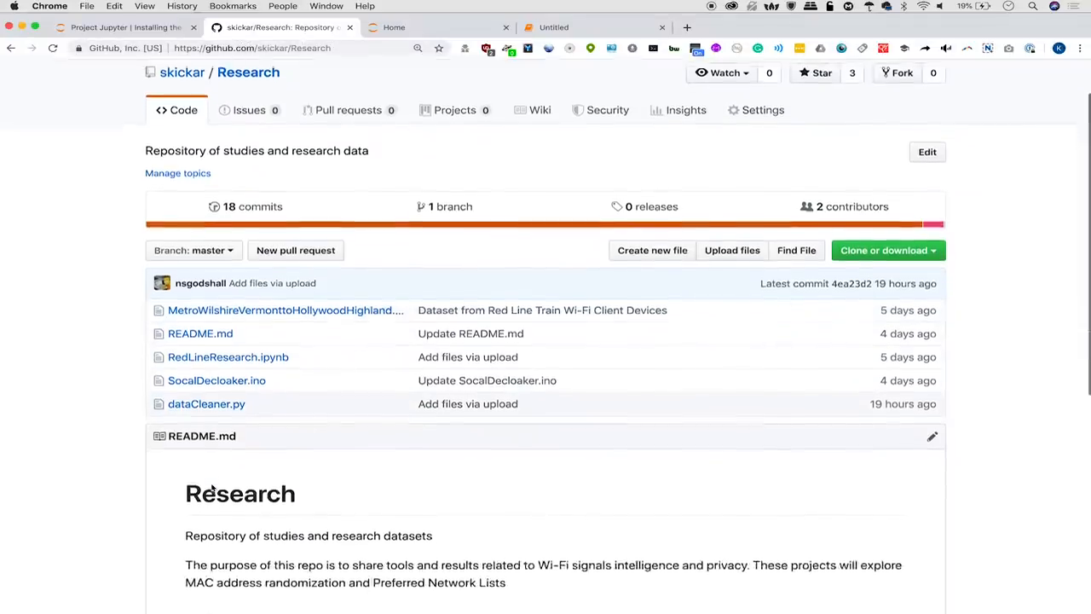
pyautogui.scroll(-3)
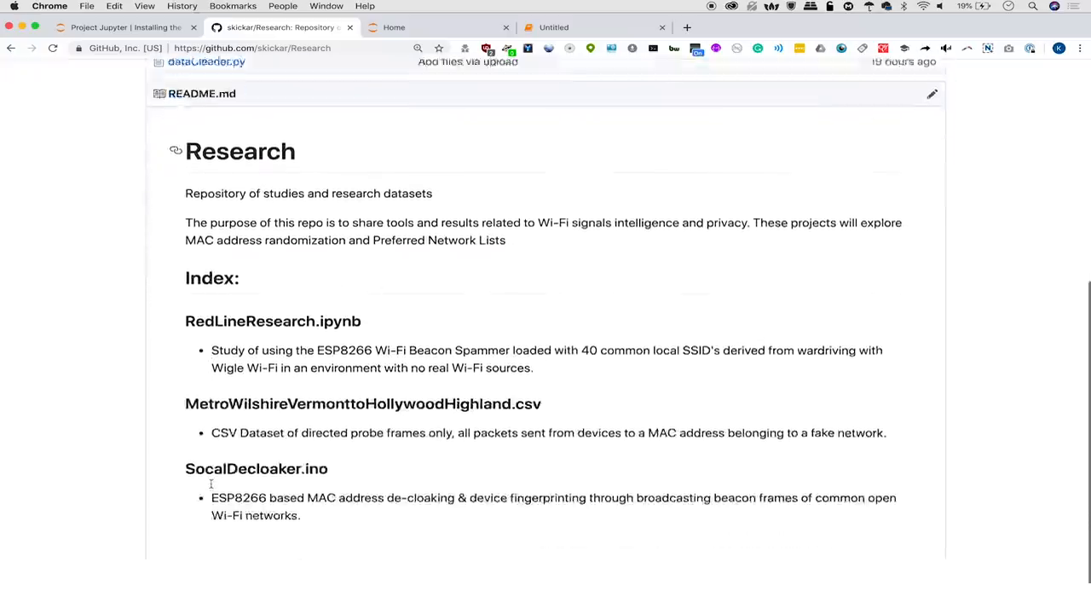
pyautogui.scroll(3)
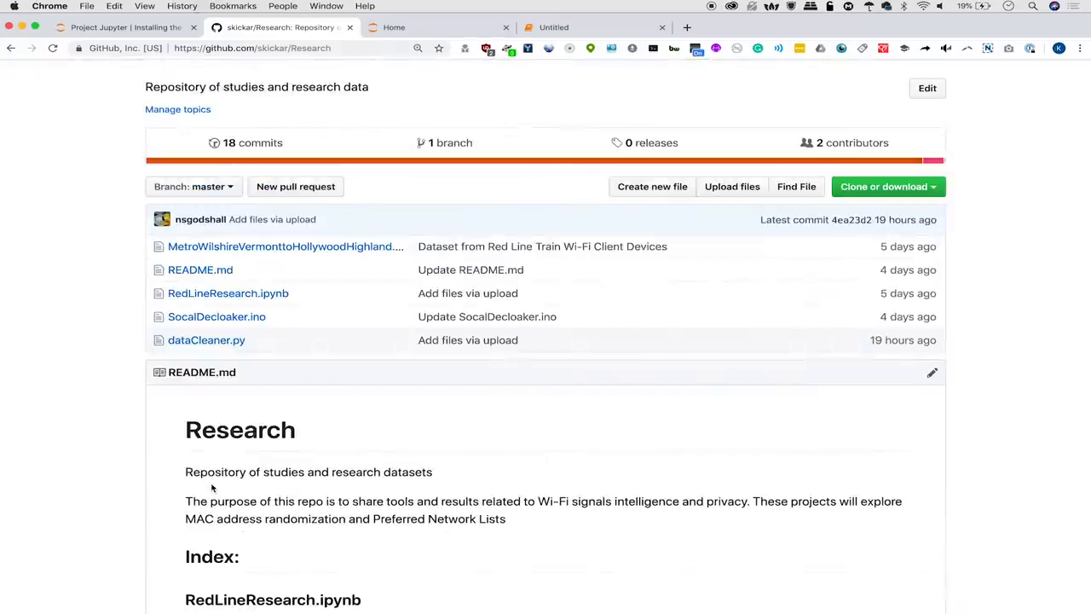
pyautogui.moveTo(311, 315)
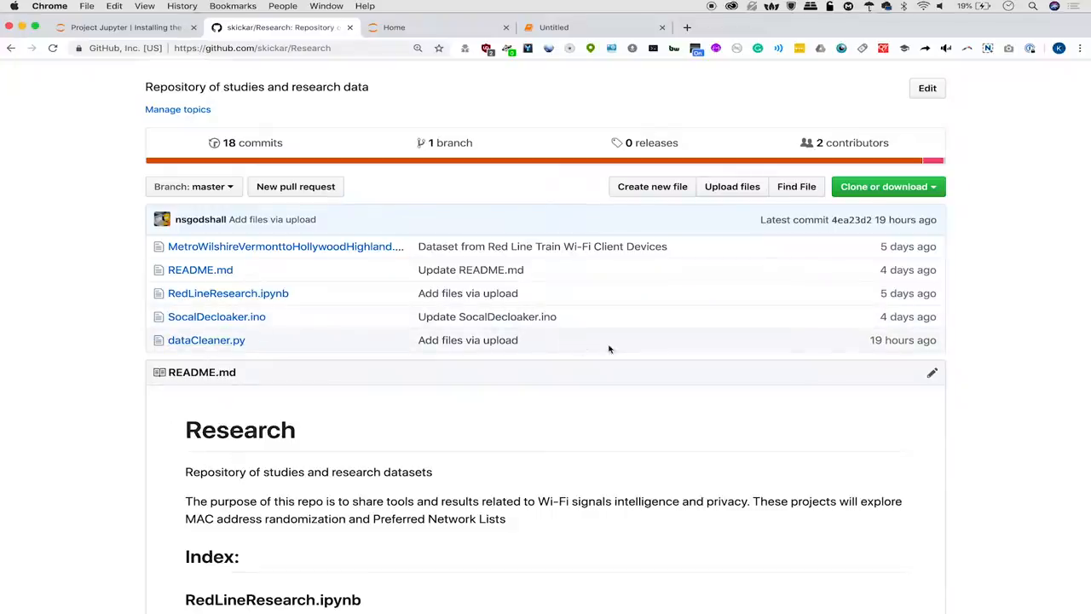
pyautogui.moveTo(285, 247)
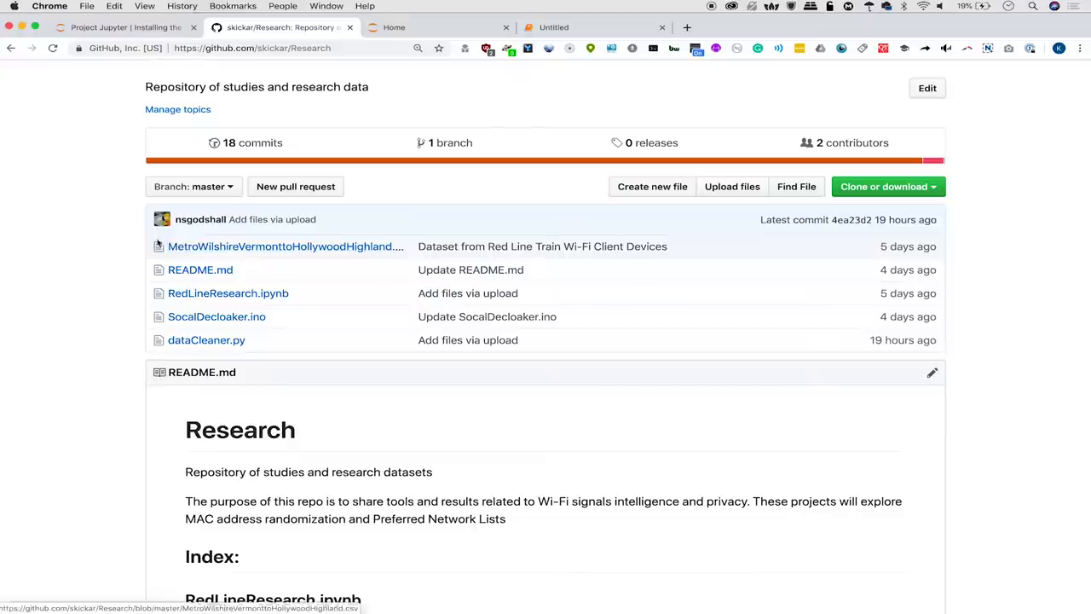
pyautogui.moveTo(222, 442)
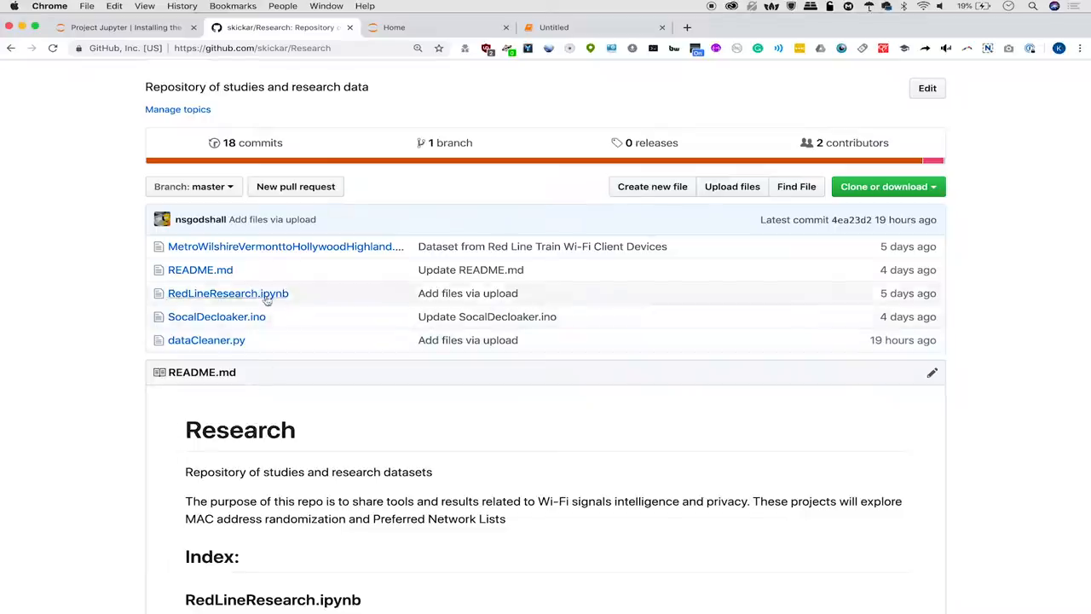
pyautogui.click(228, 293)
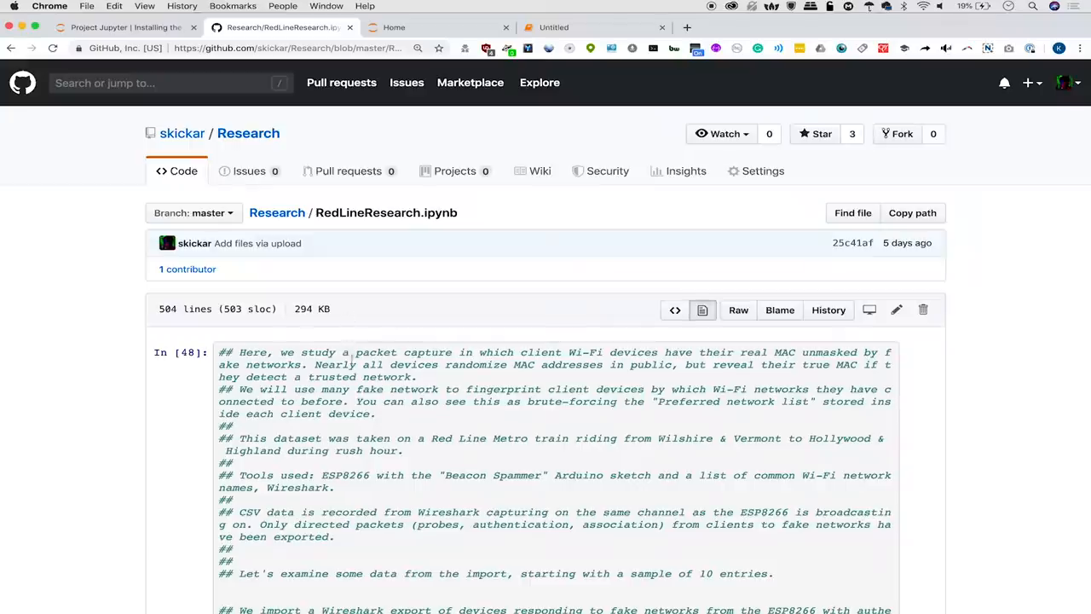
pyautogui.scroll(-3)
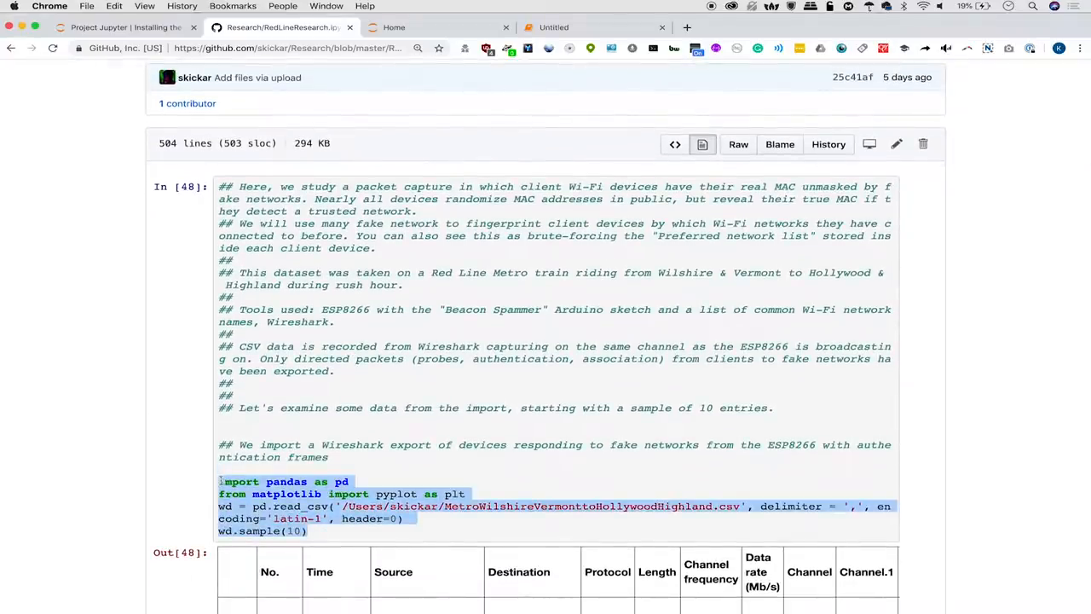
# In the Untitled notebook, begin the first cell with 'import pandas as pd'.
pyautogui.click(394, 26)
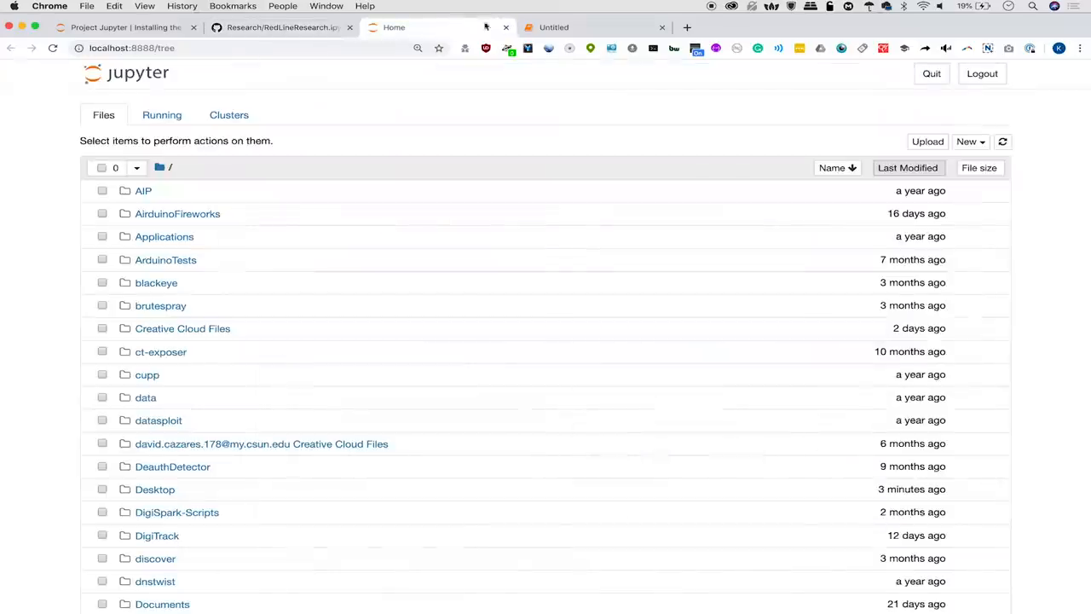
pyautogui.click(592, 27)
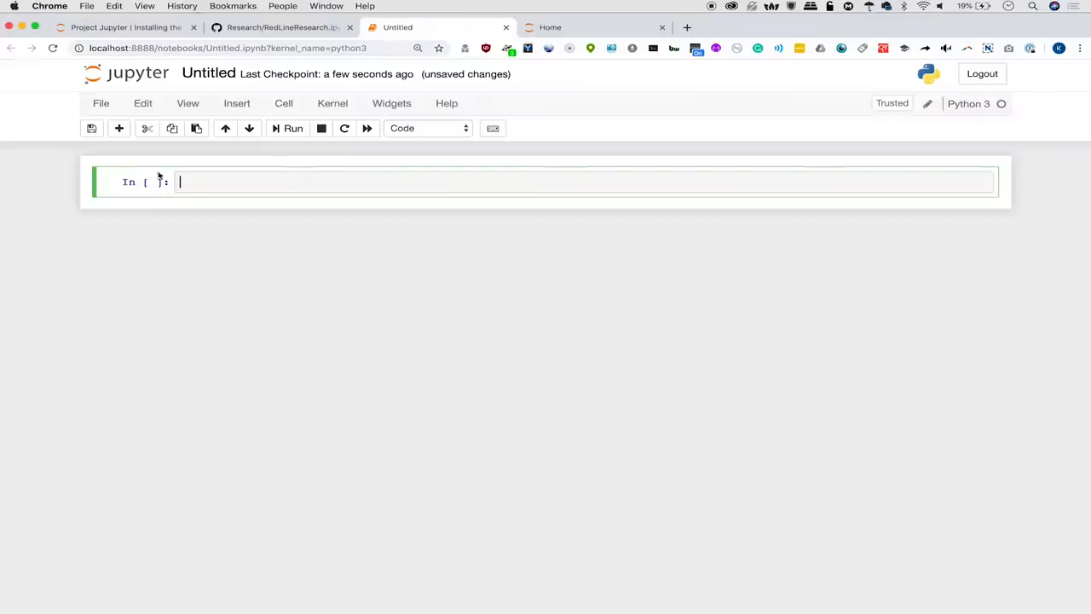
pyautogui.write('import pandas as pd')
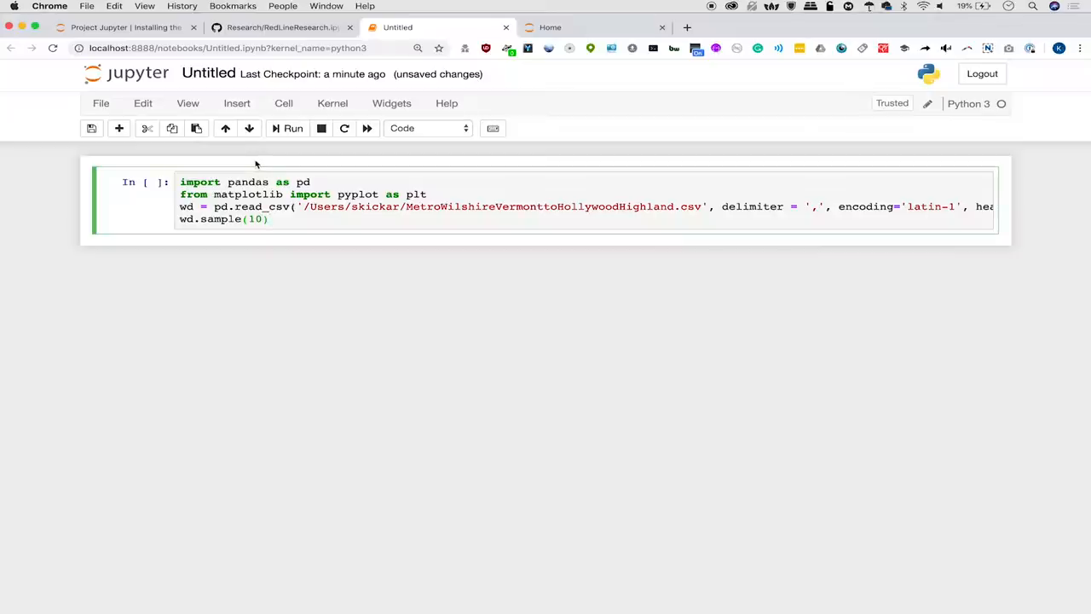
pyautogui.moveTo(329, 242)
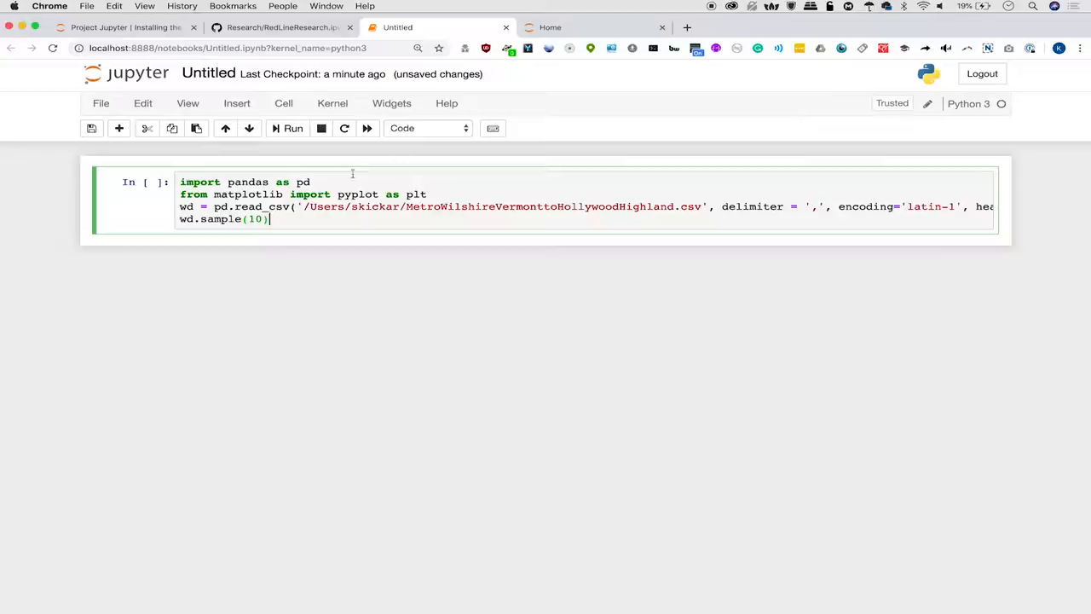
pyautogui.moveTo(396, 254)
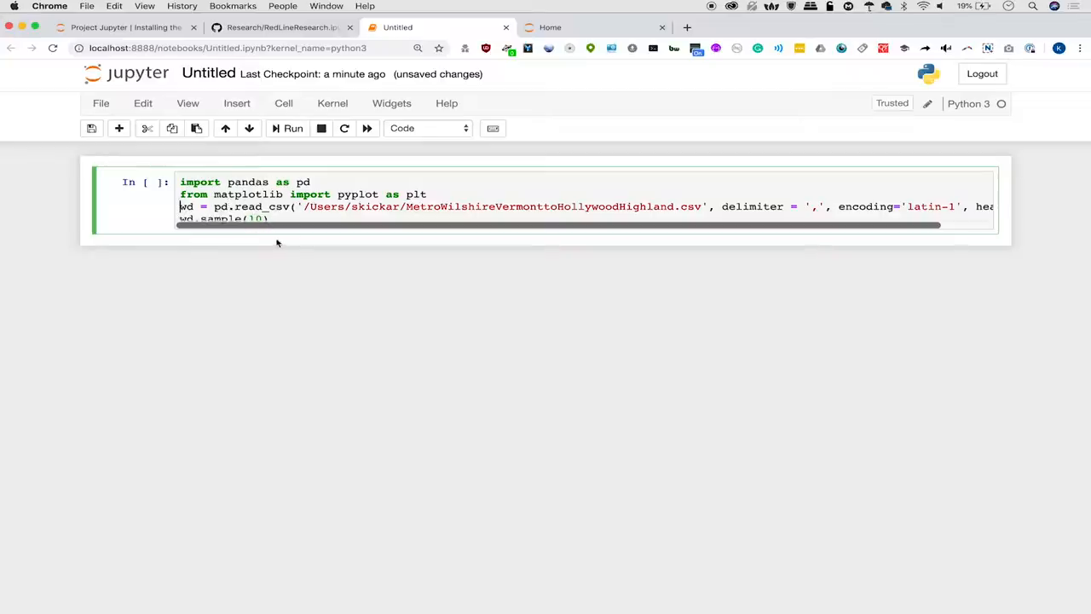
pyautogui.moveTo(350, 243)
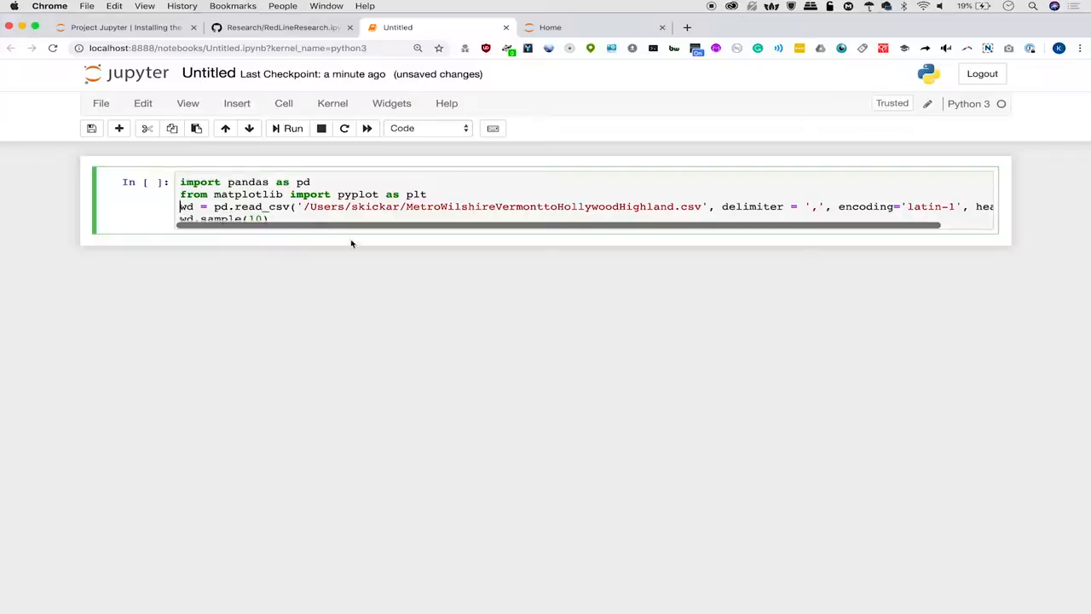
pyautogui.moveTo(333, 238)
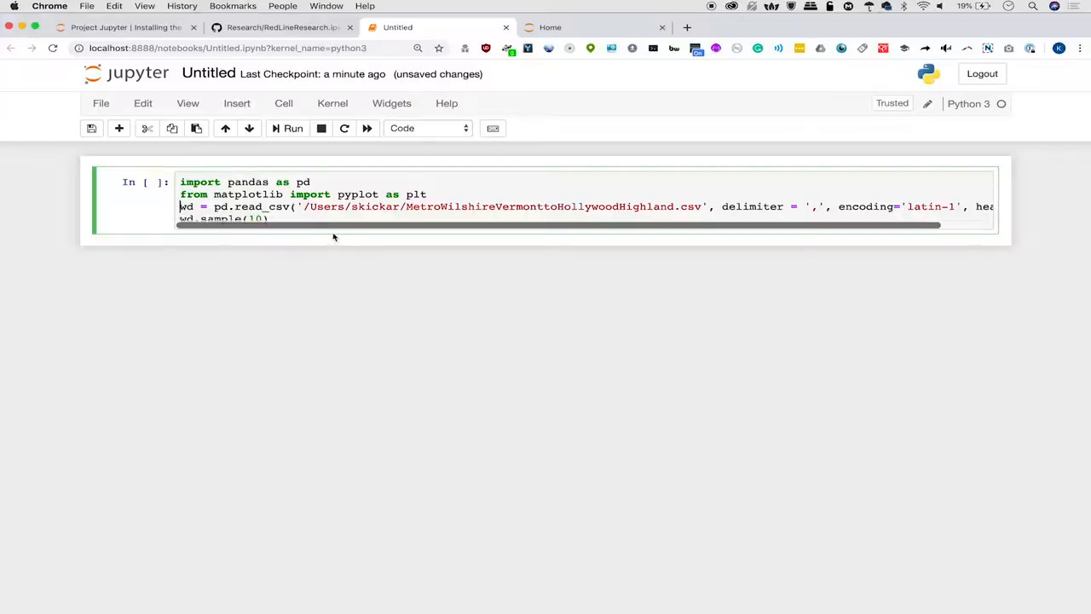
pyautogui.hscroll(3)
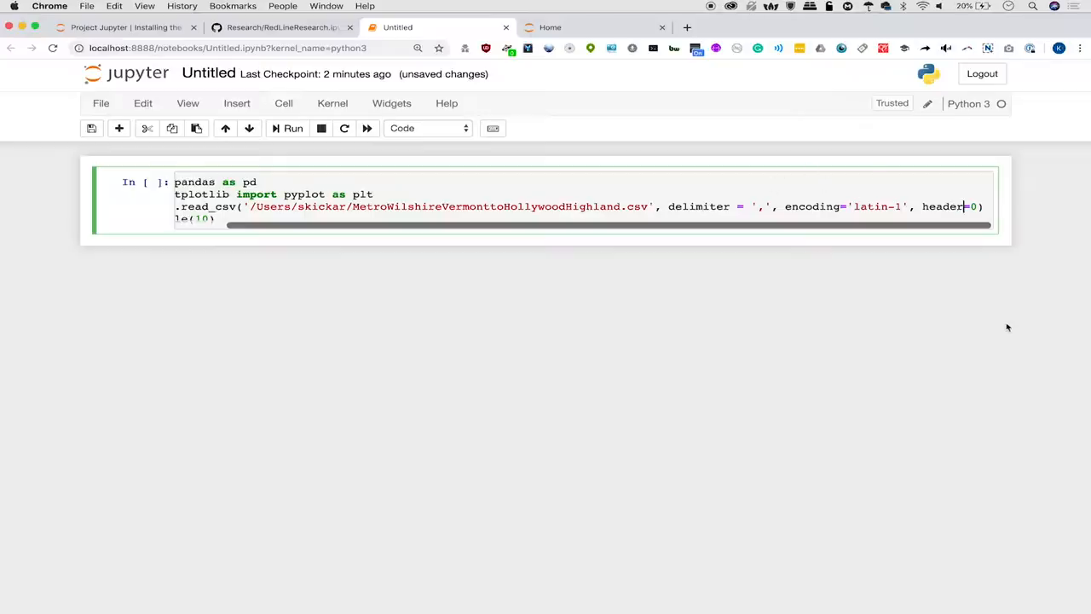
pyautogui.moveTo(915, 357)
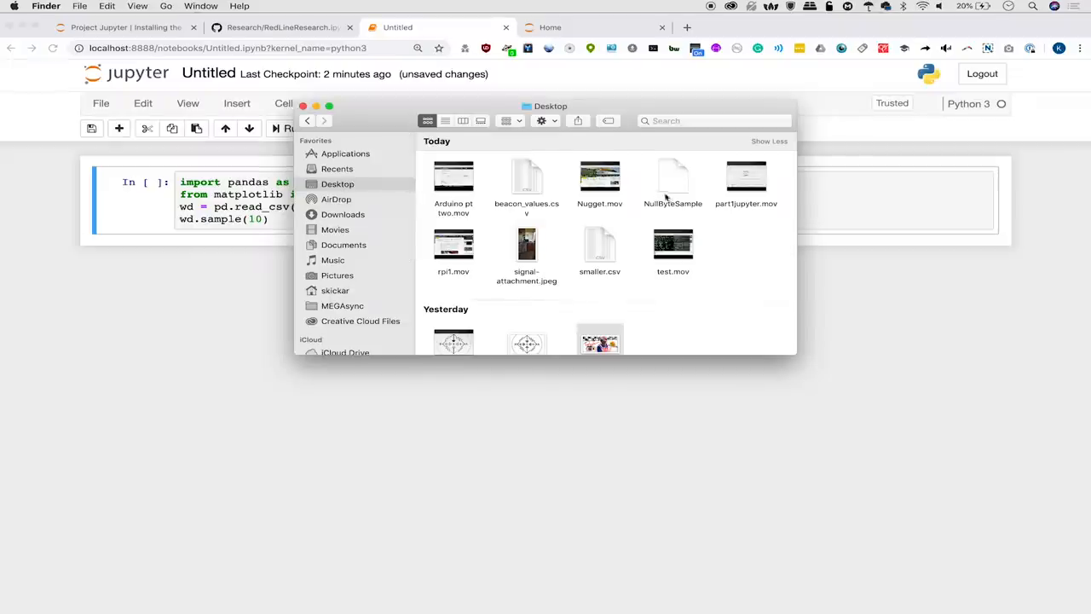
# Select NullByteSample.csv on the Finder Desktop and go back to the notebook.
pyautogui.click(672, 179)
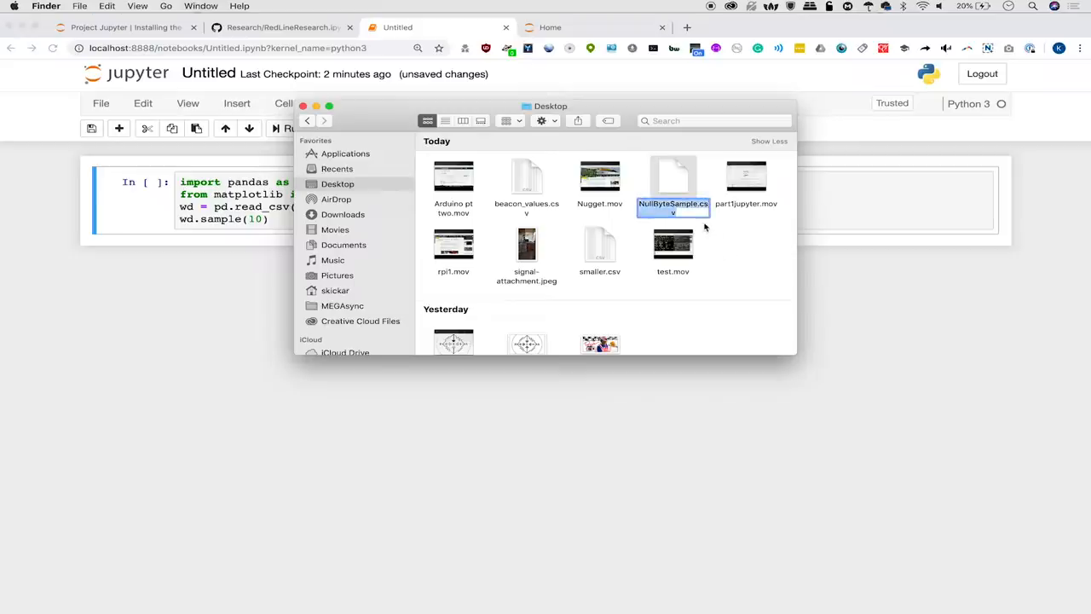
pyautogui.click(634, 218)
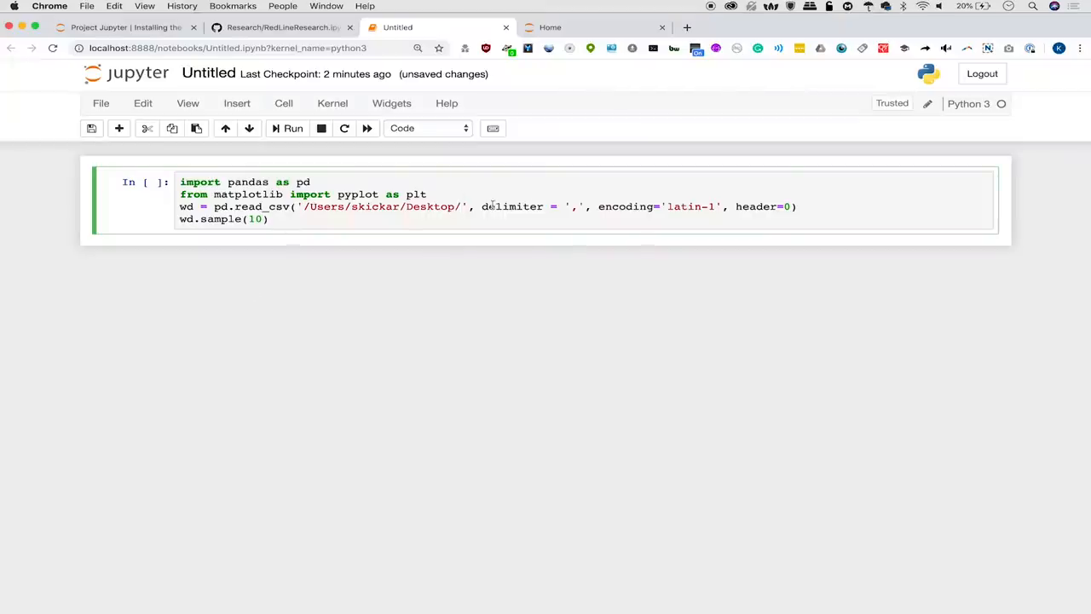
# Point read_csv at NullByteSample.csv on the Desktop and run the cell.
pyautogui.write('NullByteSample.csv')
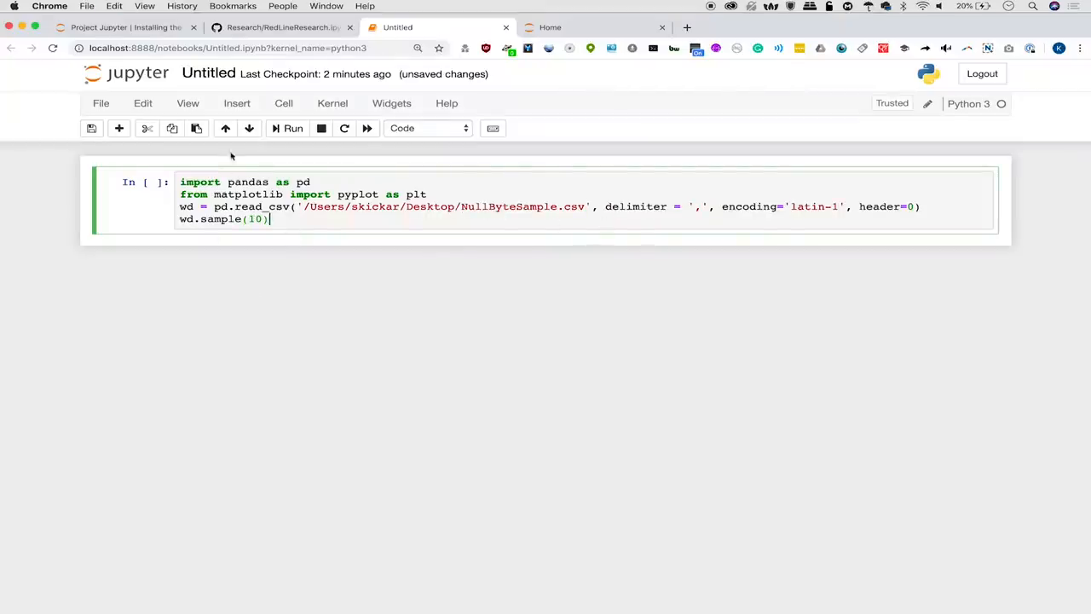
pyautogui.click(293, 128)
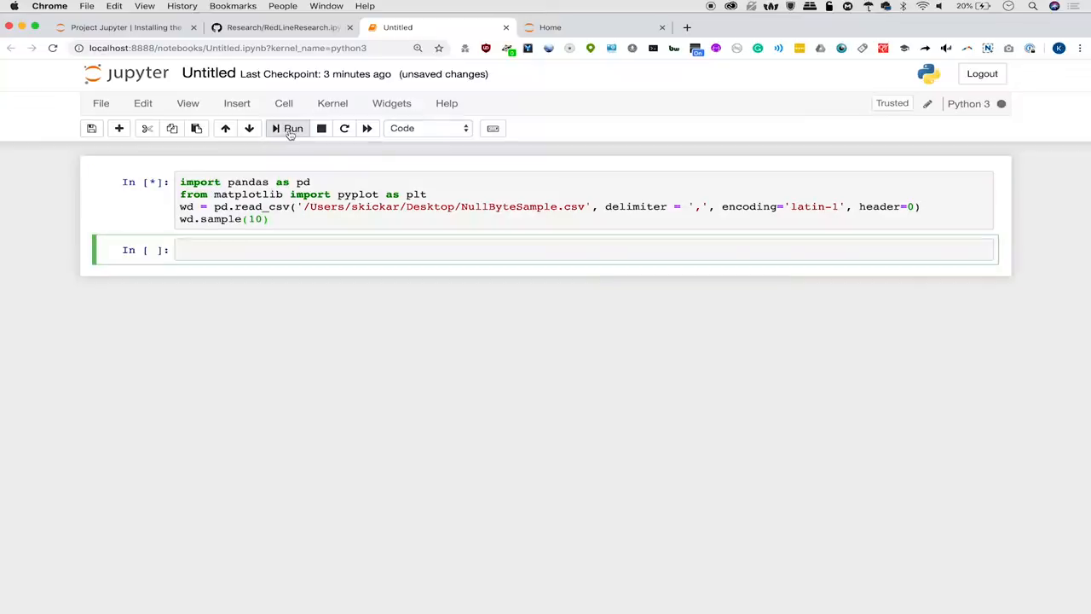
pyautogui.click(292, 128)
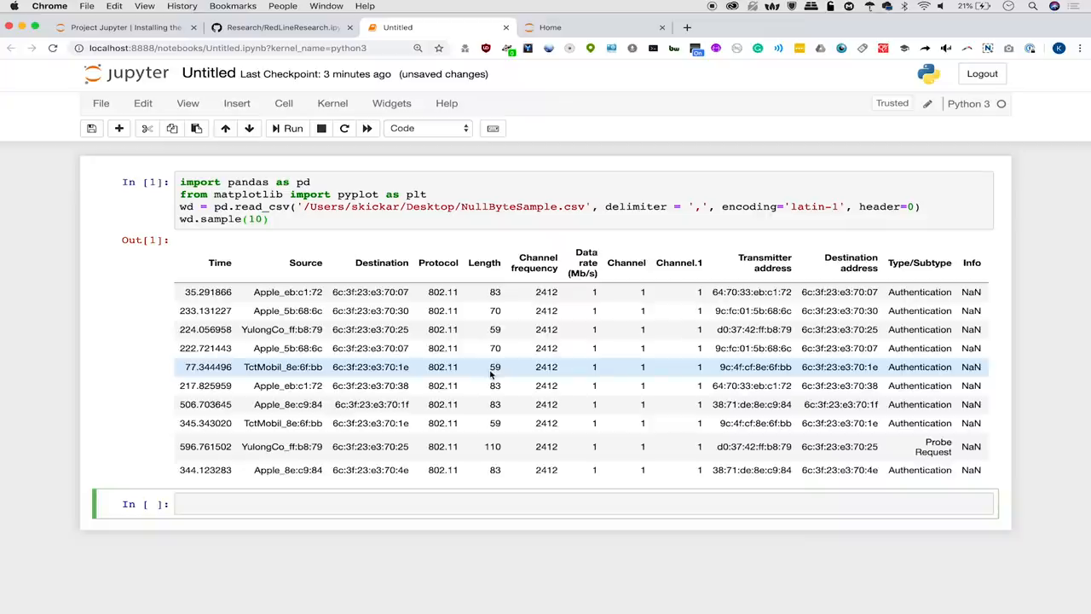
# Scroll the ten-row packet sample sideways to inspect its columns.
pyautogui.hscroll(3)
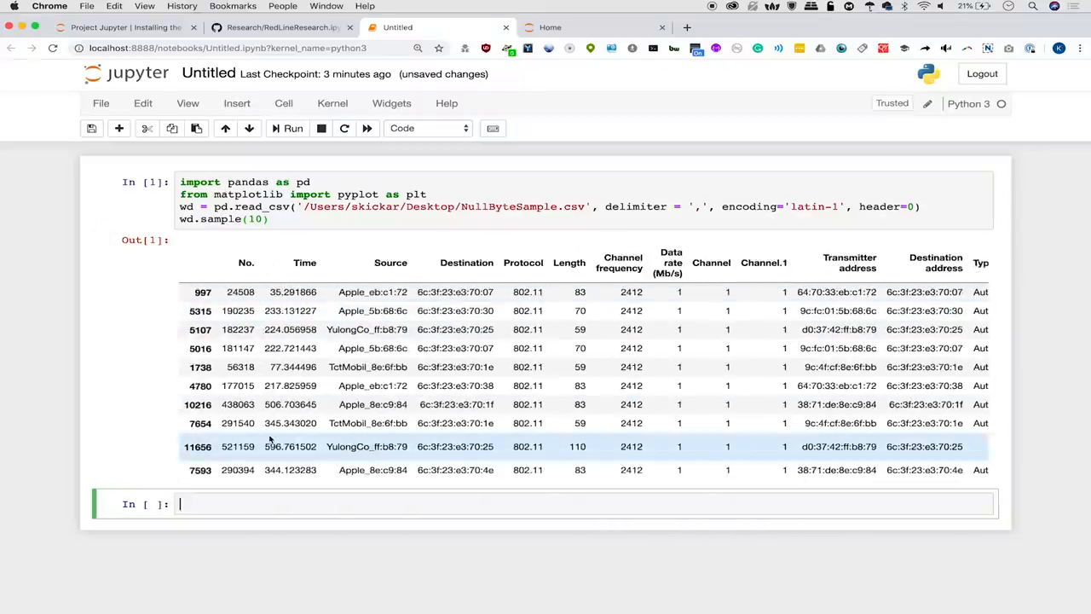
pyautogui.hscroll(3)
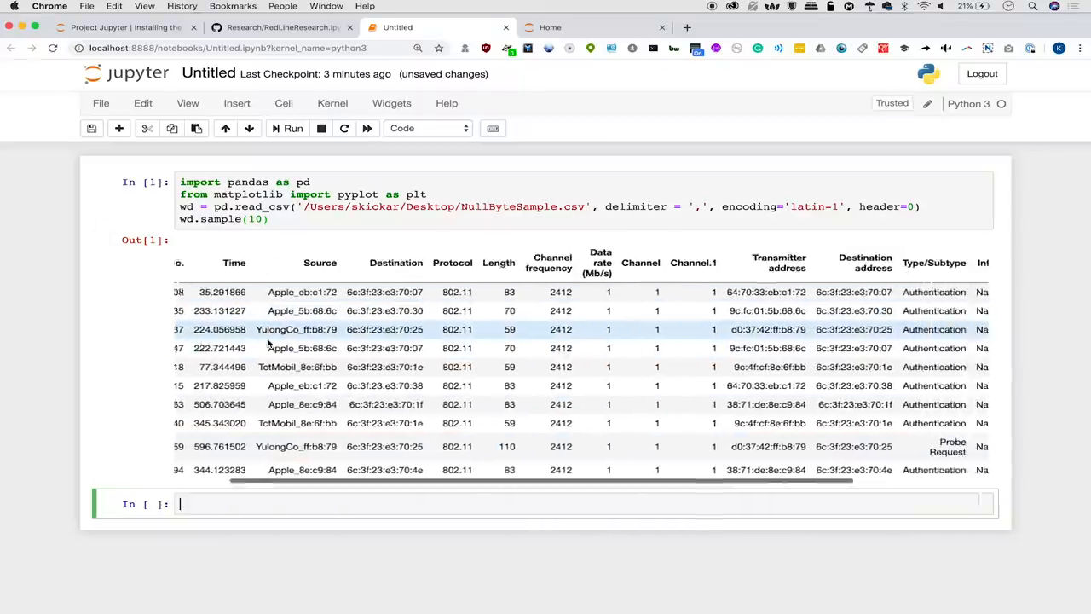
pyautogui.hscroll(3)
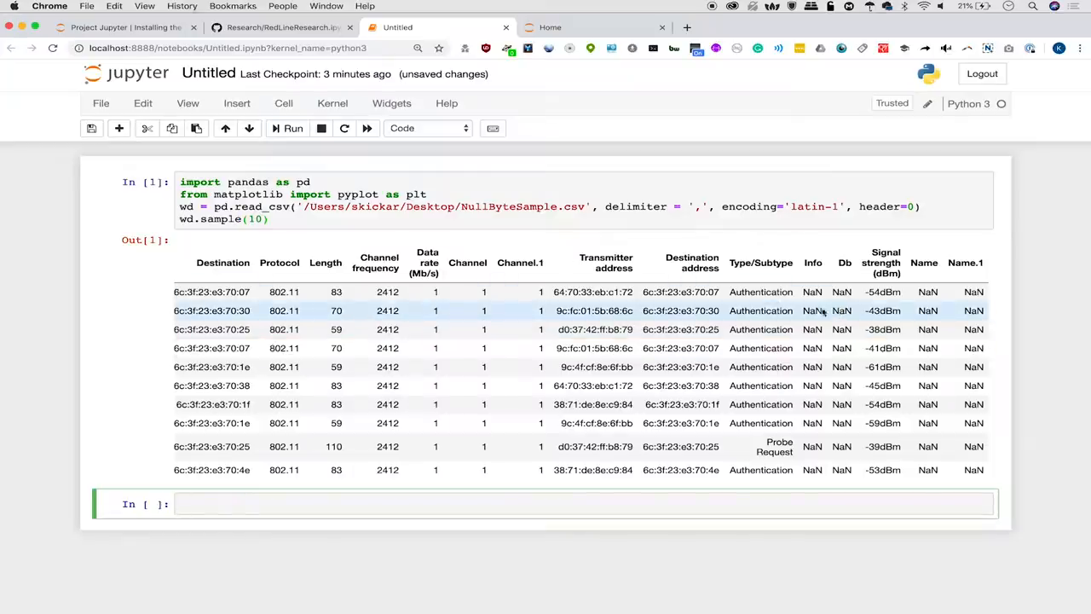
pyautogui.click(292, 127)
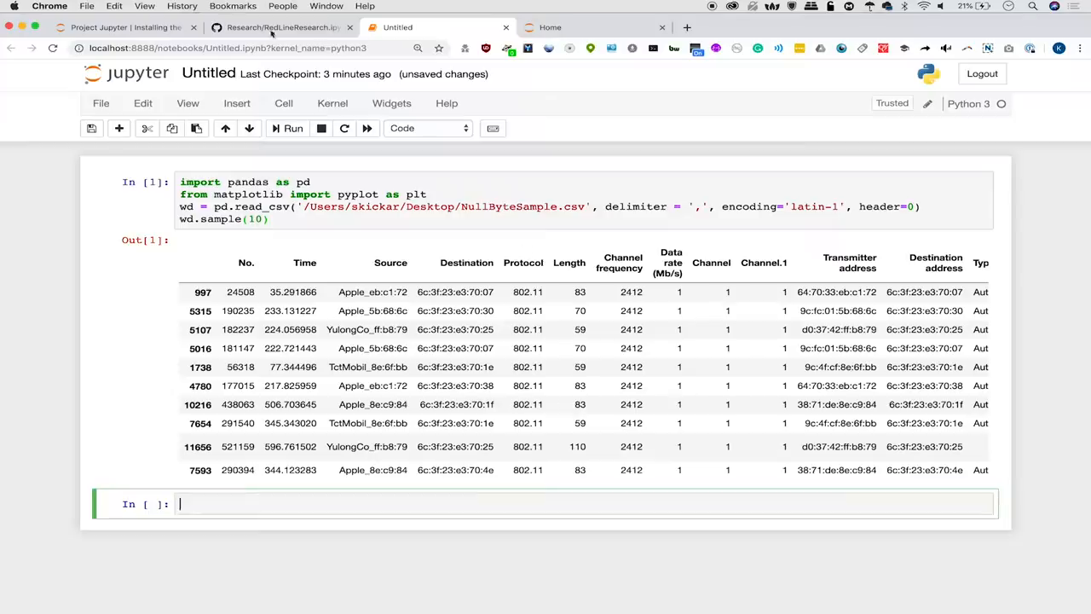
# Copy the wd.iloc[61] line from the GitHub reference notebook's In [45] cell.
pyautogui.click(282, 27)
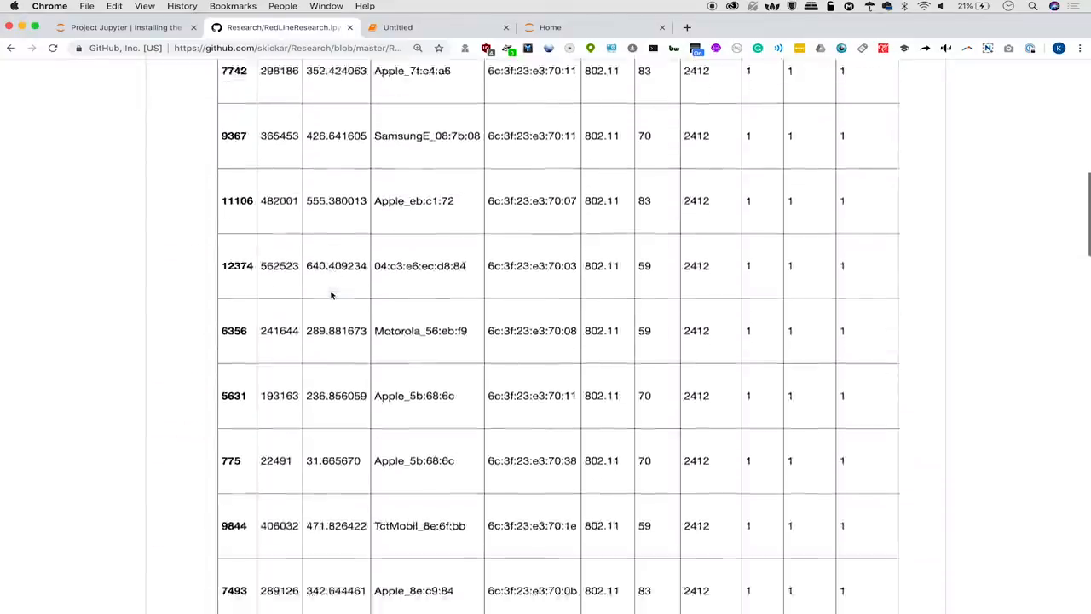
pyautogui.scroll(-3)
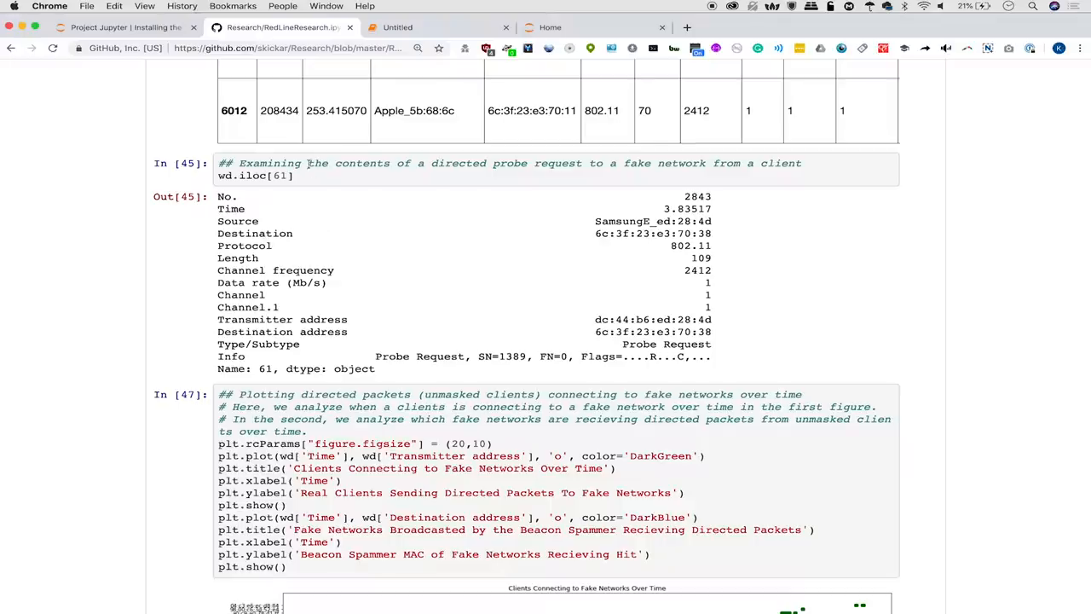
pyautogui.doubleClick(256, 175)
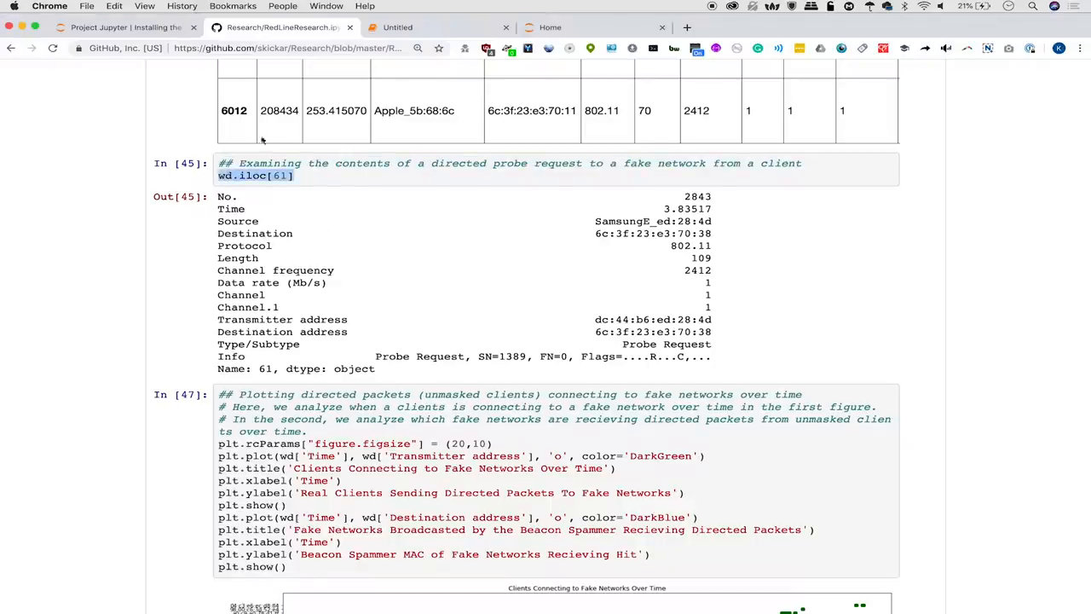
pyautogui.click(398, 27)
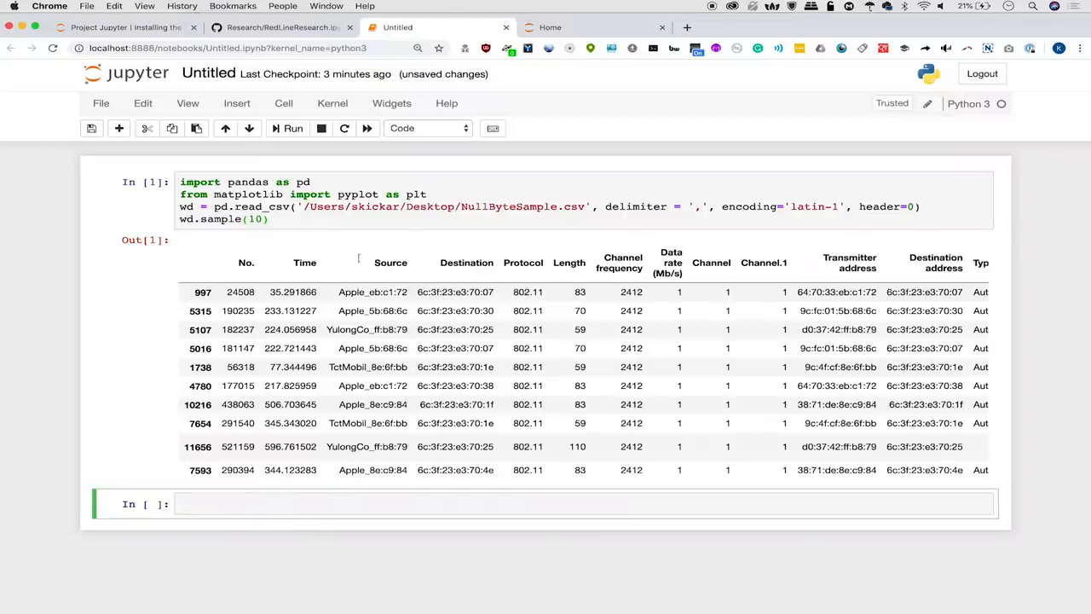
# Run wd.iloc[61] to show packet 61, a SamsungE_ed:28:4d probe request at -46 dBm.
pyautogui.write('wd.iloc[61]')
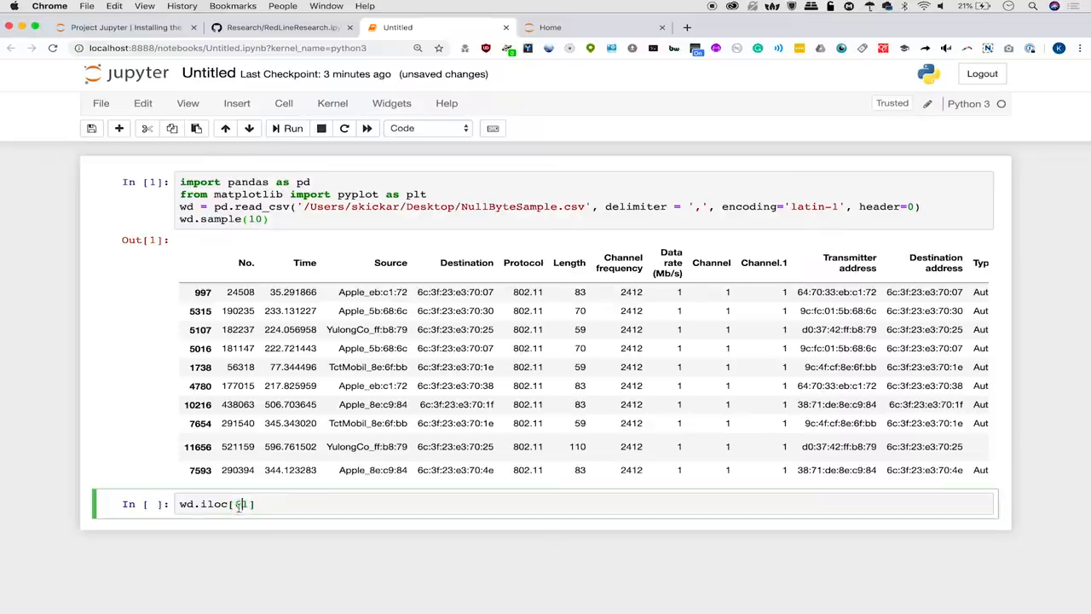
pyautogui.write('1')
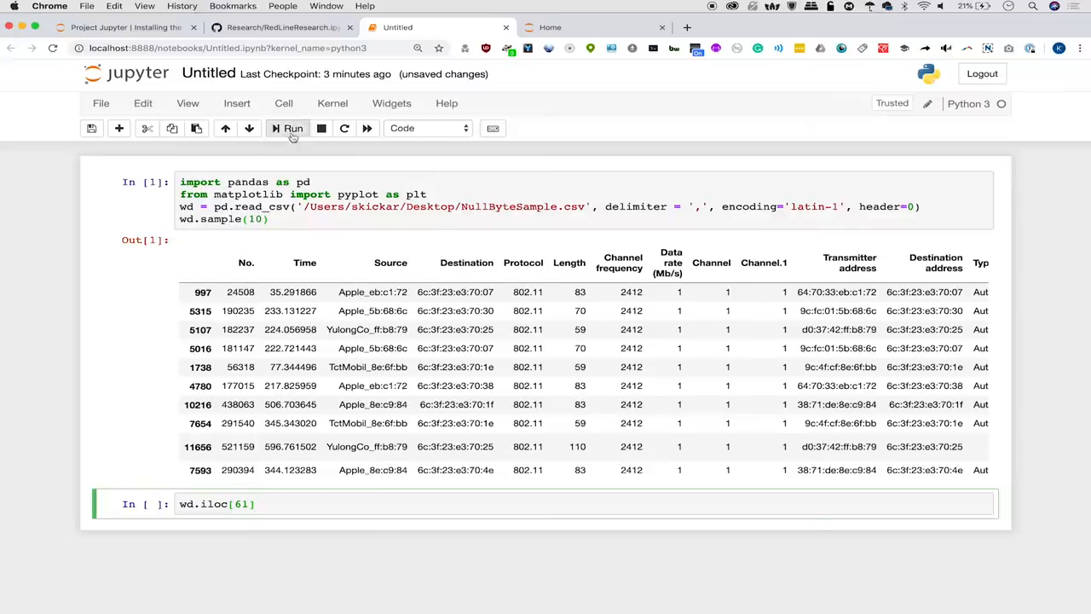
pyautogui.click(293, 128)
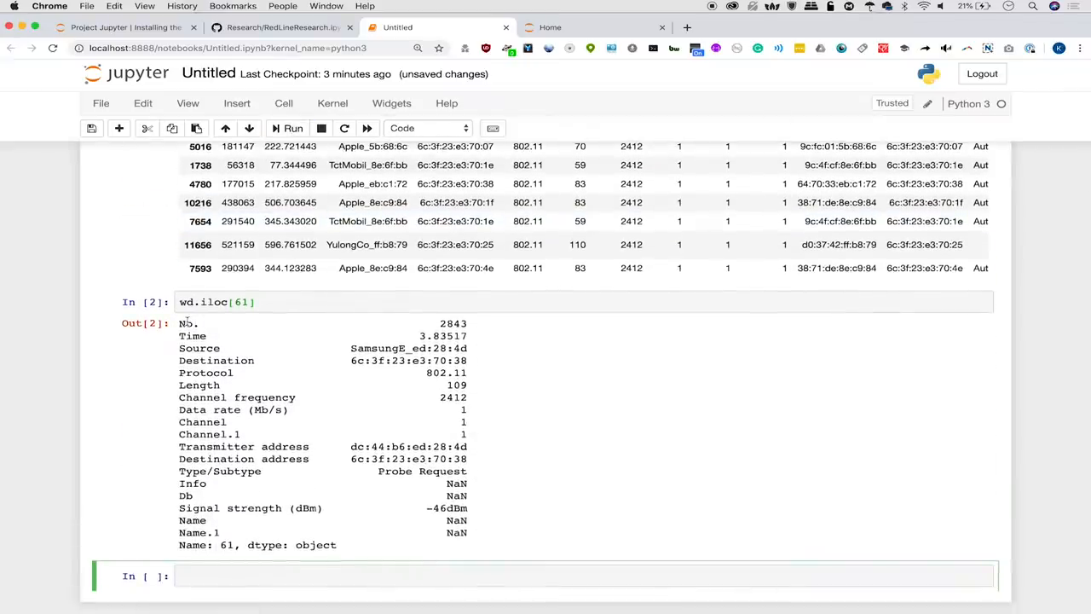
pyautogui.click(545, 575)
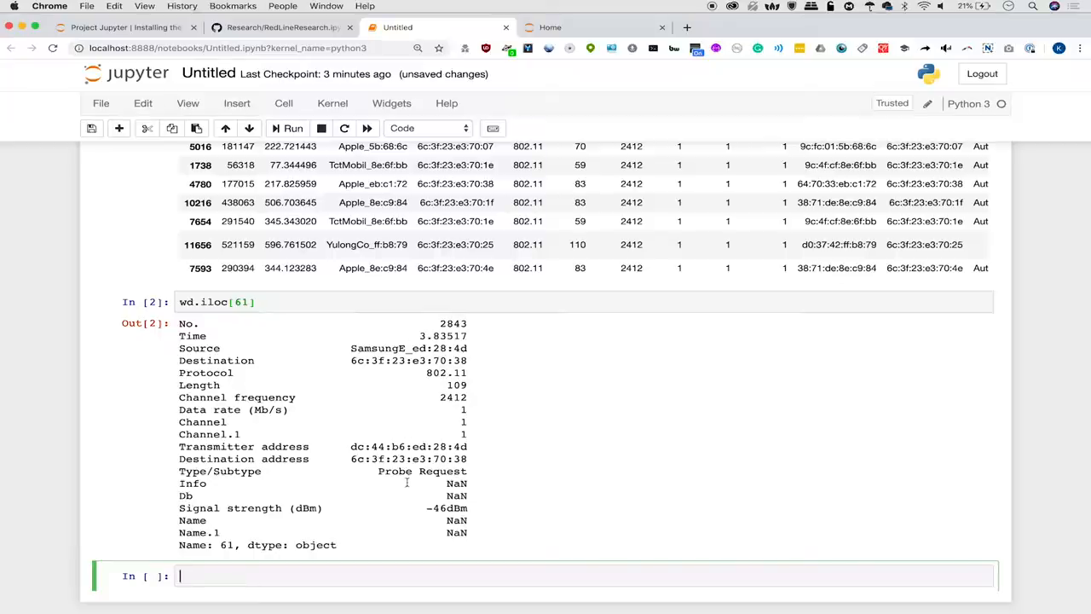
pyautogui.moveTo(361, 331)
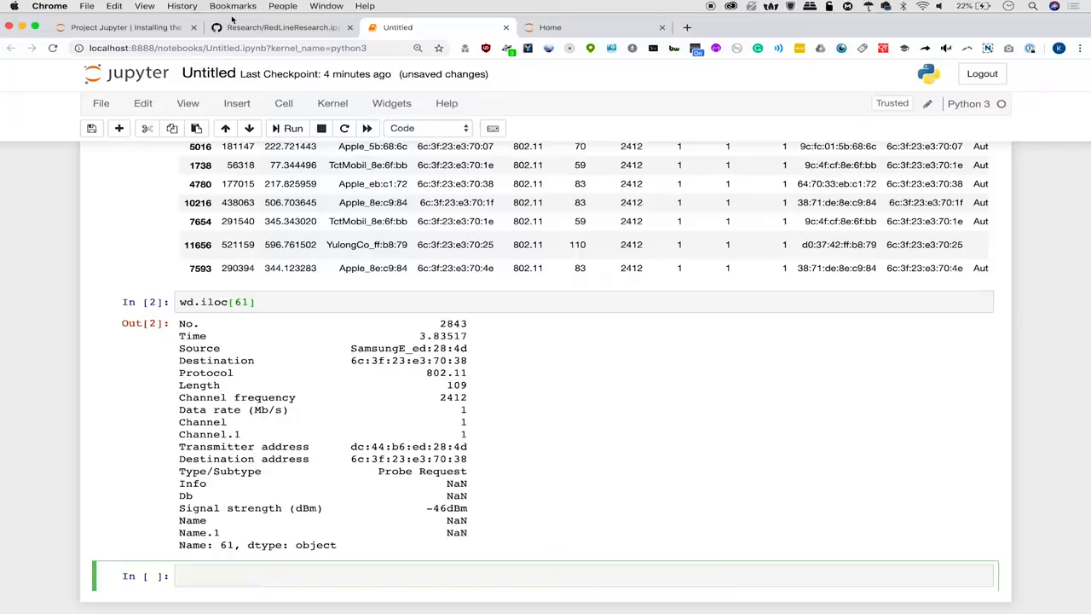
# Scroll the GitHub reference notebook down to the In [47] plotting cell.
pyautogui.click(282, 27)
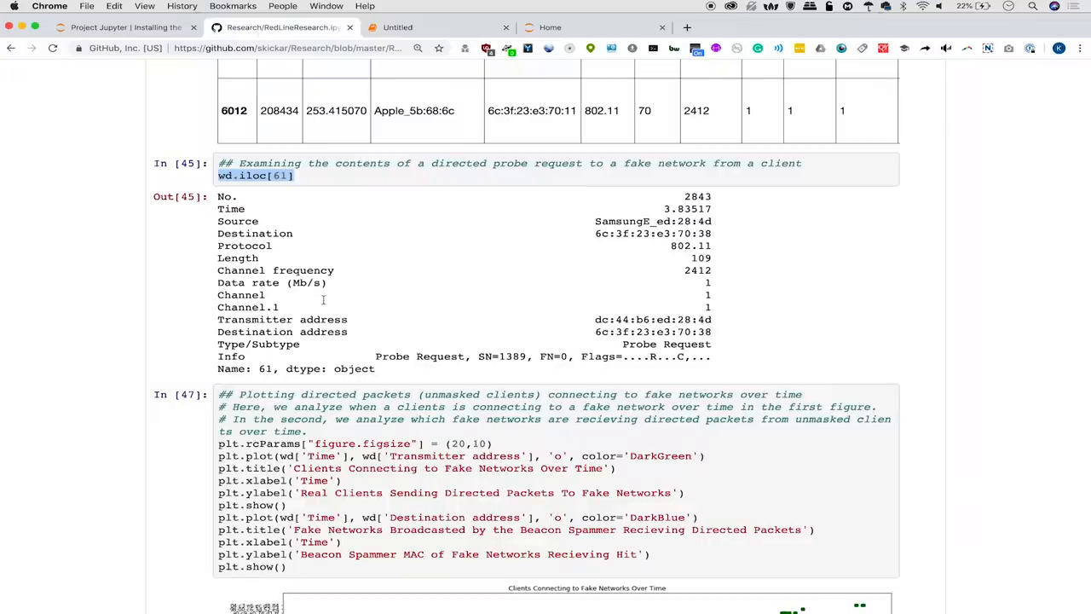
pyautogui.scroll(-3)
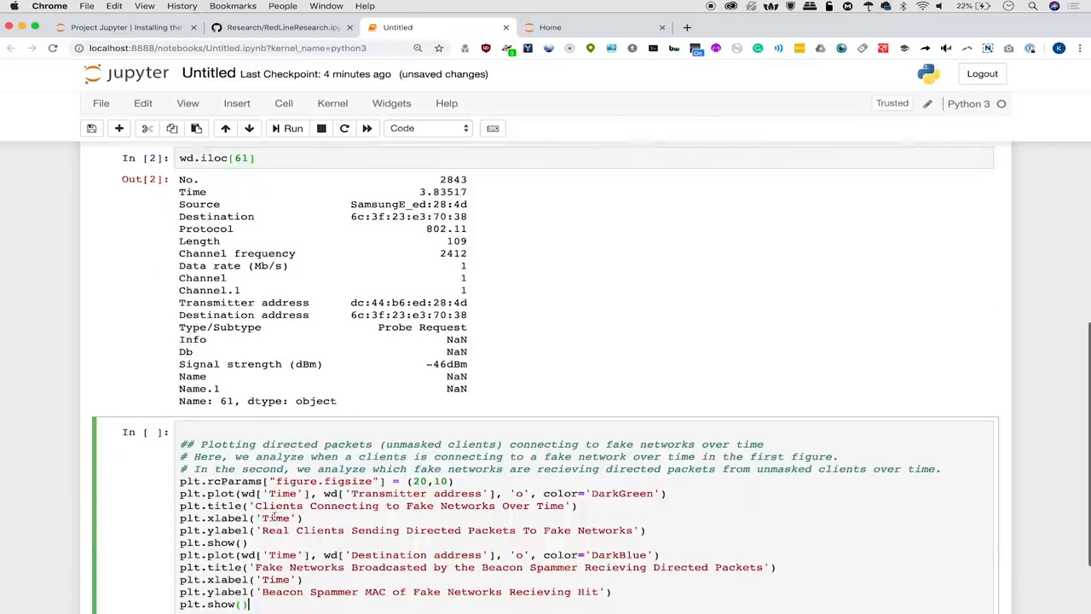
# Change the plotting cell's figure size to (20,10) and review the two-figure plot code.
pyautogui.scroll(-3)
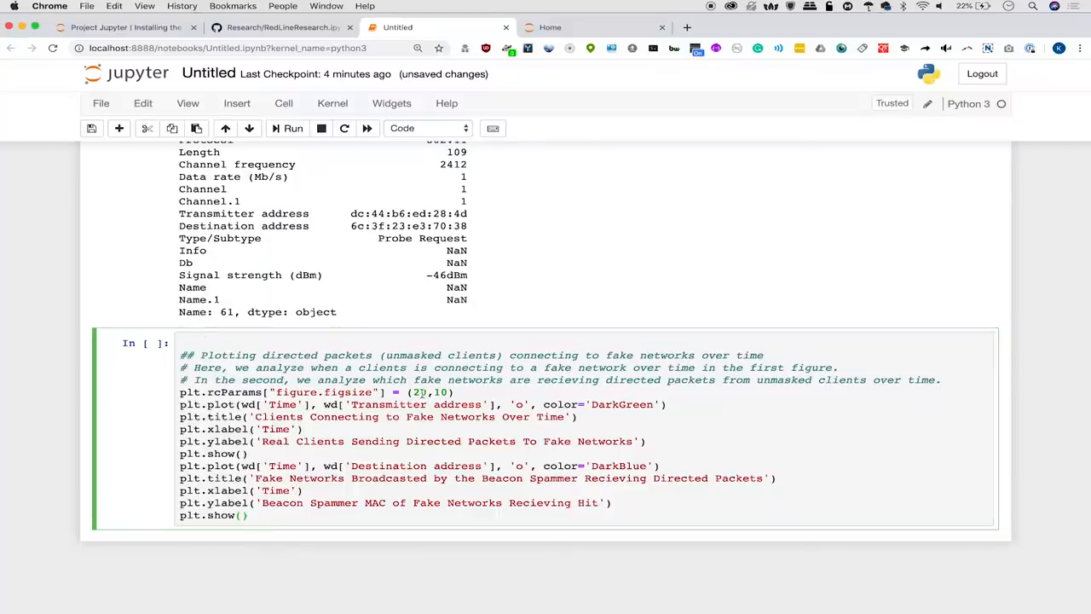
pyautogui.write('0')
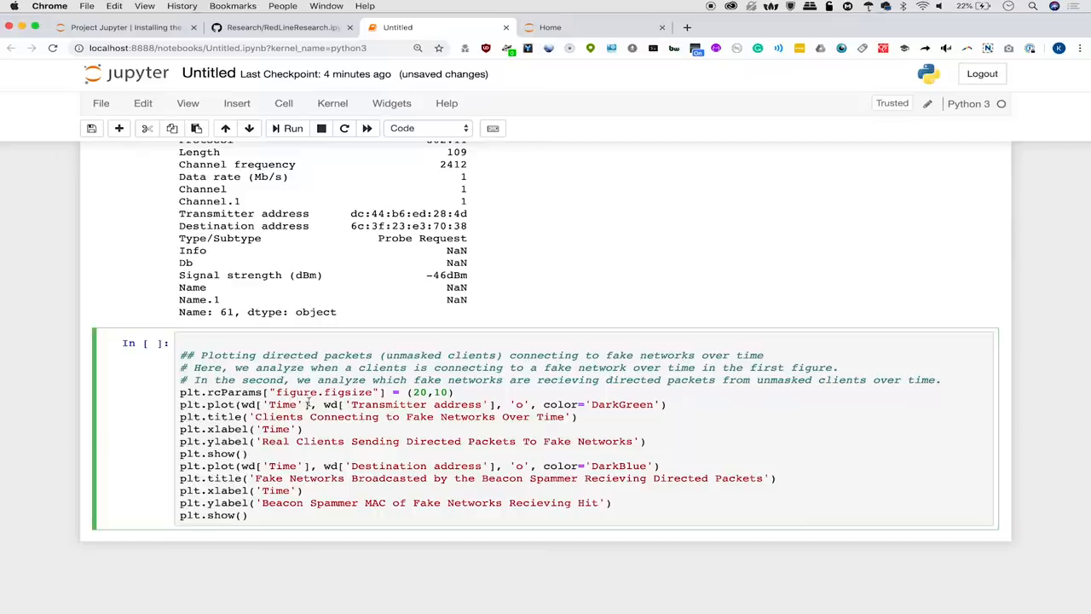
pyautogui.scroll(3)
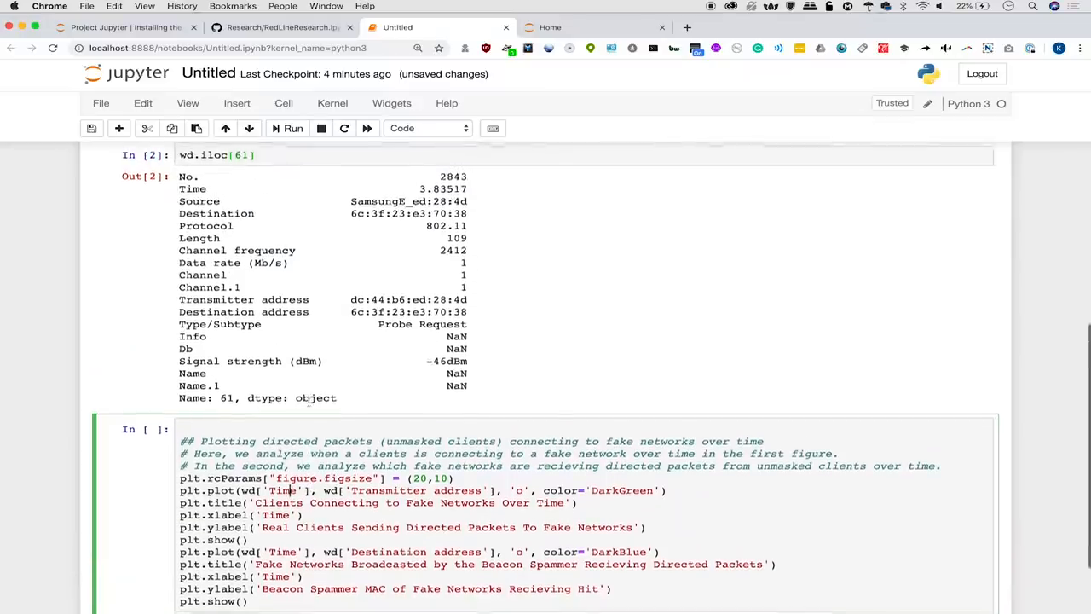
pyautogui.scroll(-3)
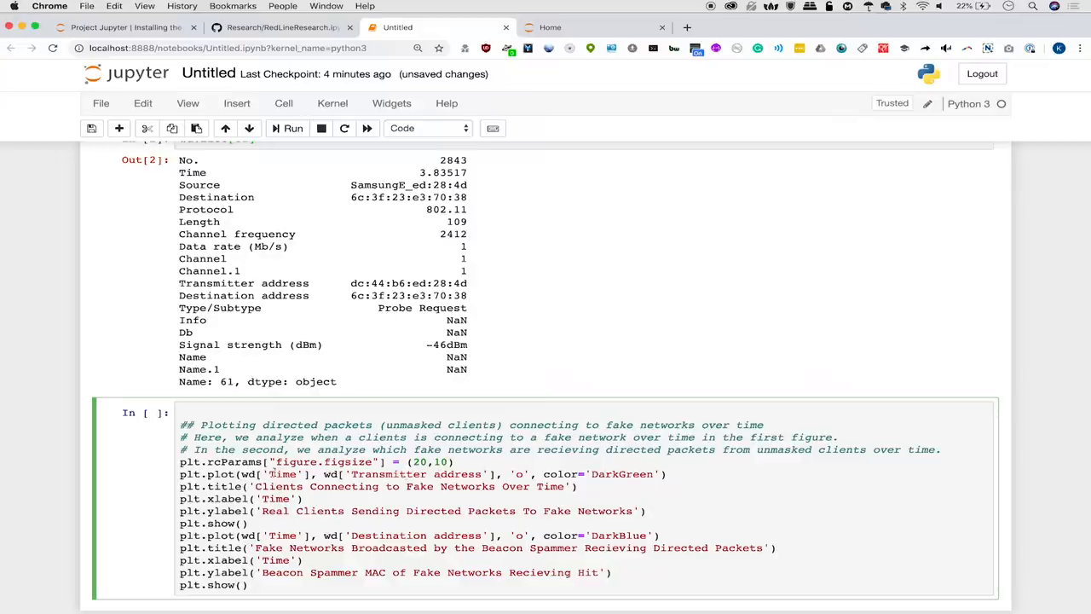
pyautogui.scroll(-3)
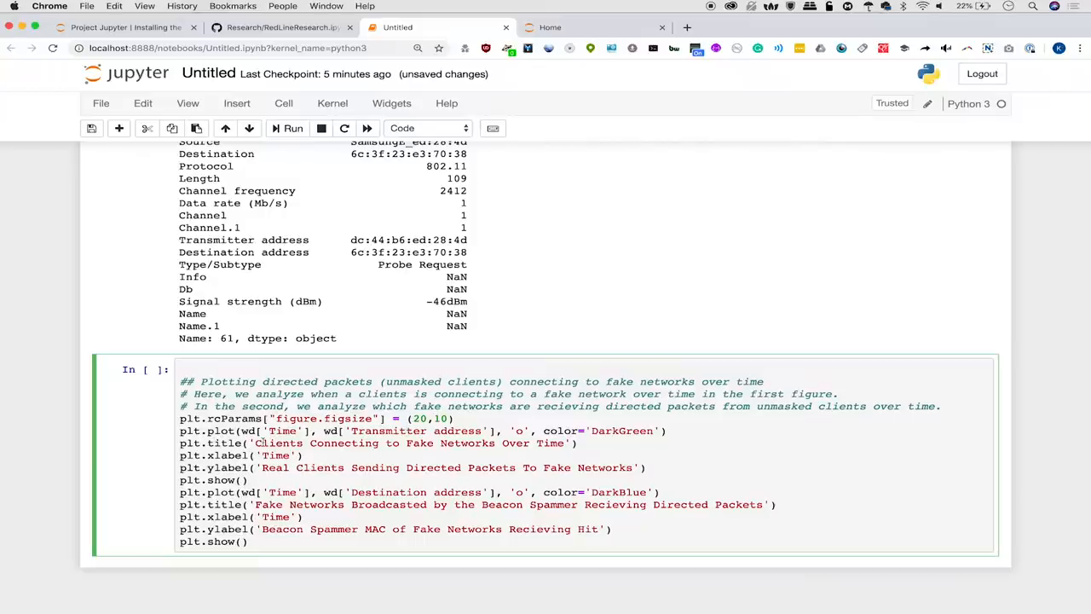
pyautogui.moveTo(549, 455)
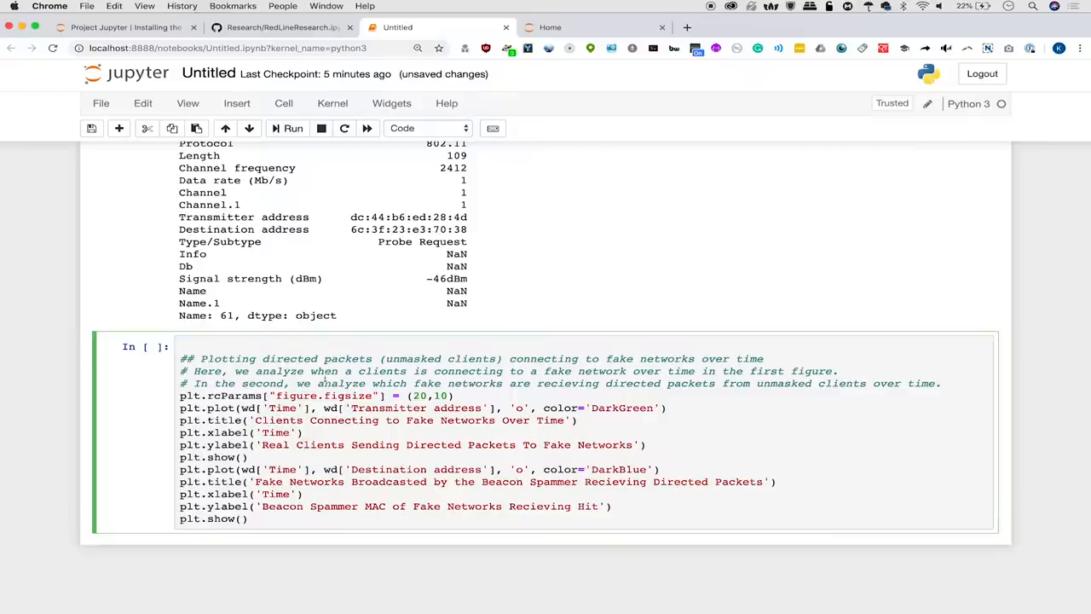
pyautogui.moveTo(405, 432)
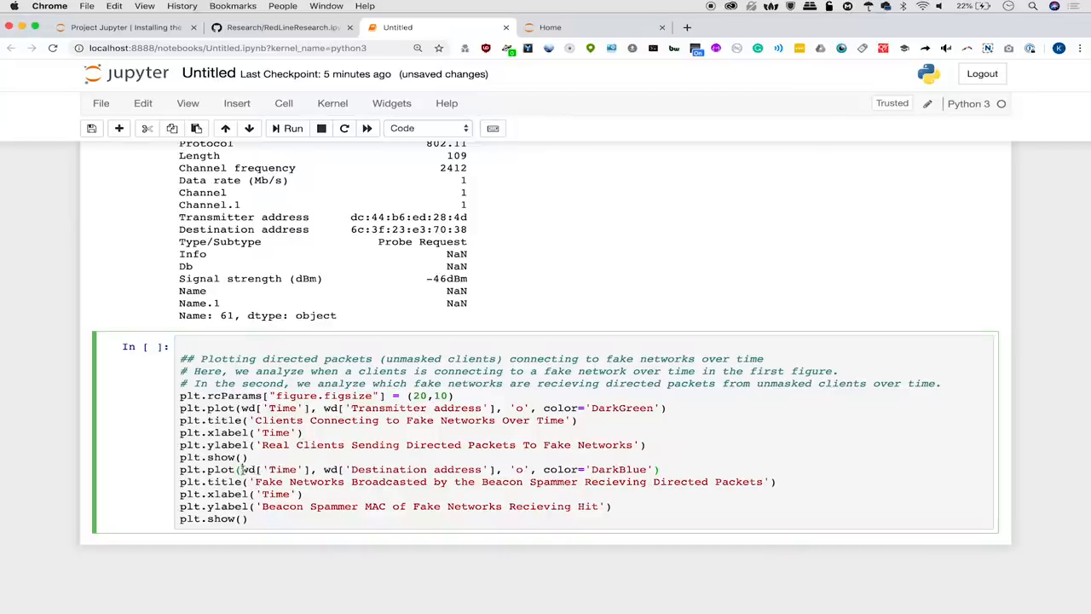
pyautogui.doubleClick(282, 469)
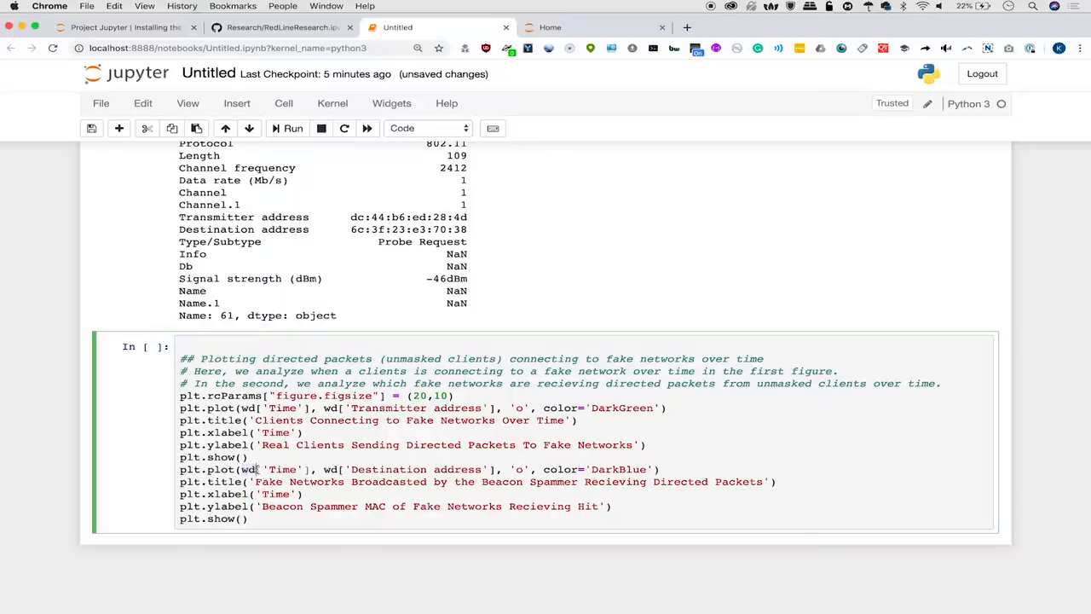
pyautogui.doubleClick(283, 469)
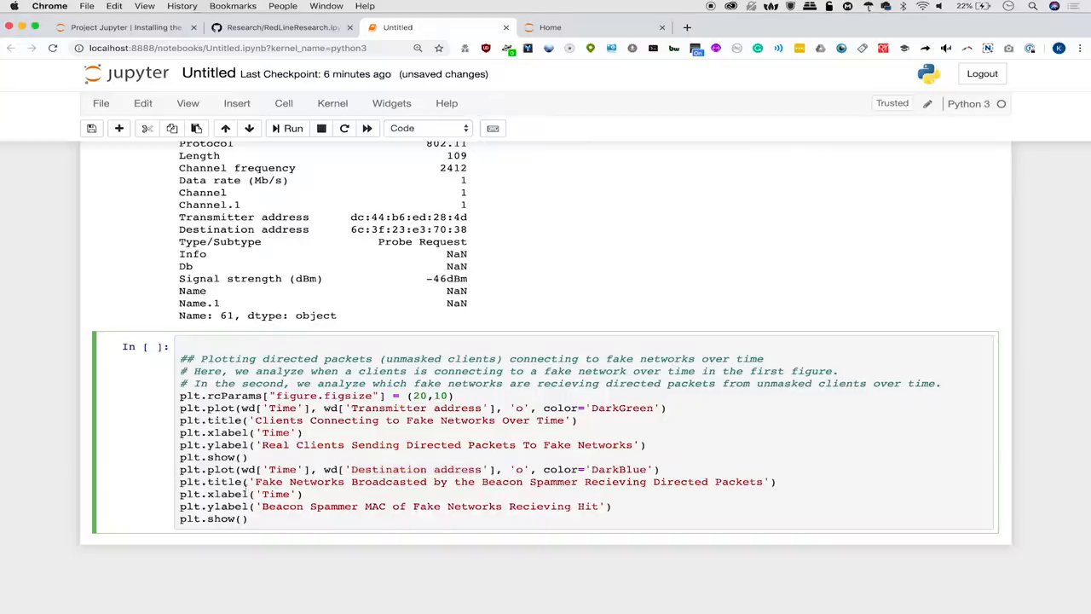
pyautogui.click(482, 469)
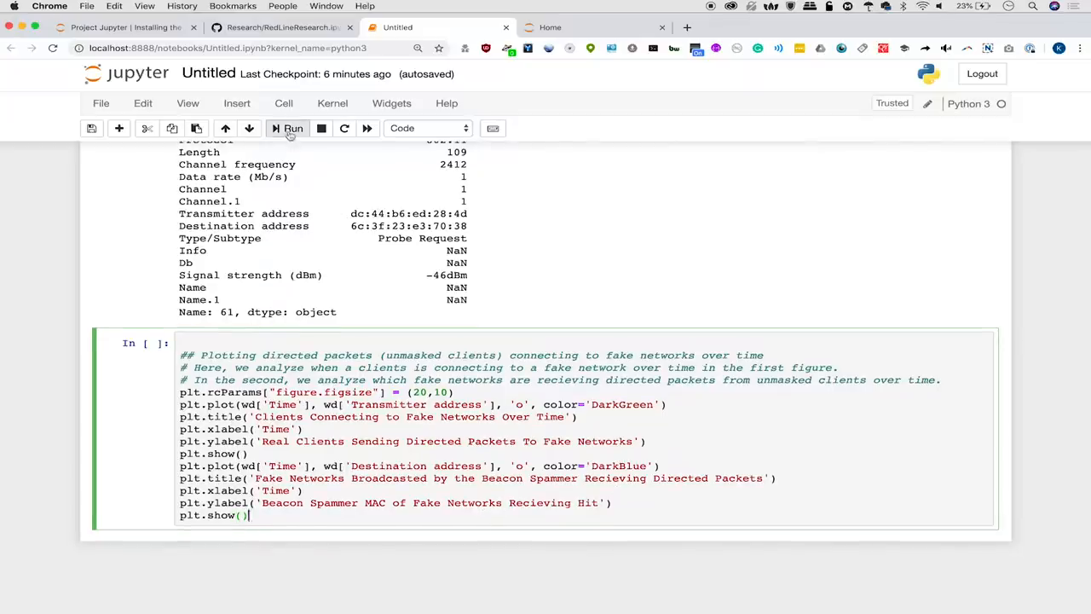
# Run the cell and browse the green and blue time-series scatter plots.
pyautogui.click(293, 128)
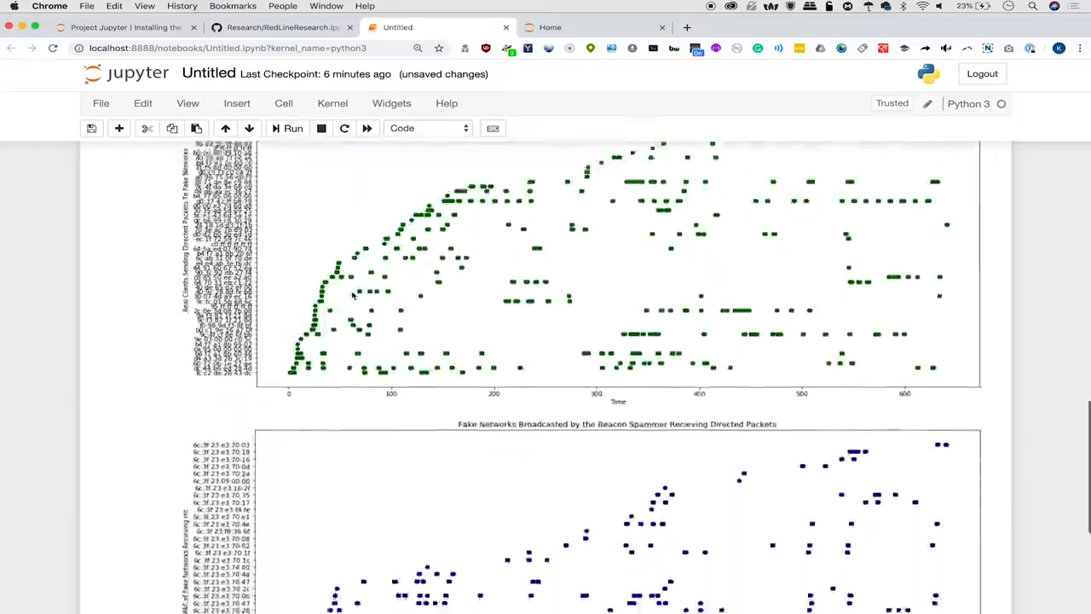
pyautogui.scroll(-3)
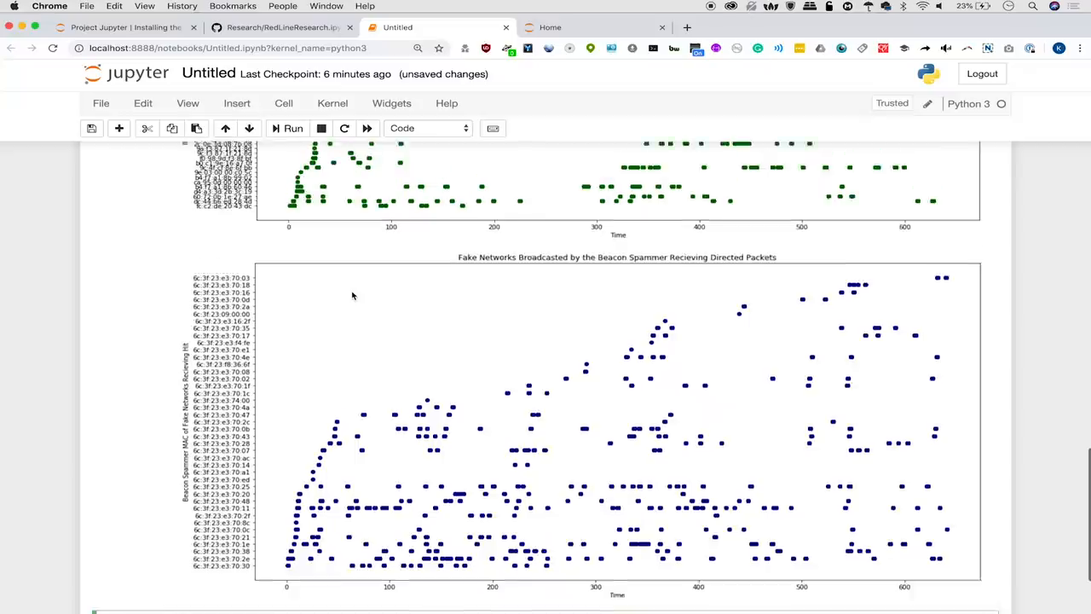
pyautogui.scroll(3)
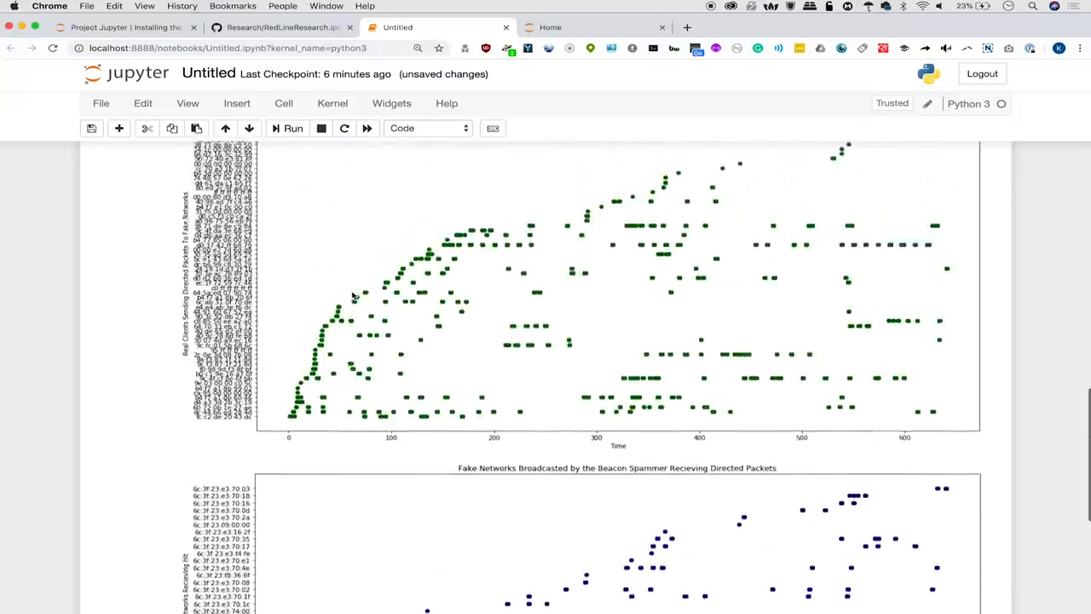
pyautogui.scroll(-3)
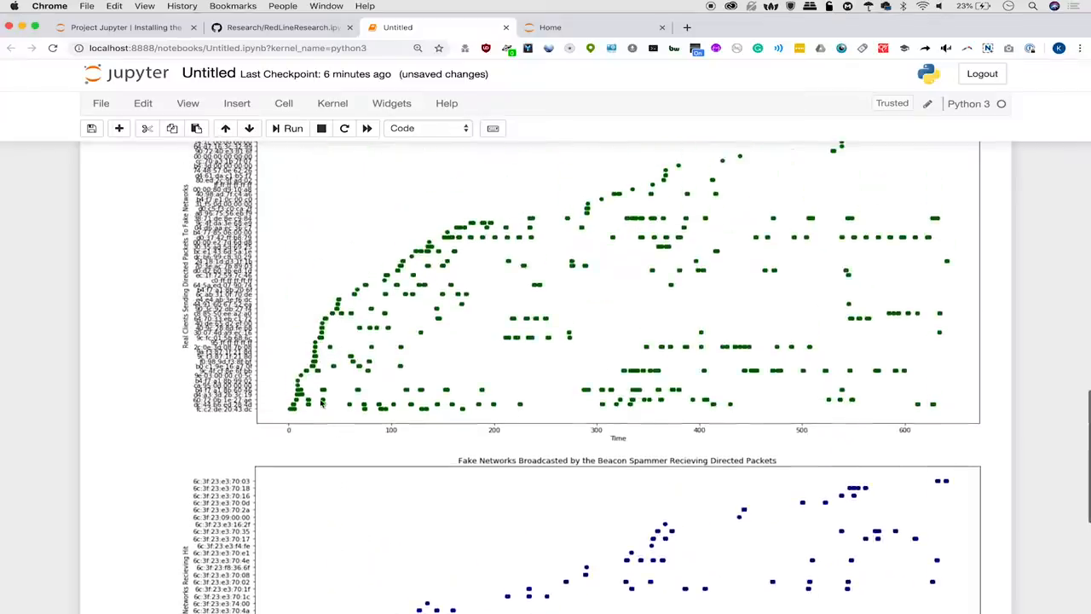
pyautogui.scroll(3)
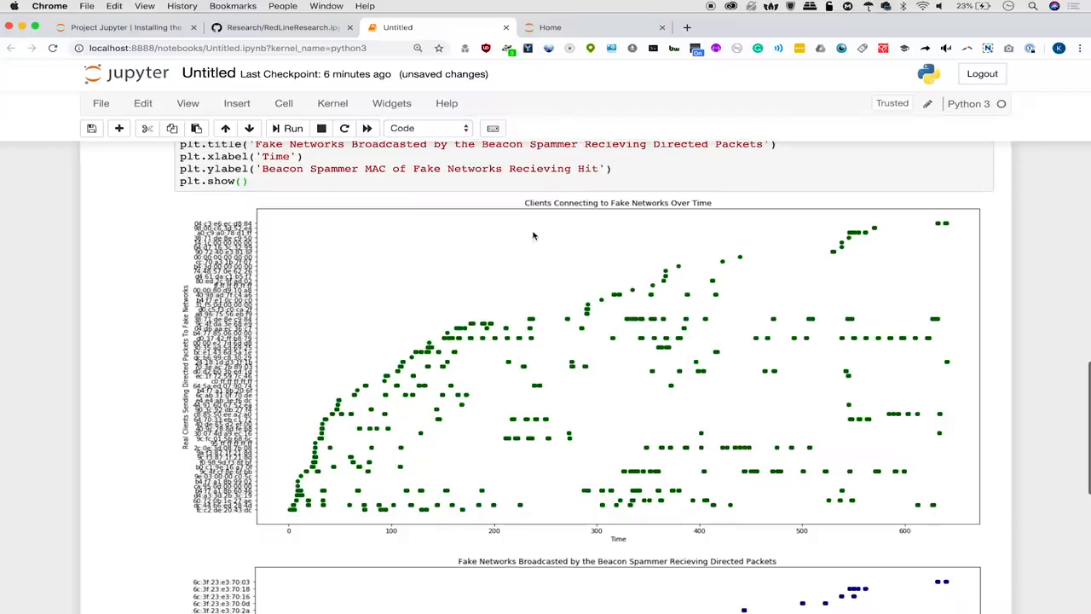
pyautogui.scroll(-3)
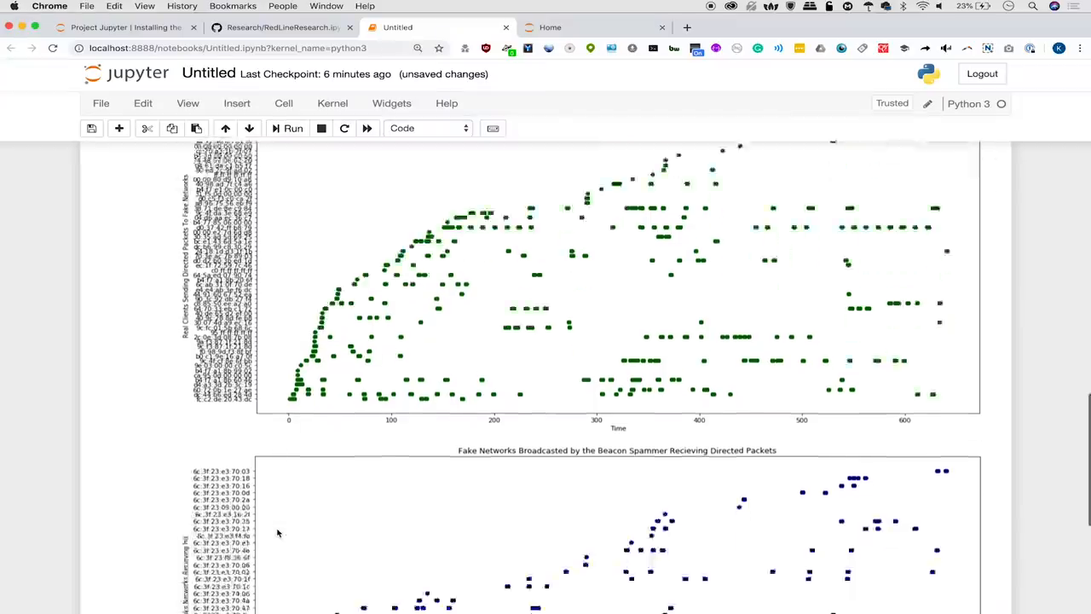
pyautogui.scroll(-3)
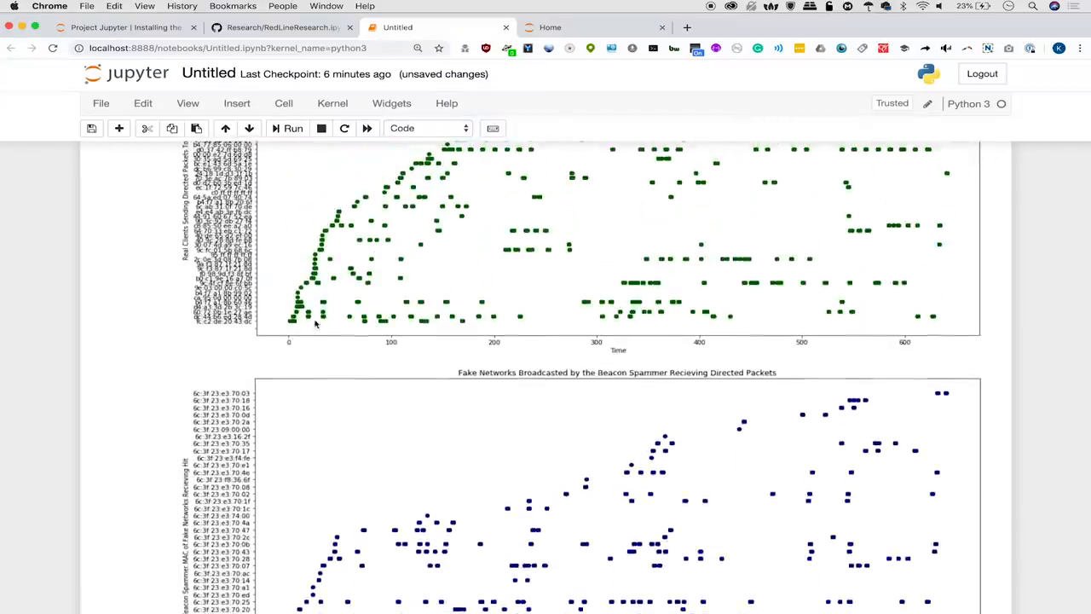
pyautogui.moveTo(335, 224)
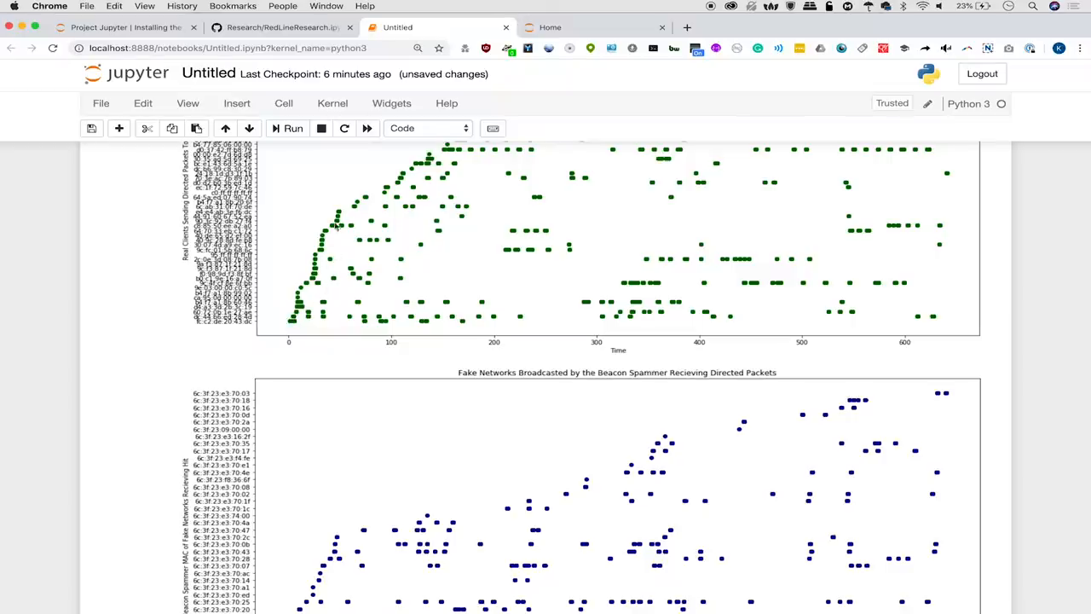
pyautogui.scroll(-3)
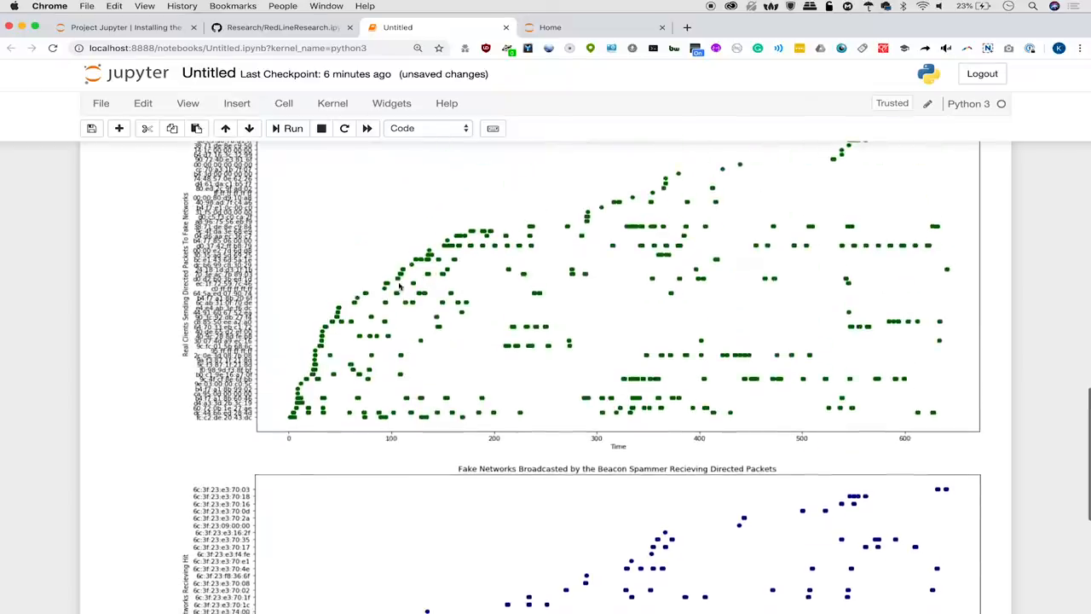
pyautogui.scroll(-3)
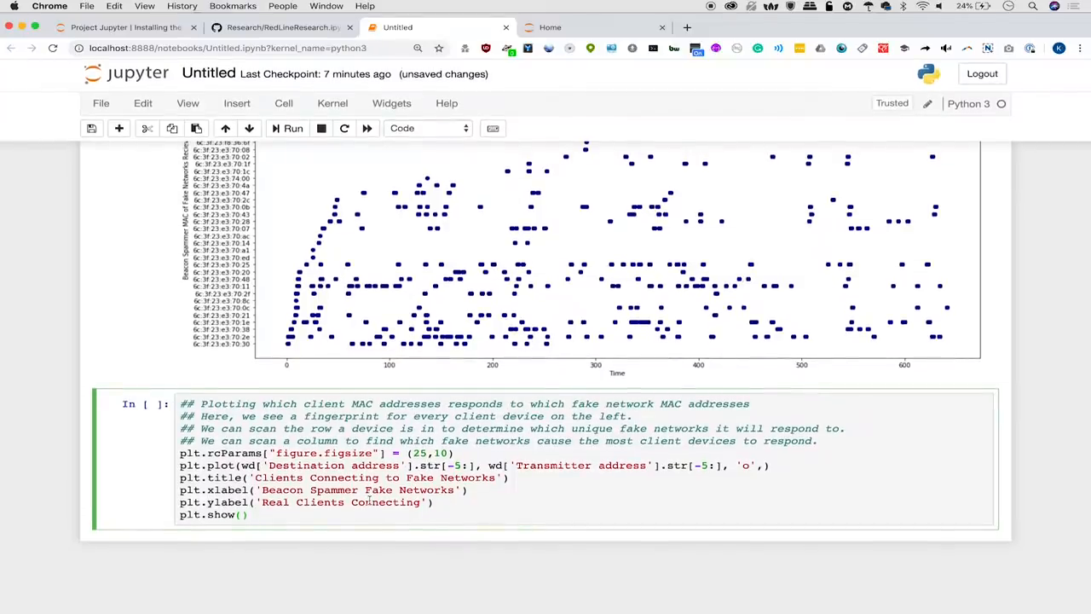
pyautogui.moveTo(545, 606)
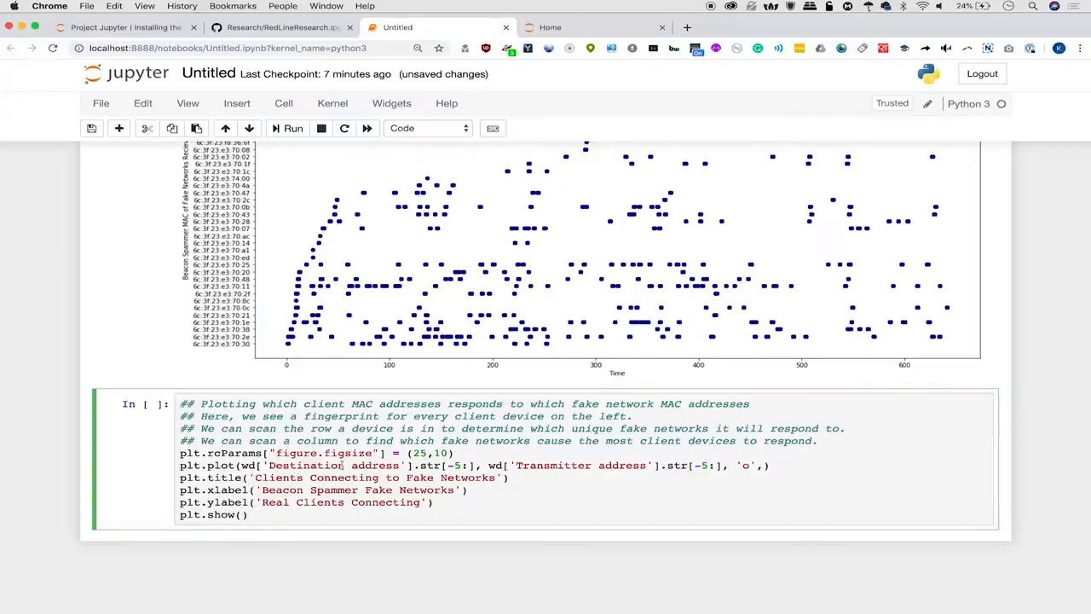
# Set the client-versus-fake-network plot cell to figsize (25,10) and run it.
pyautogui.doubleClick(553, 465)
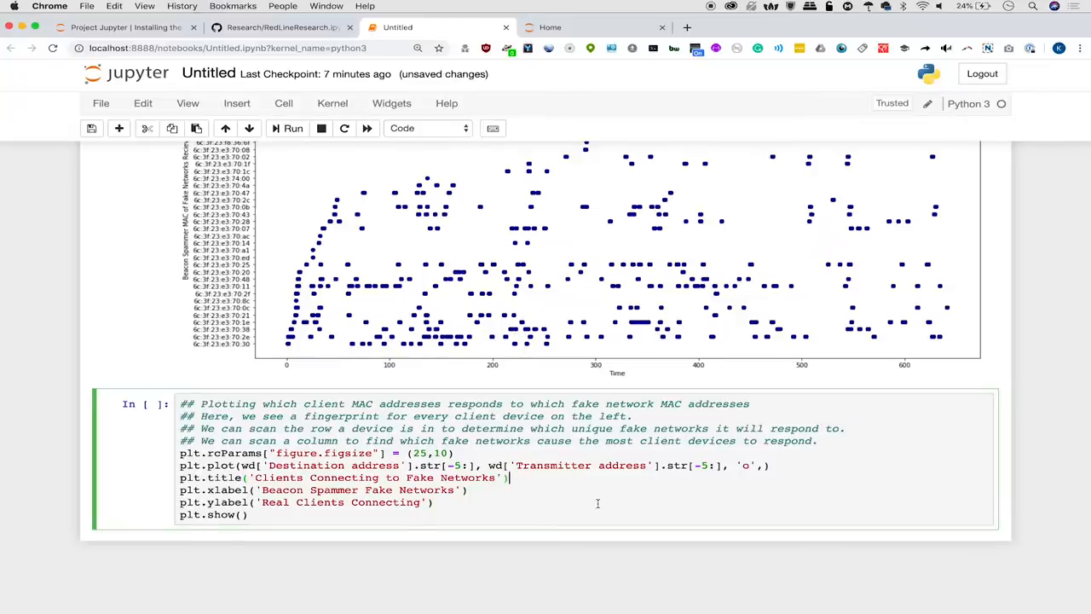
pyautogui.moveTo(658, 441)
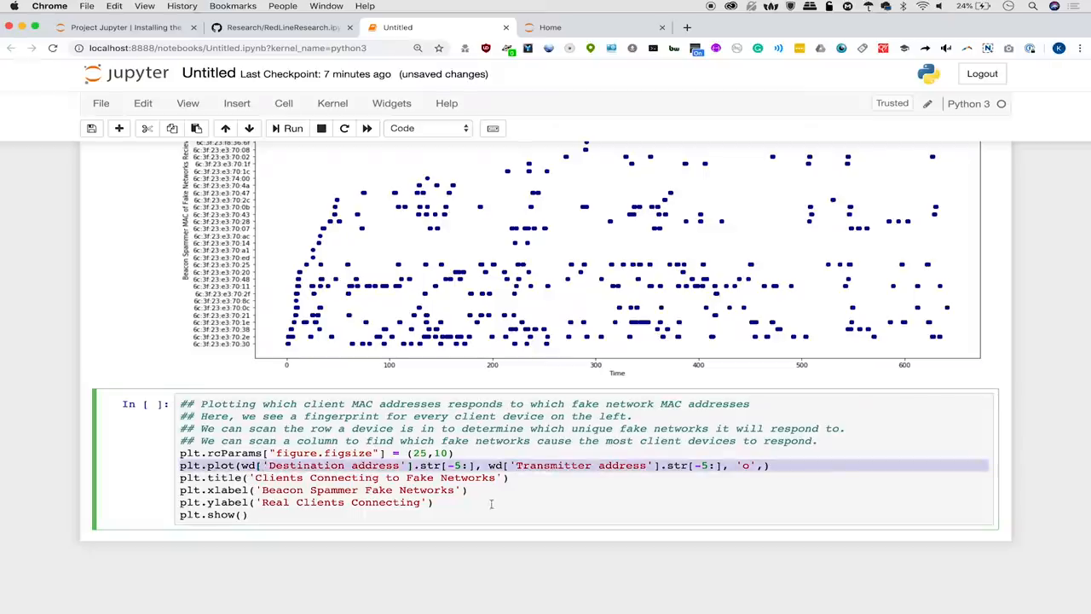
pyautogui.moveTo(329, 366)
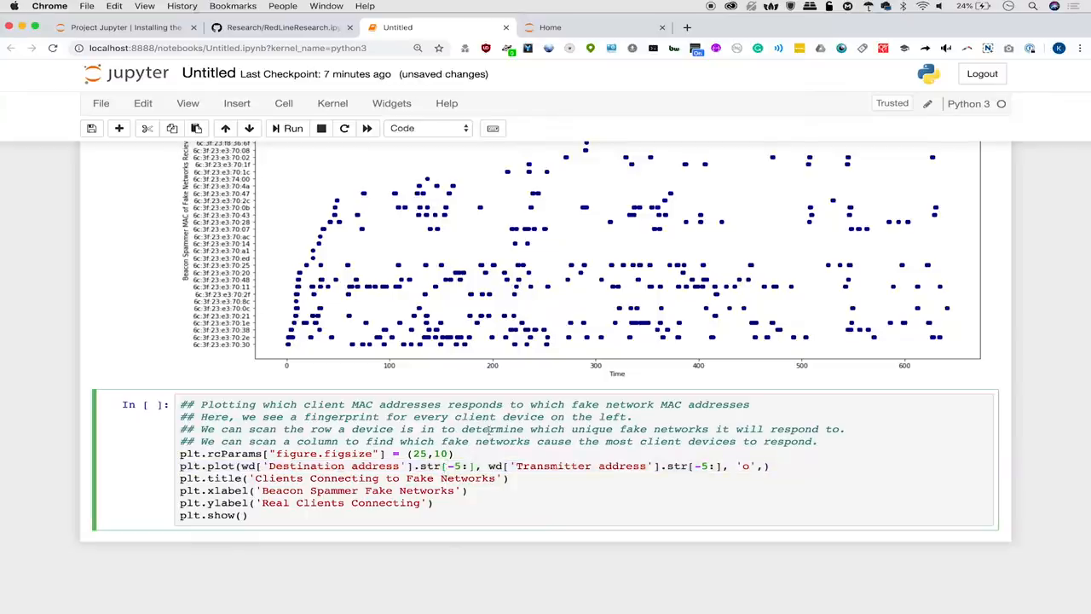
pyautogui.click(293, 127)
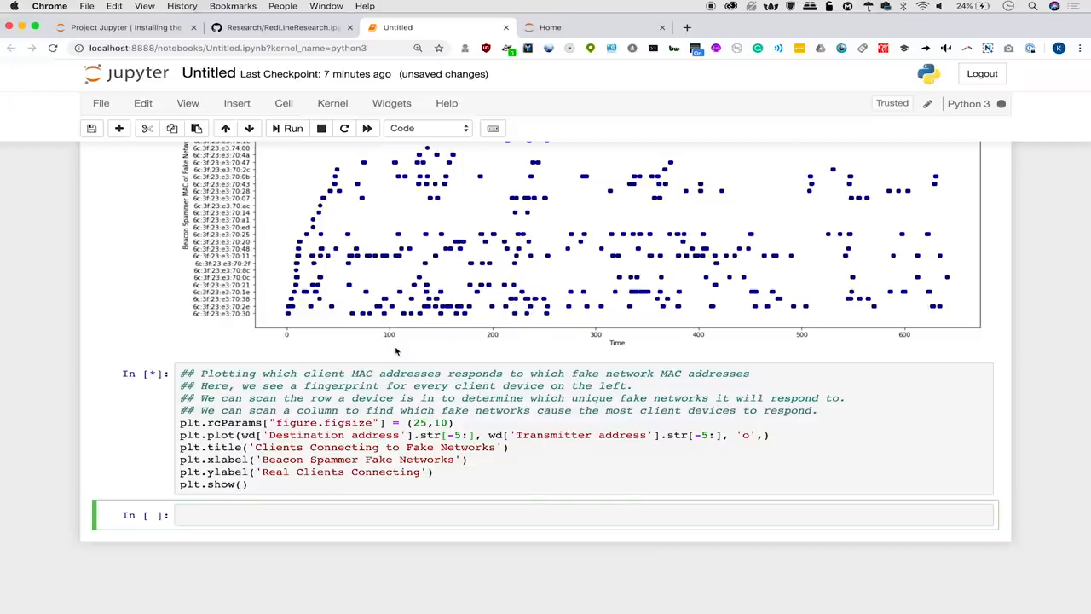
pyautogui.click(293, 128)
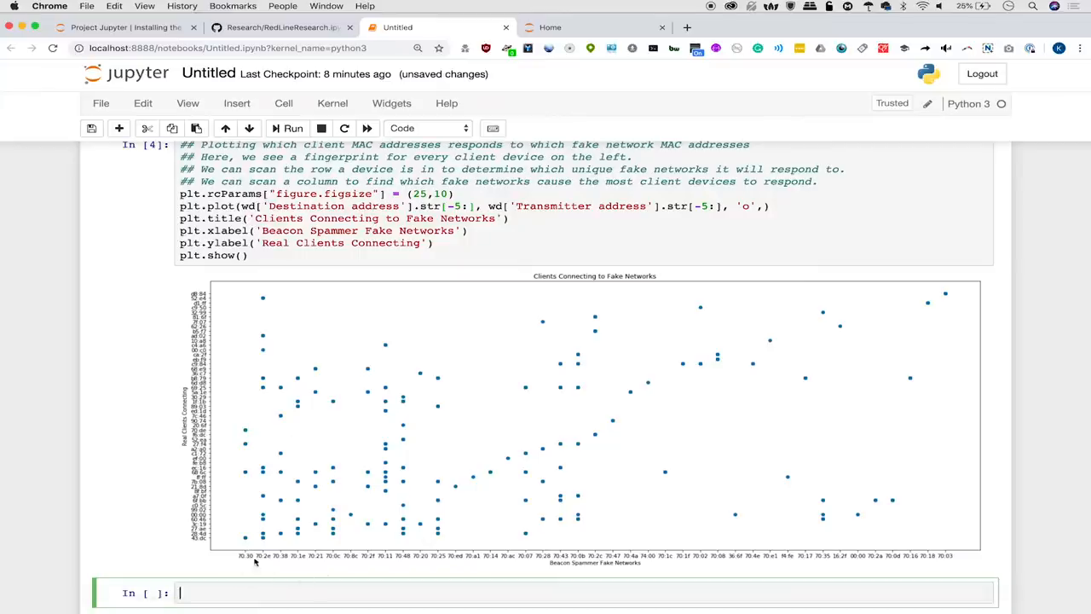
pyautogui.moveTo(260, 445)
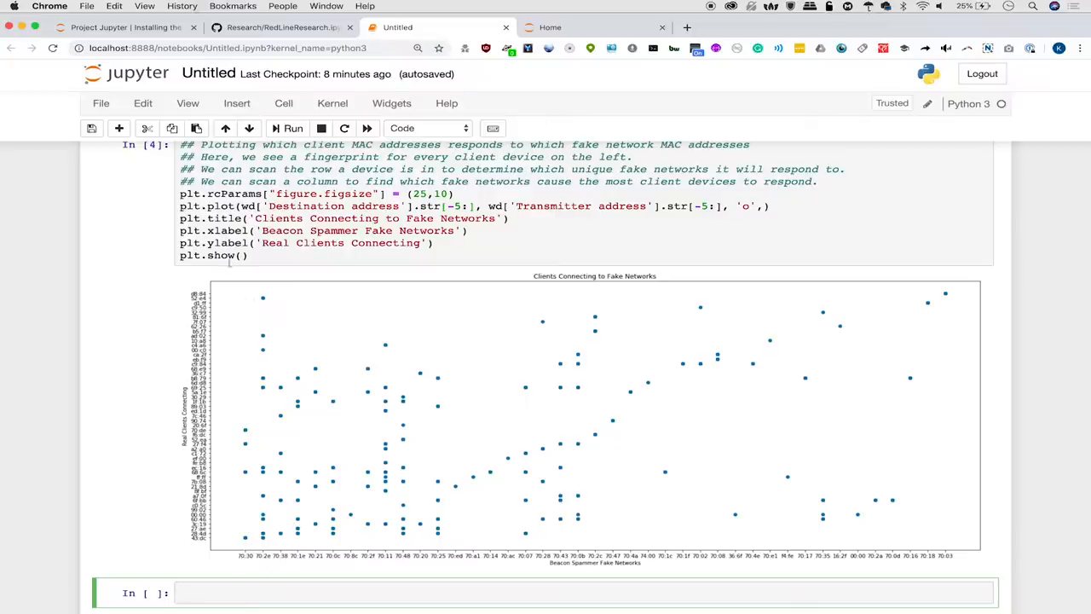
pyautogui.moveTo(297, 314)
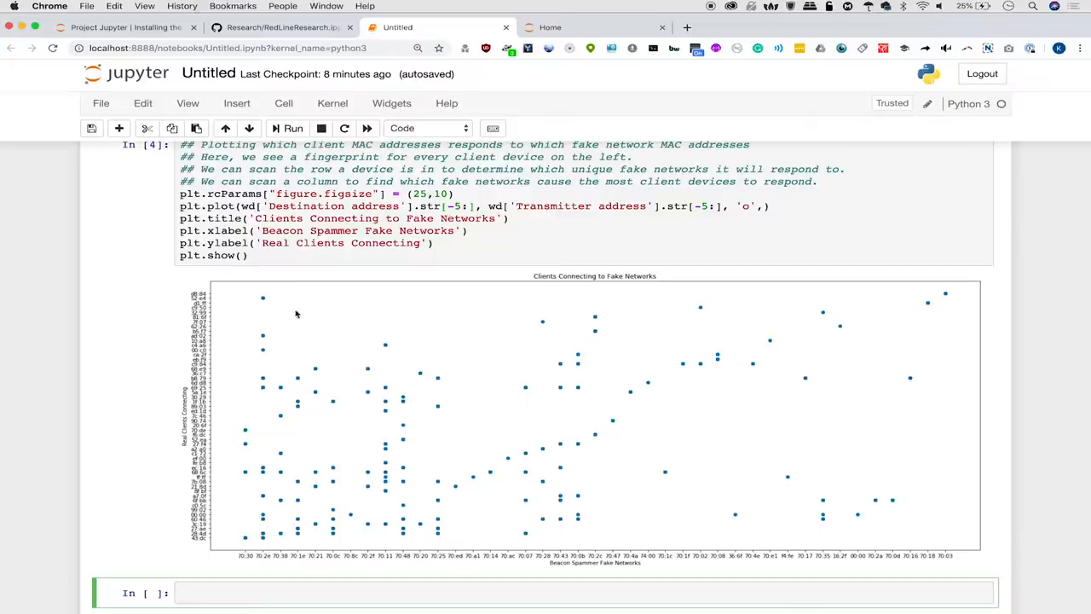
pyautogui.moveTo(244, 562)
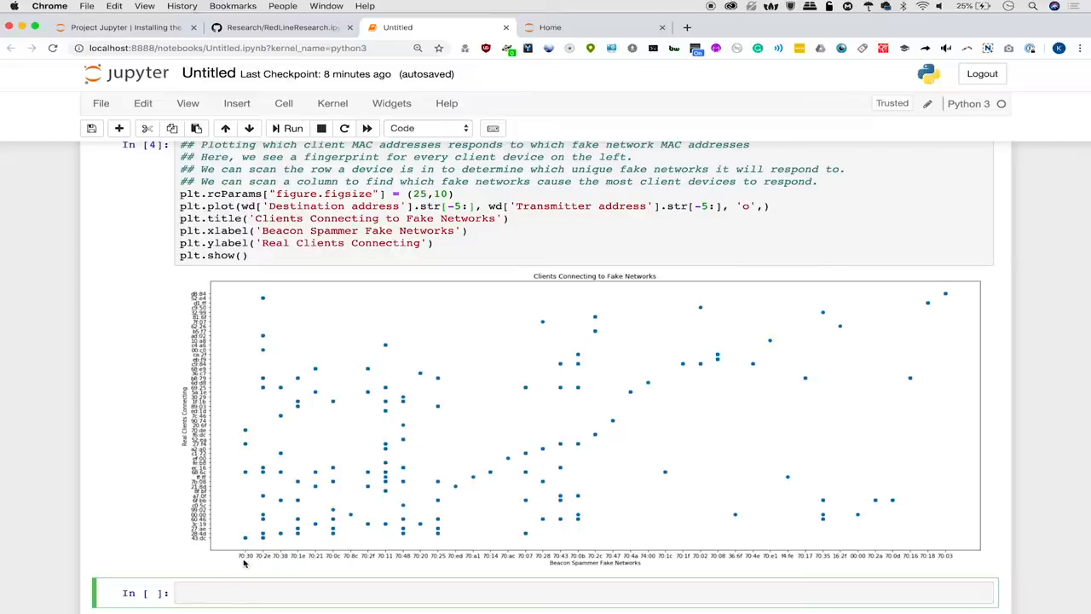
pyautogui.moveTo(322, 564)
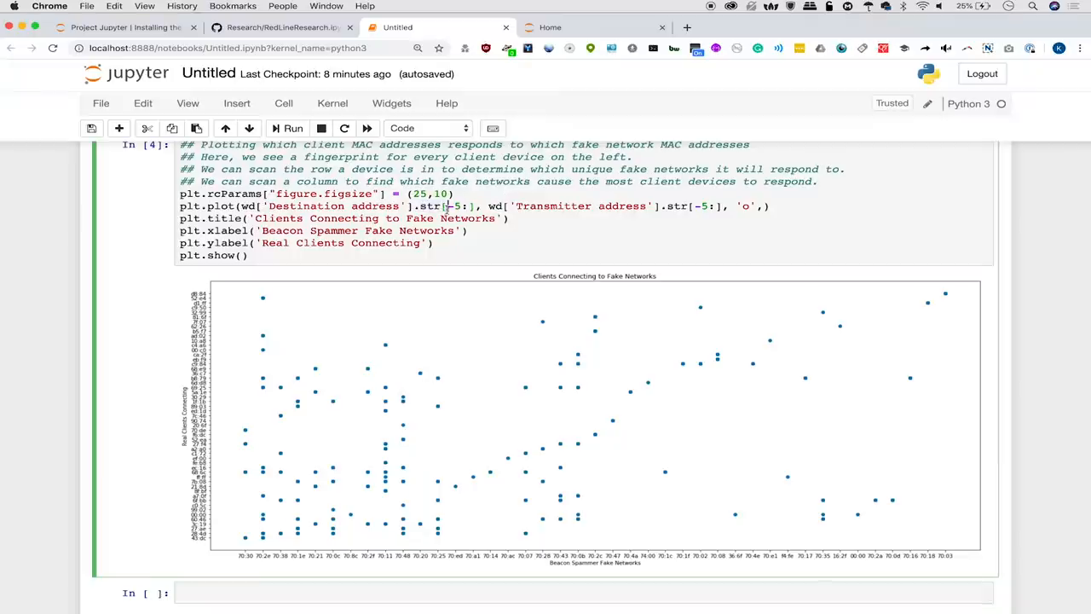
pyautogui.moveTo(441, 380)
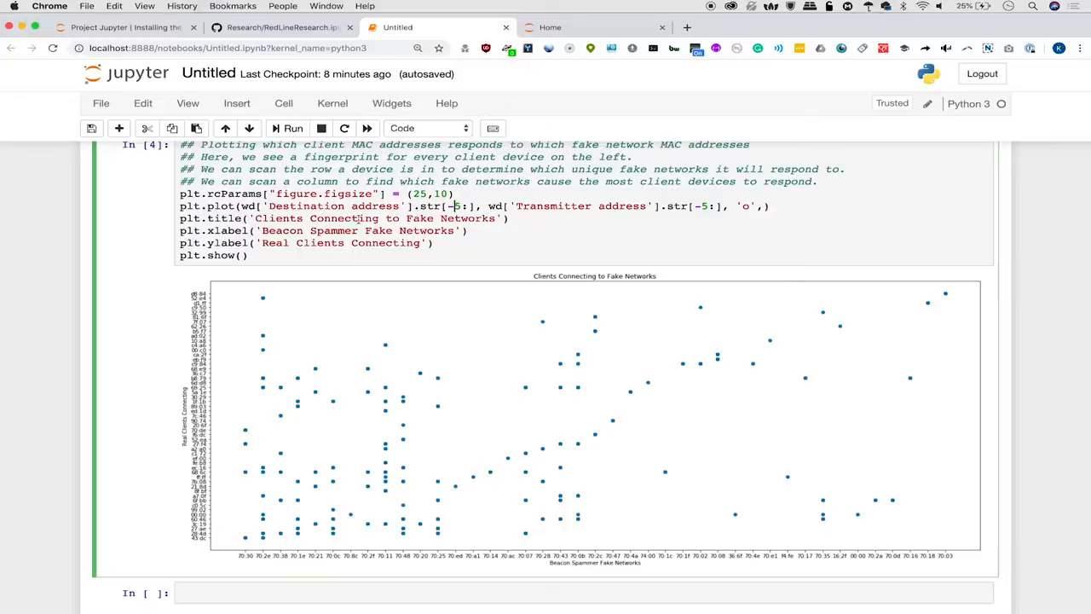
pyautogui.moveTo(354, 401)
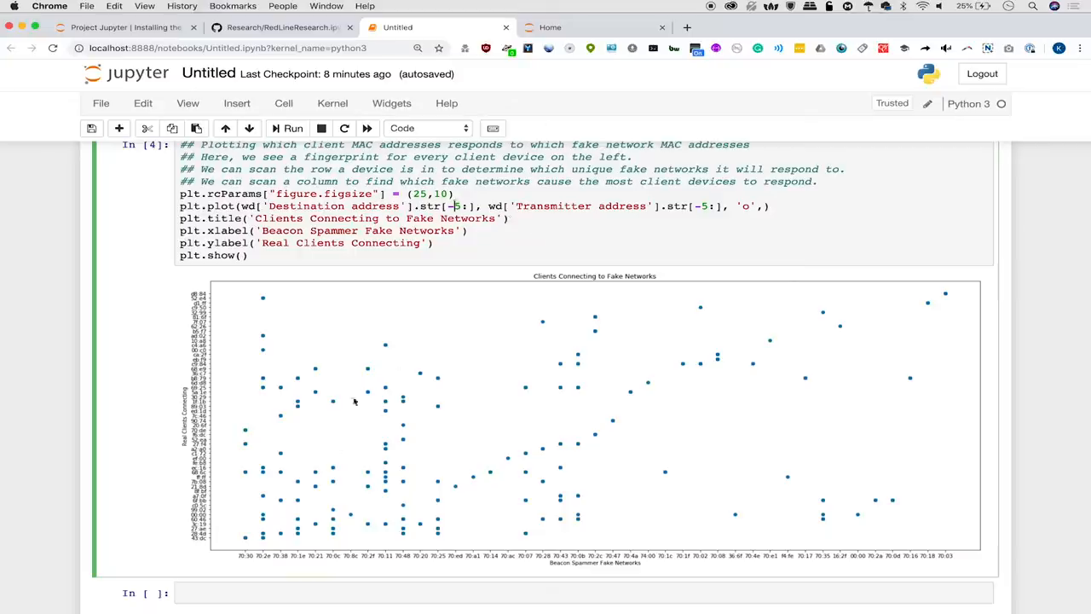
pyautogui.moveTo(212, 415)
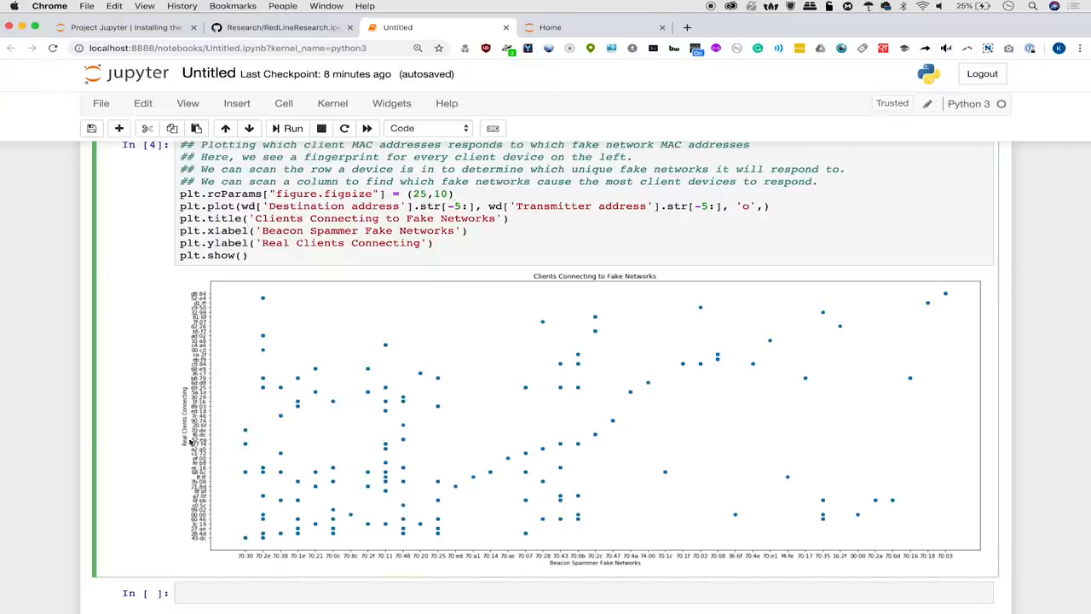
pyautogui.moveTo(230, 534)
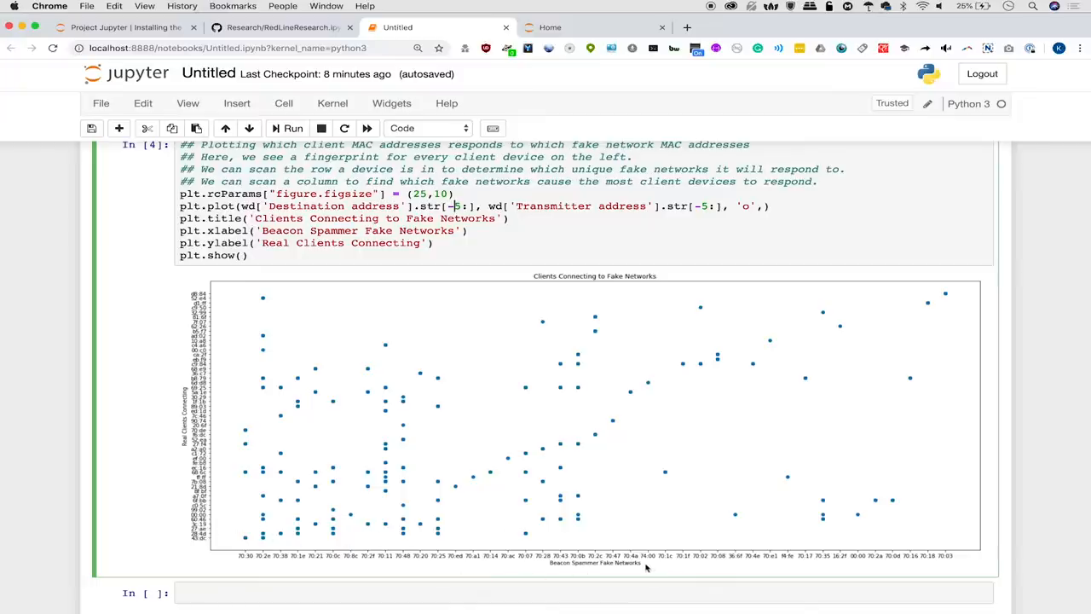
pyautogui.moveTo(548, 563)
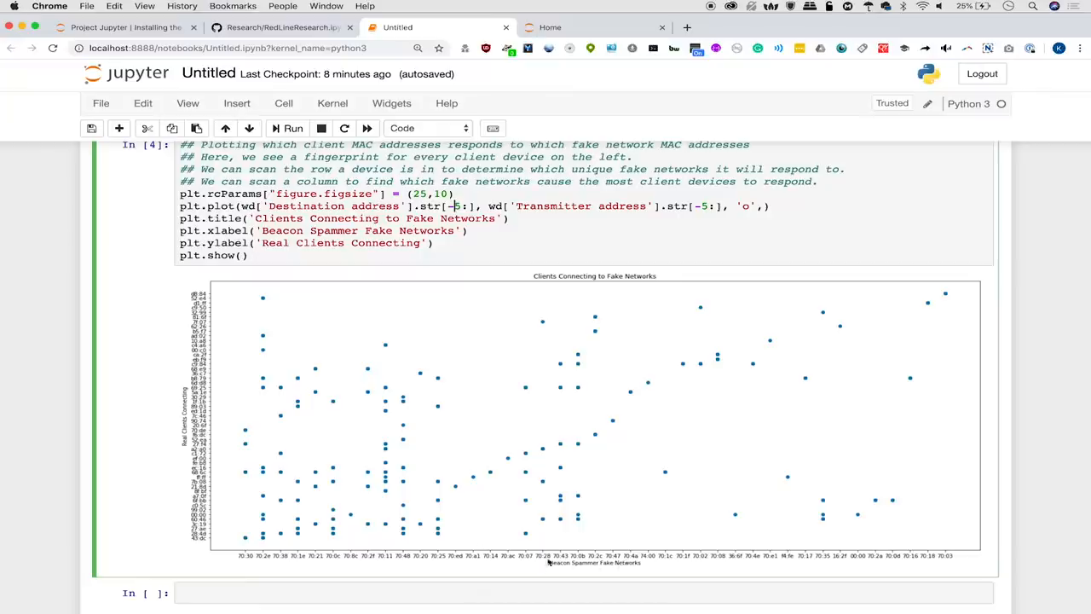
pyautogui.moveTo(265, 503)
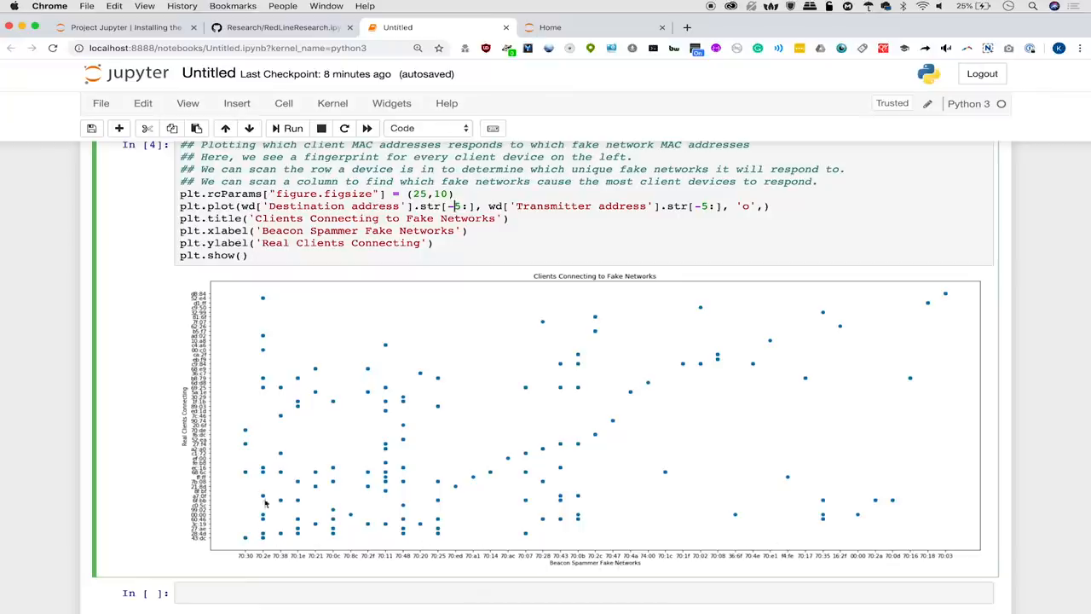
pyautogui.moveTo(265, 425)
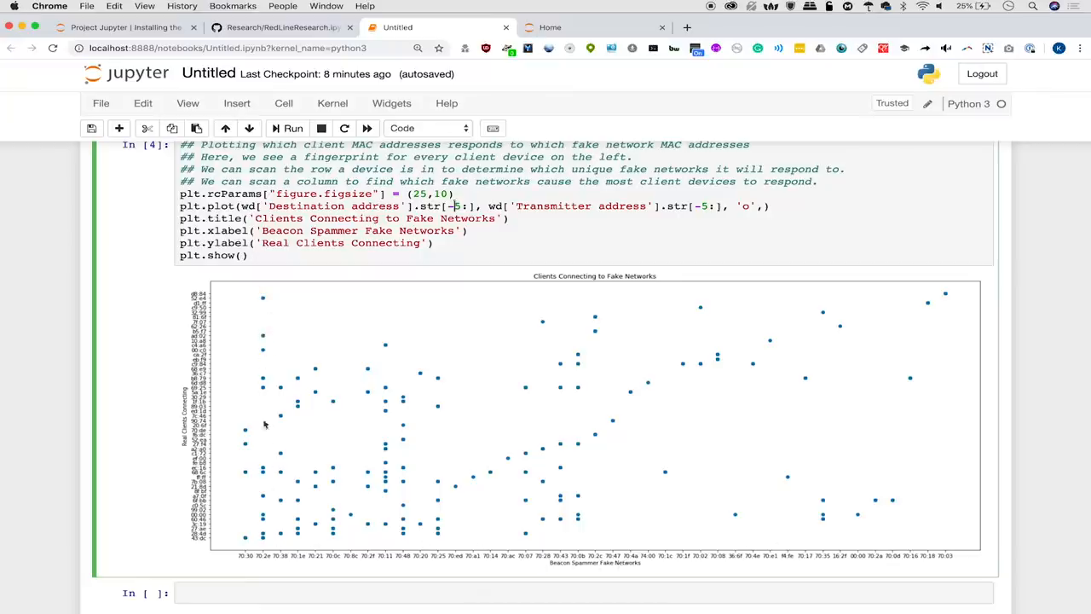
pyautogui.moveTo(278, 401)
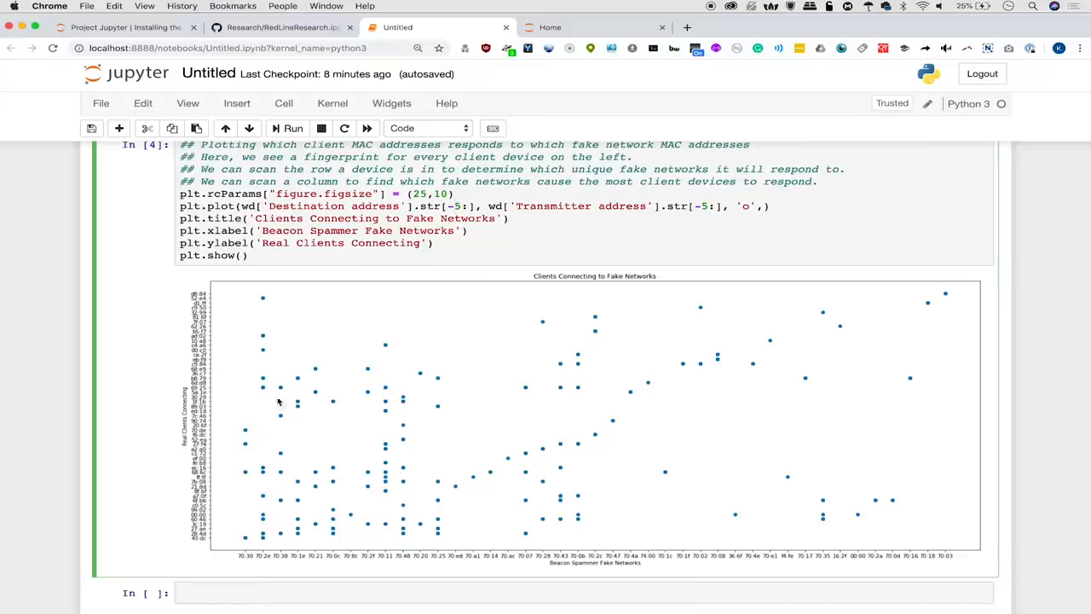
pyautogui.moveTo(286, 524)
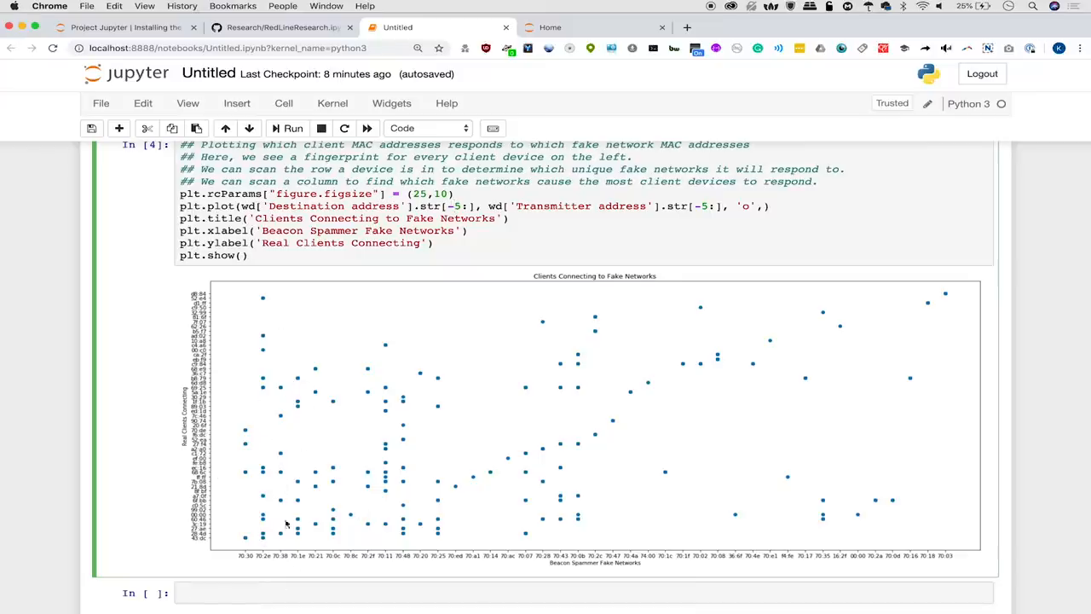
pyautogui.moveTo(380, 468)
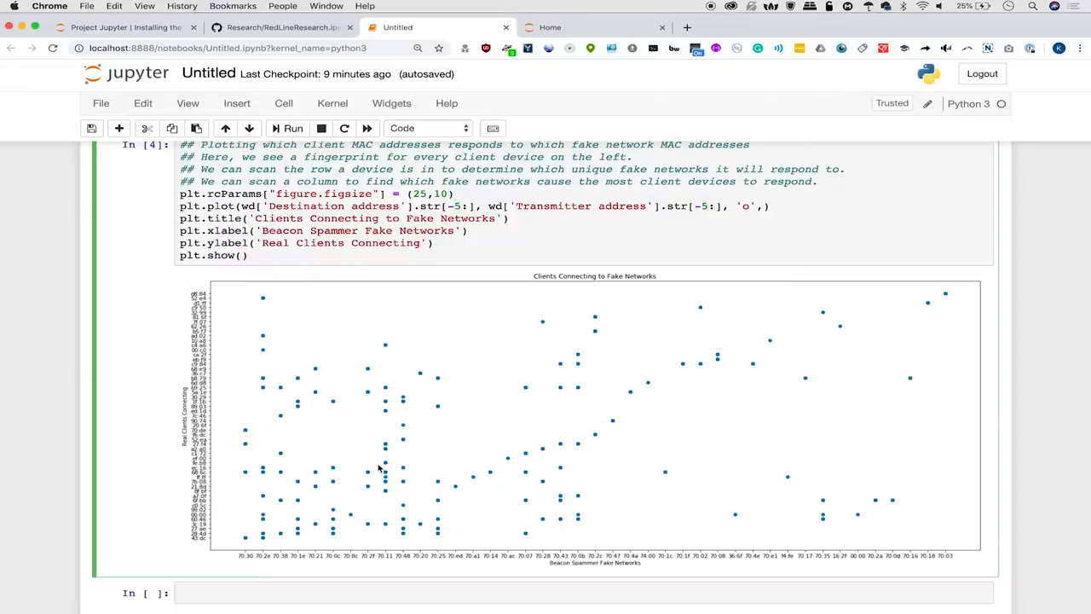
pyautogui.moveTo(236, 327)
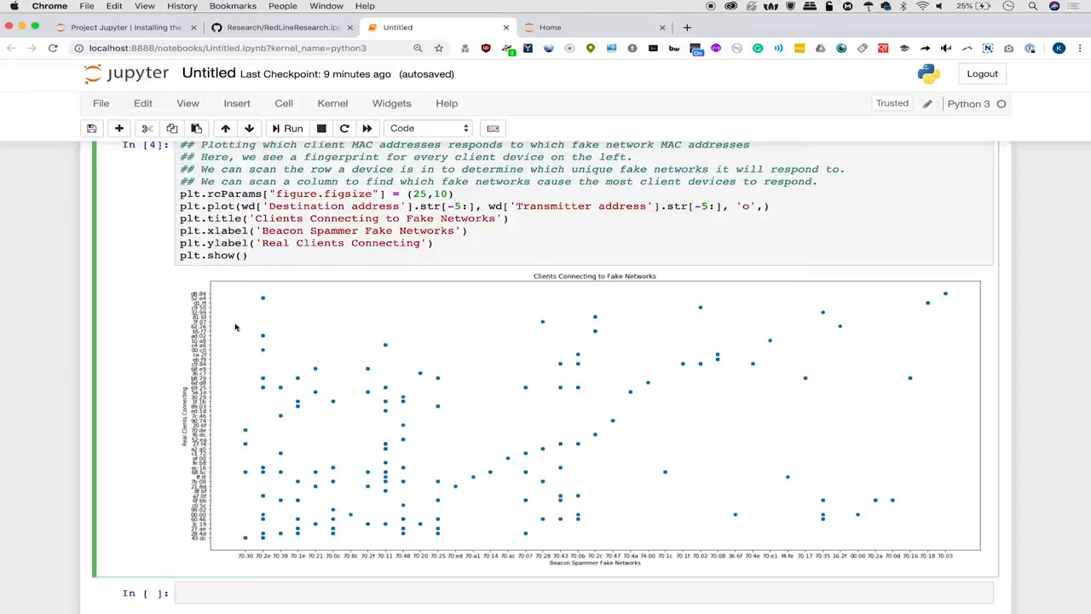
pyautogui.moveTo(299, 380)
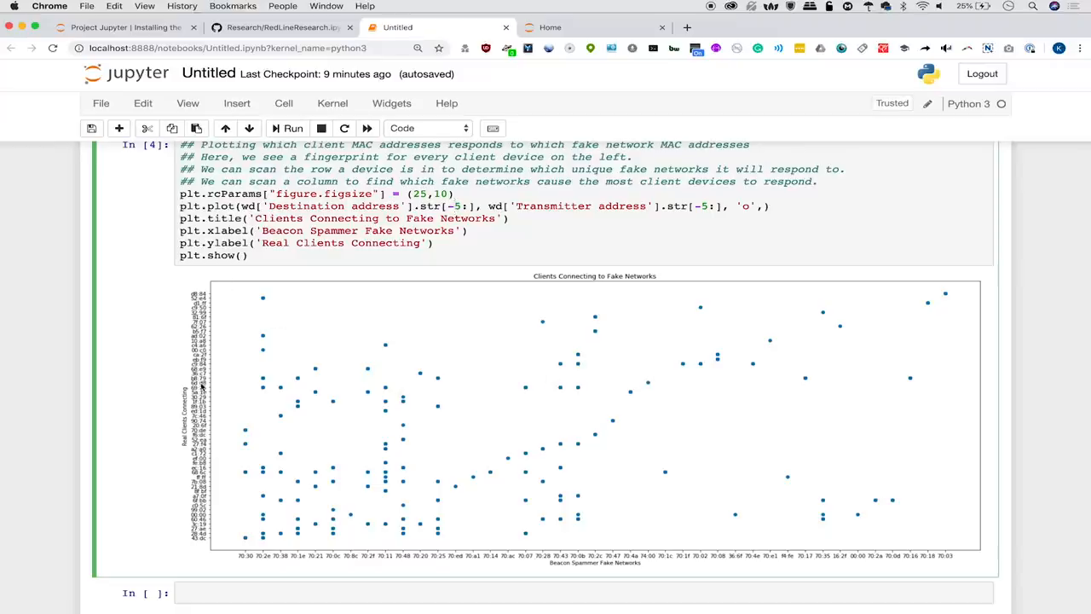
pyautogui.moveTo(247, 476)
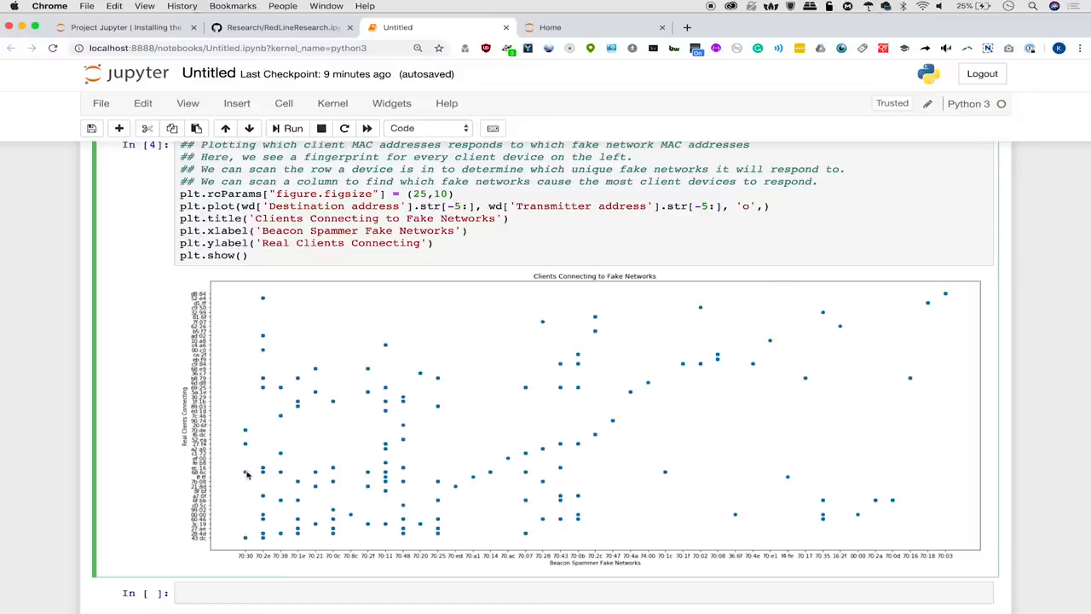
pyautogui.moveTo(315, 474)
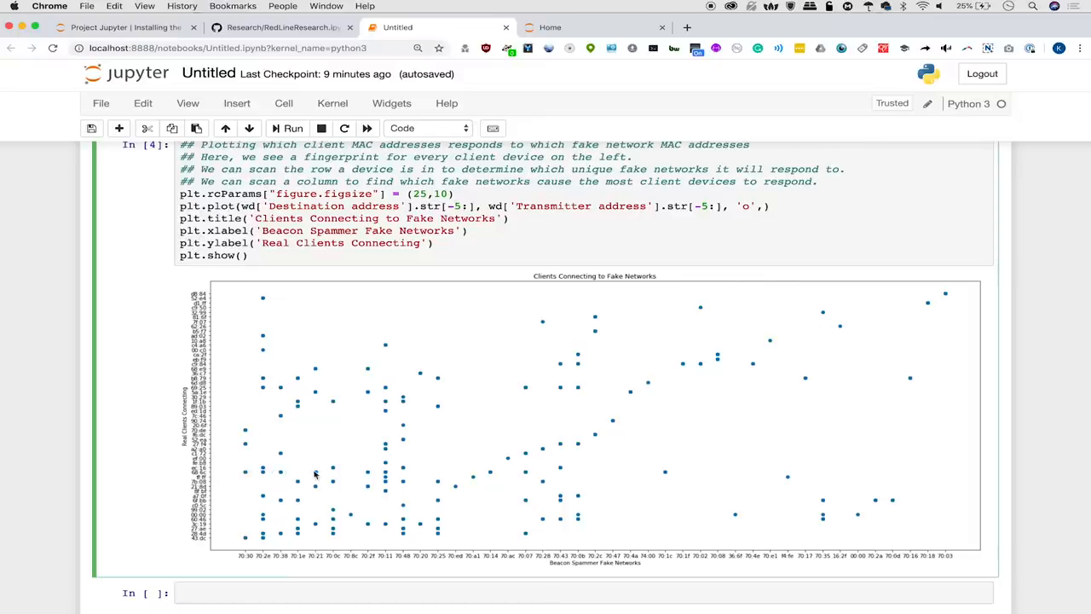
pyautogui.moveTo(234, 478)
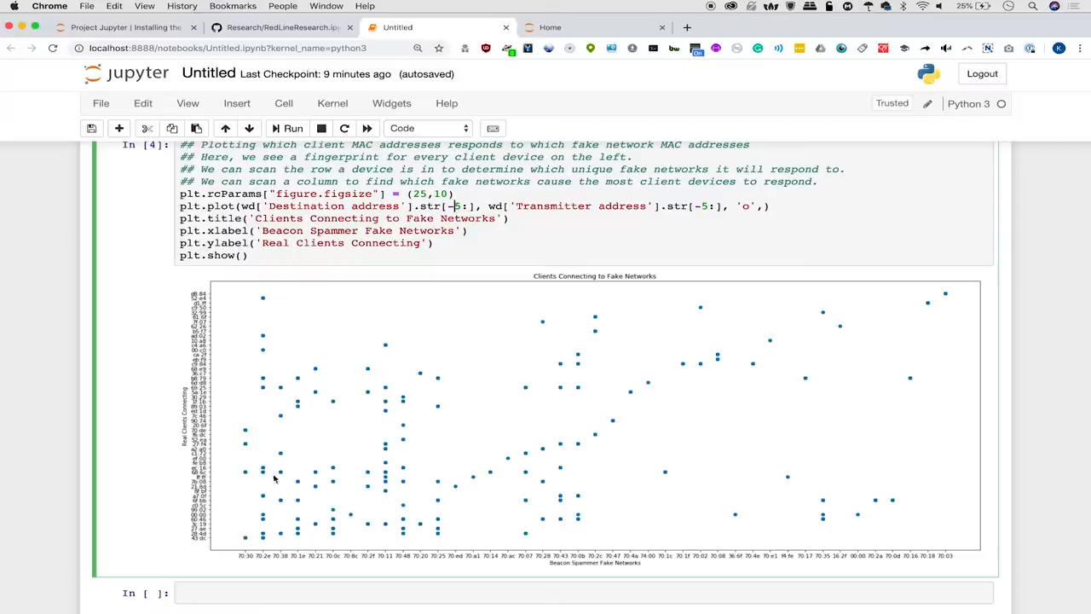
pyautogui.moveTo(282, 476)
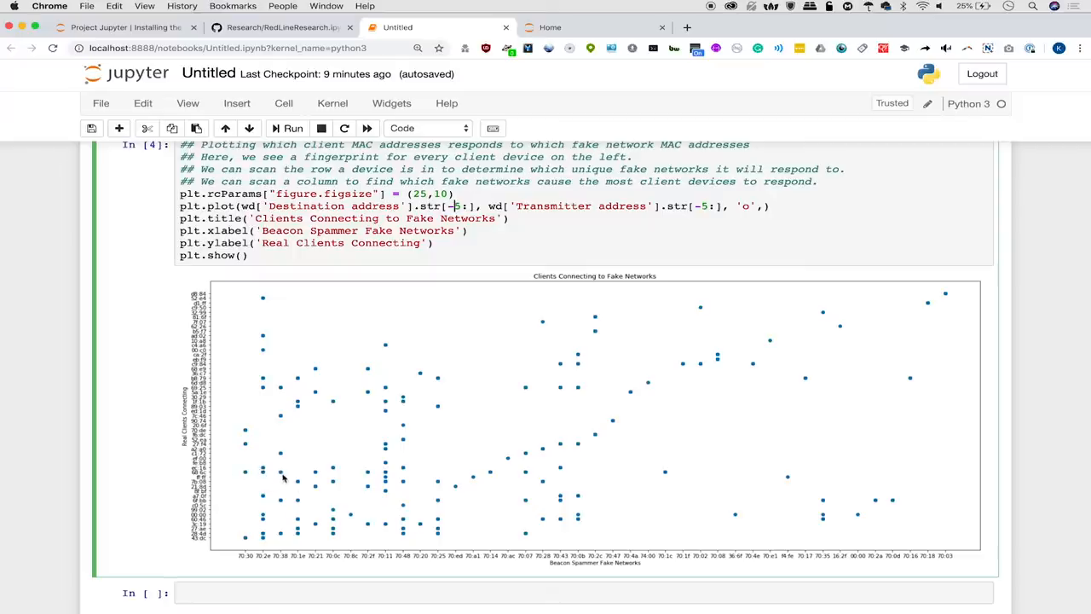
pyautogui.moveTo(294, 473)
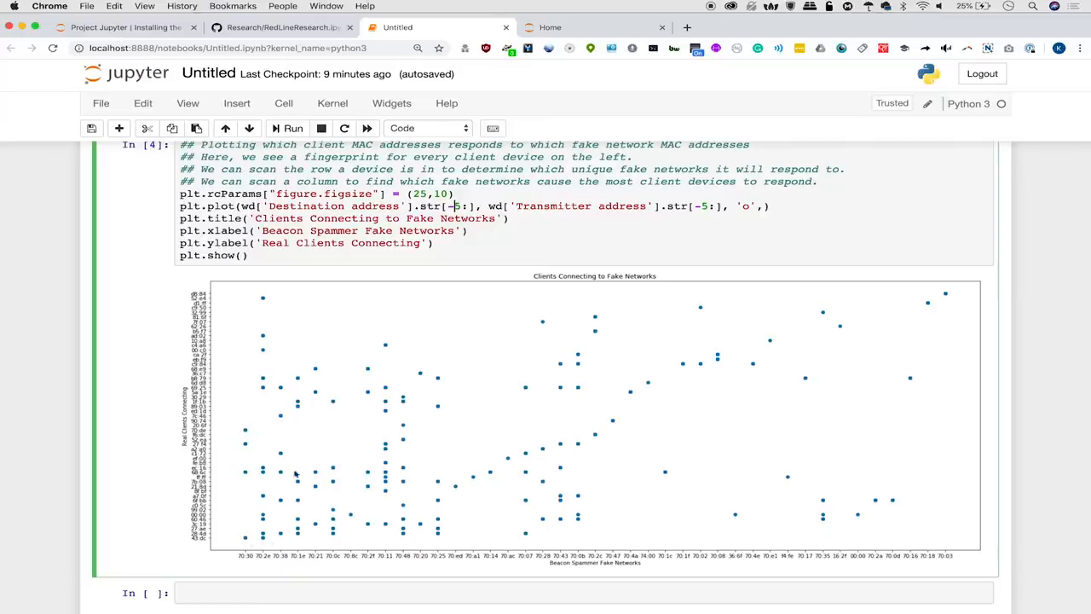
pyautogui.moveTo(240, 478)
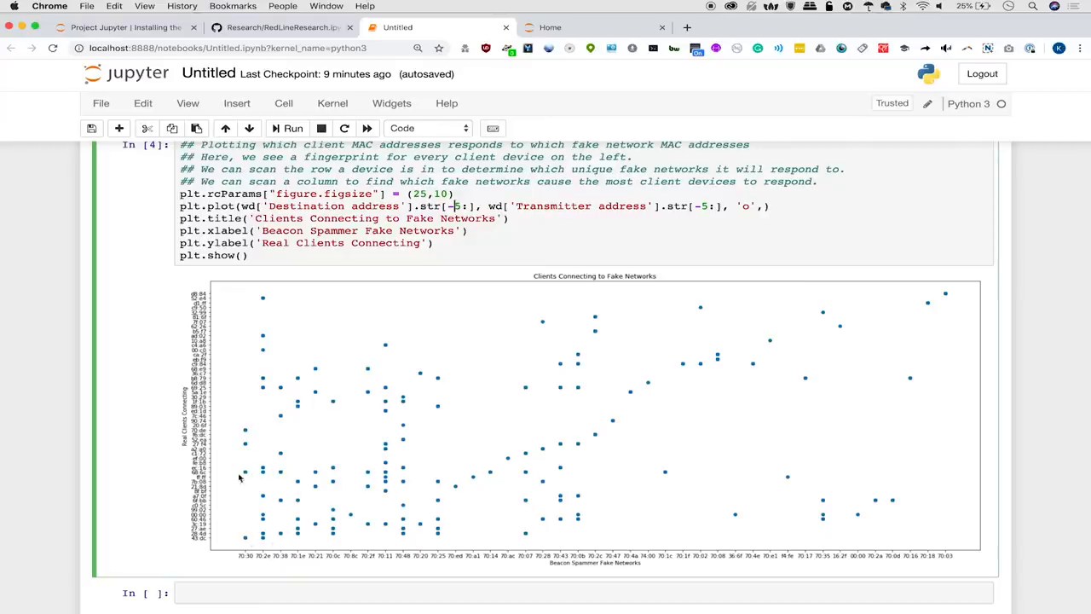
pyautogui.moveTo(264, 478)
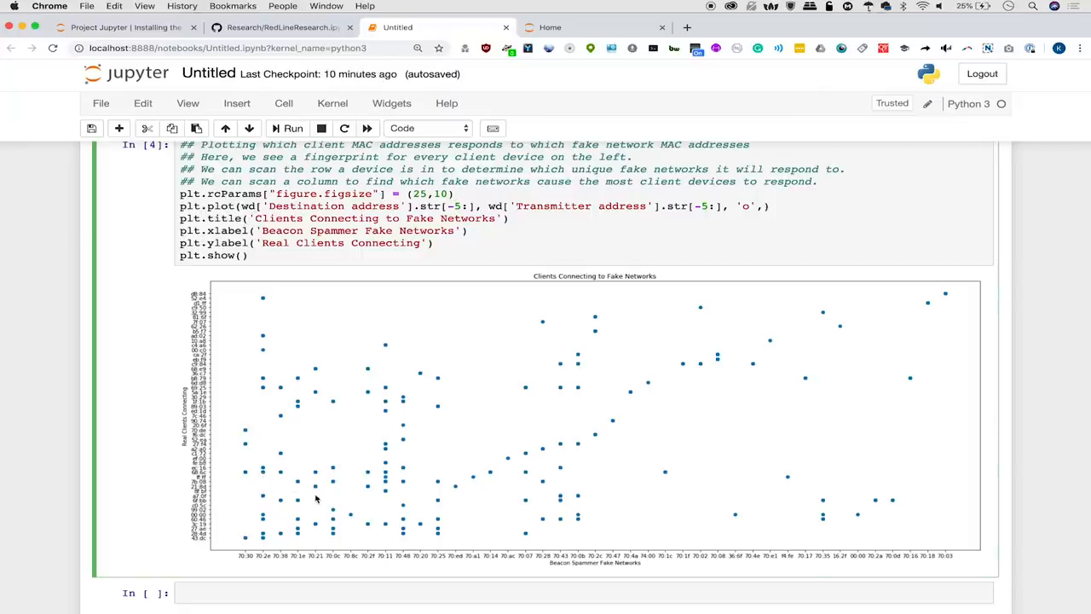
pyautogui.moveTo(561, 446)
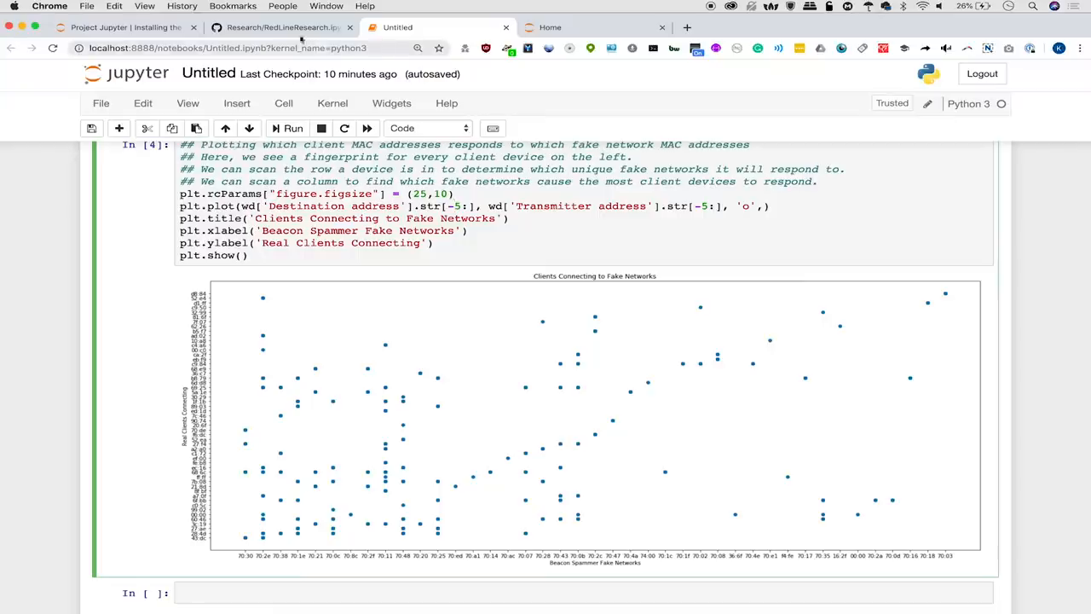
# Scroll GitHub's RedLineResearch notebook past the matching plot to the captured packet table.
pyautogui.click(281, 26)
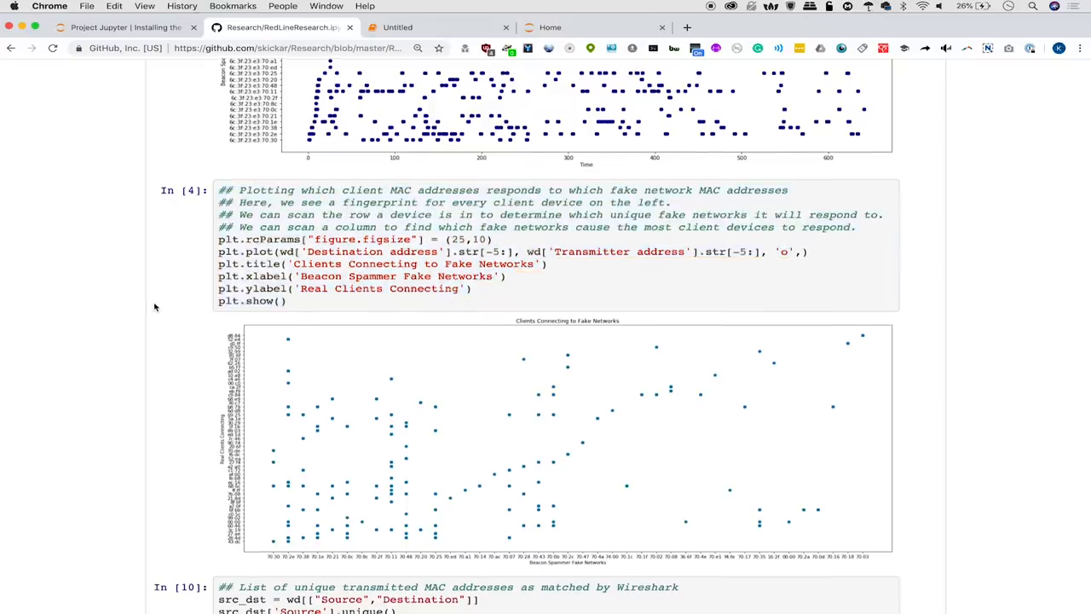
pyautogui.scroll(-3)
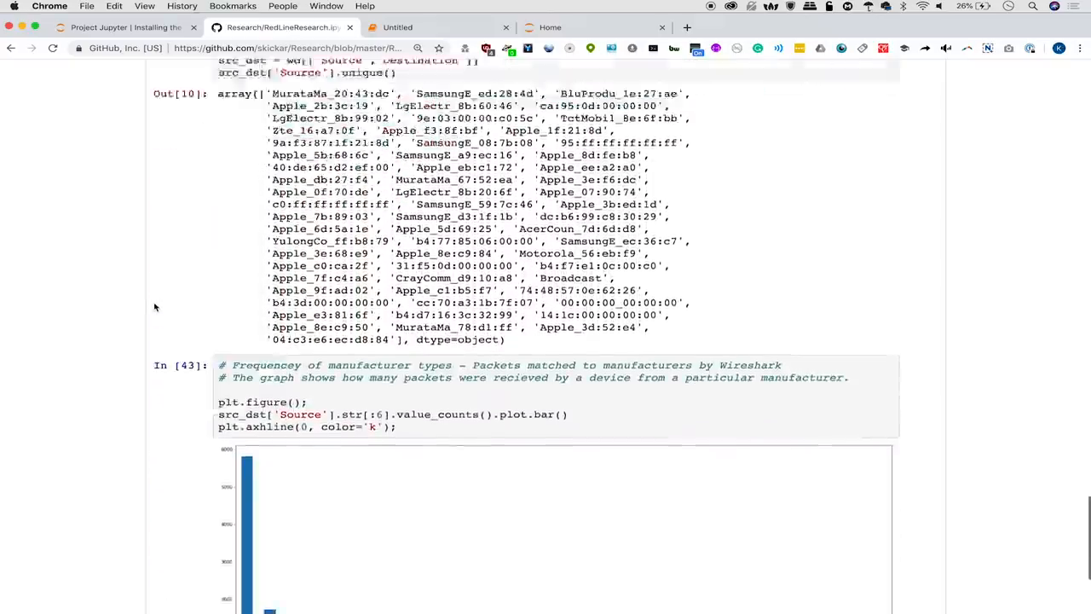
pyautogui.scroll(-3)
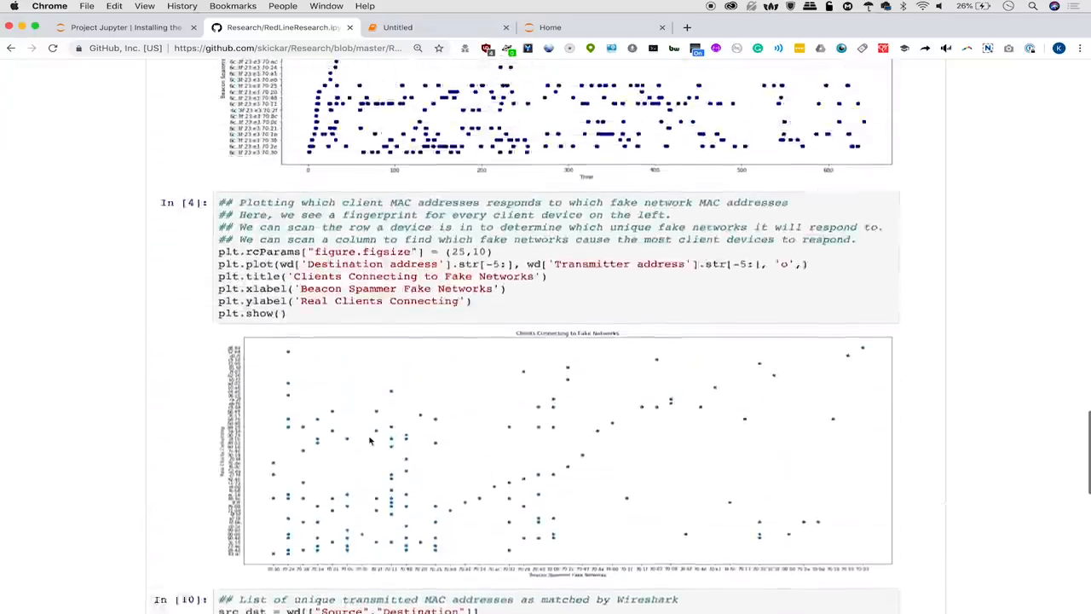
pyautogui.scroll(-3)
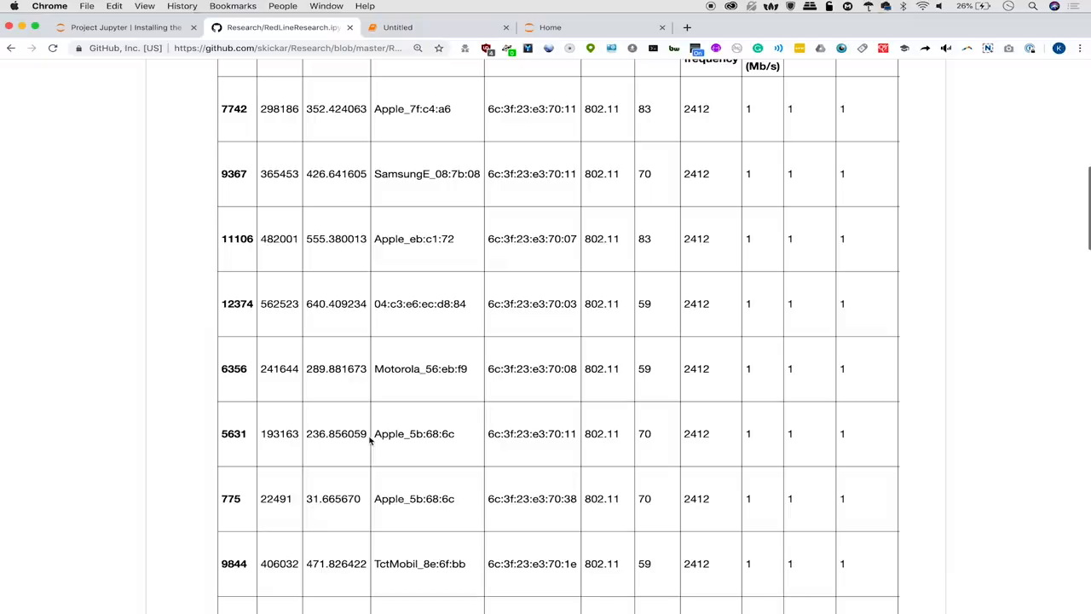